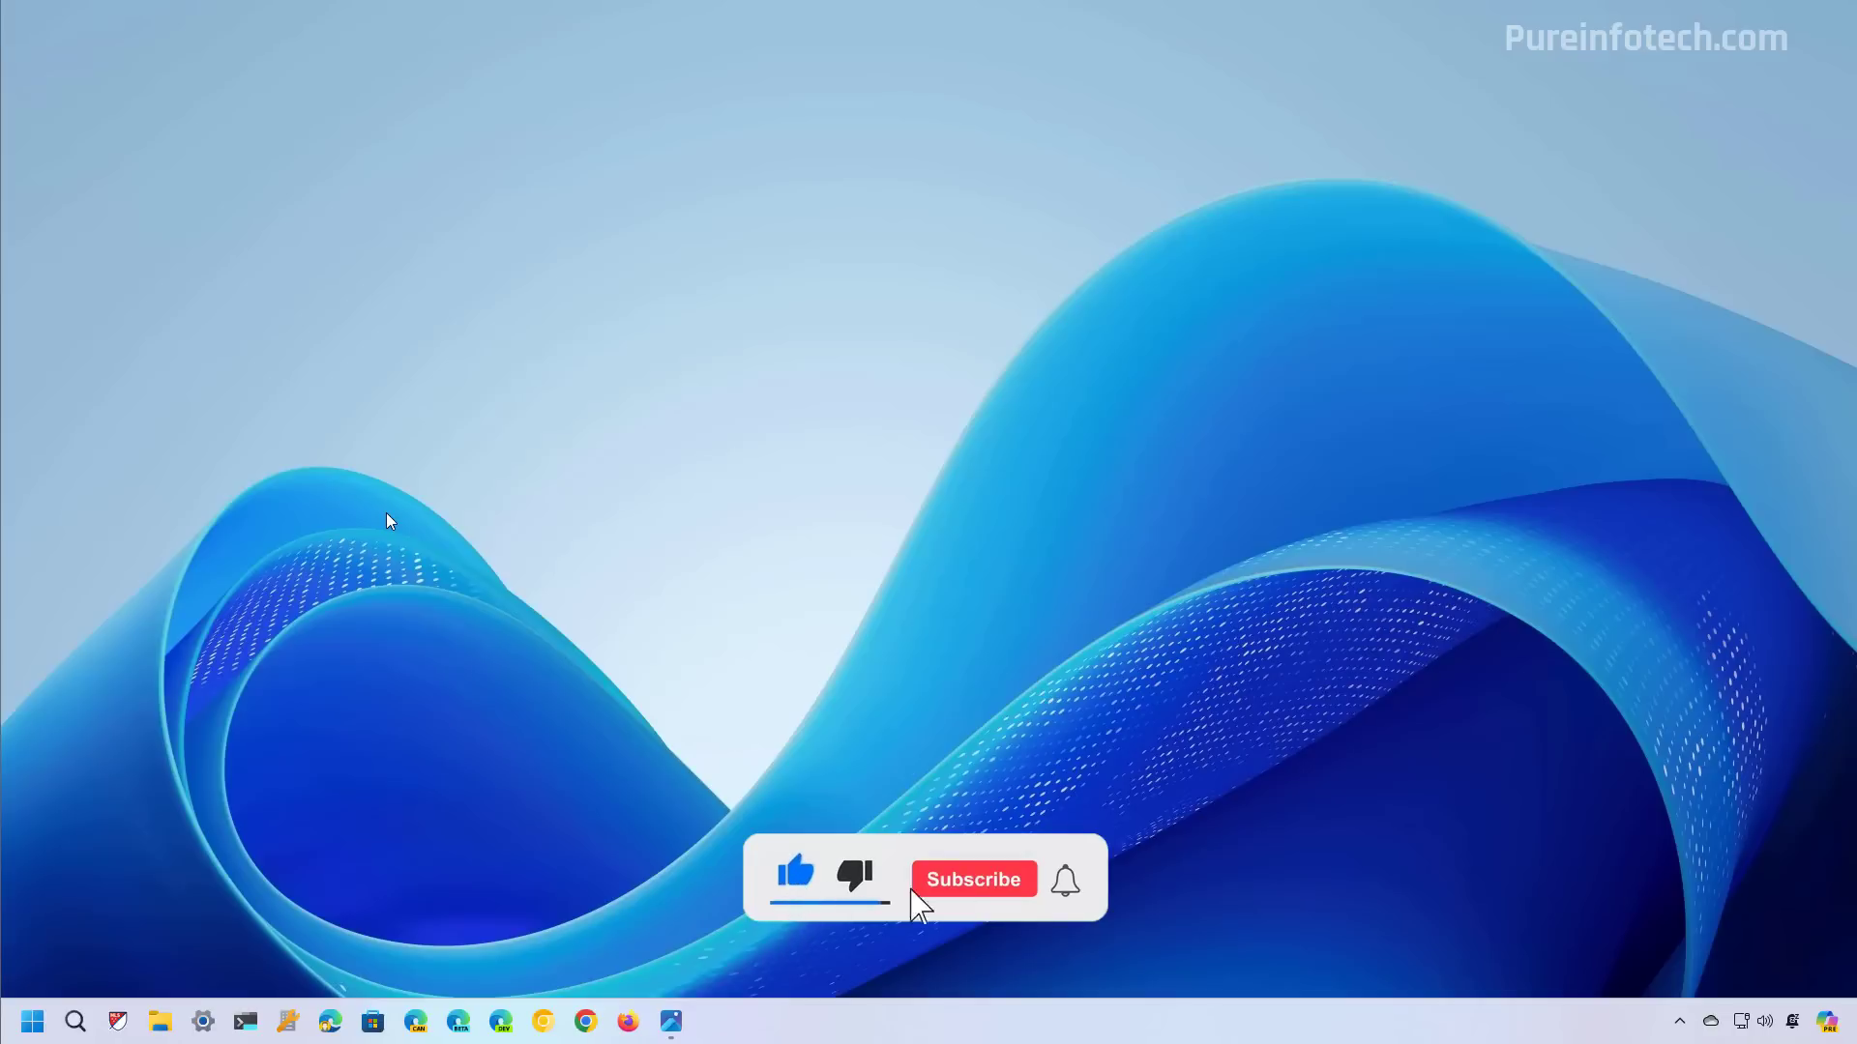
Scroll past the 'Unlock your Microsoft experience' overview and choose Sign in.
click(973, 879)
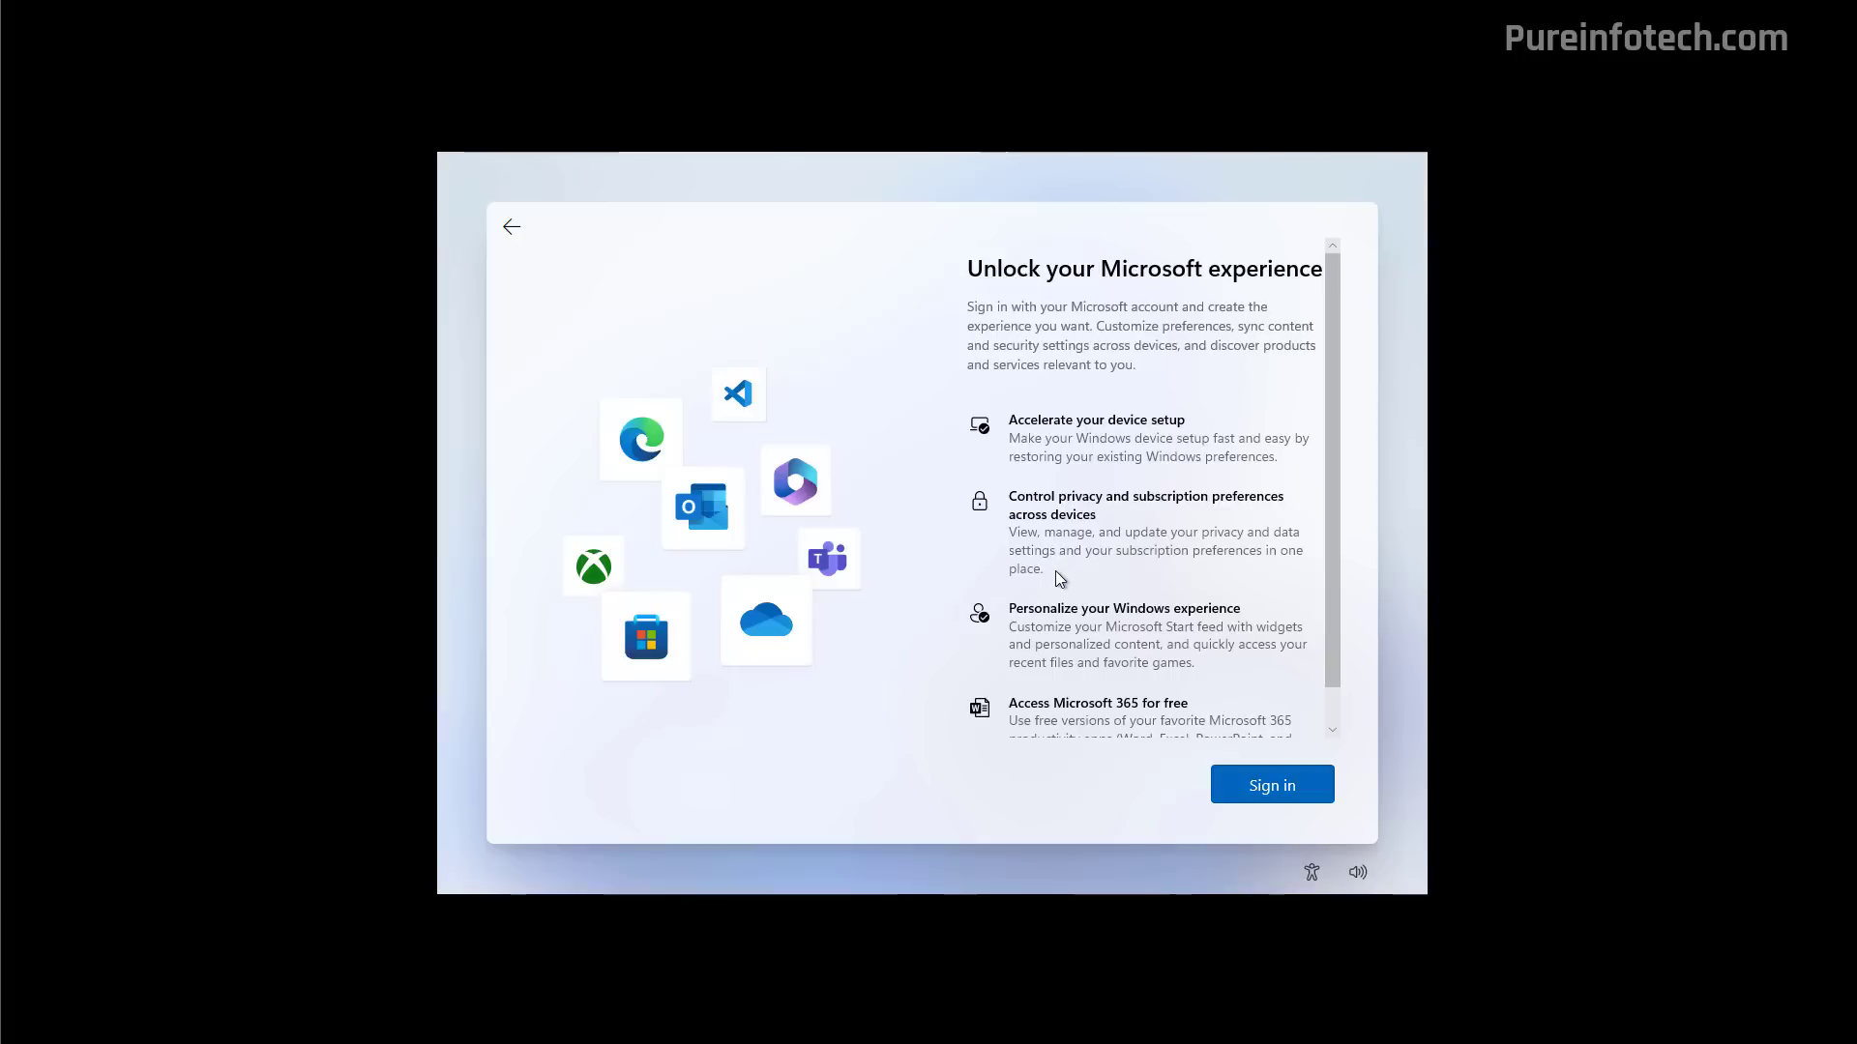
scroll(down, 3)
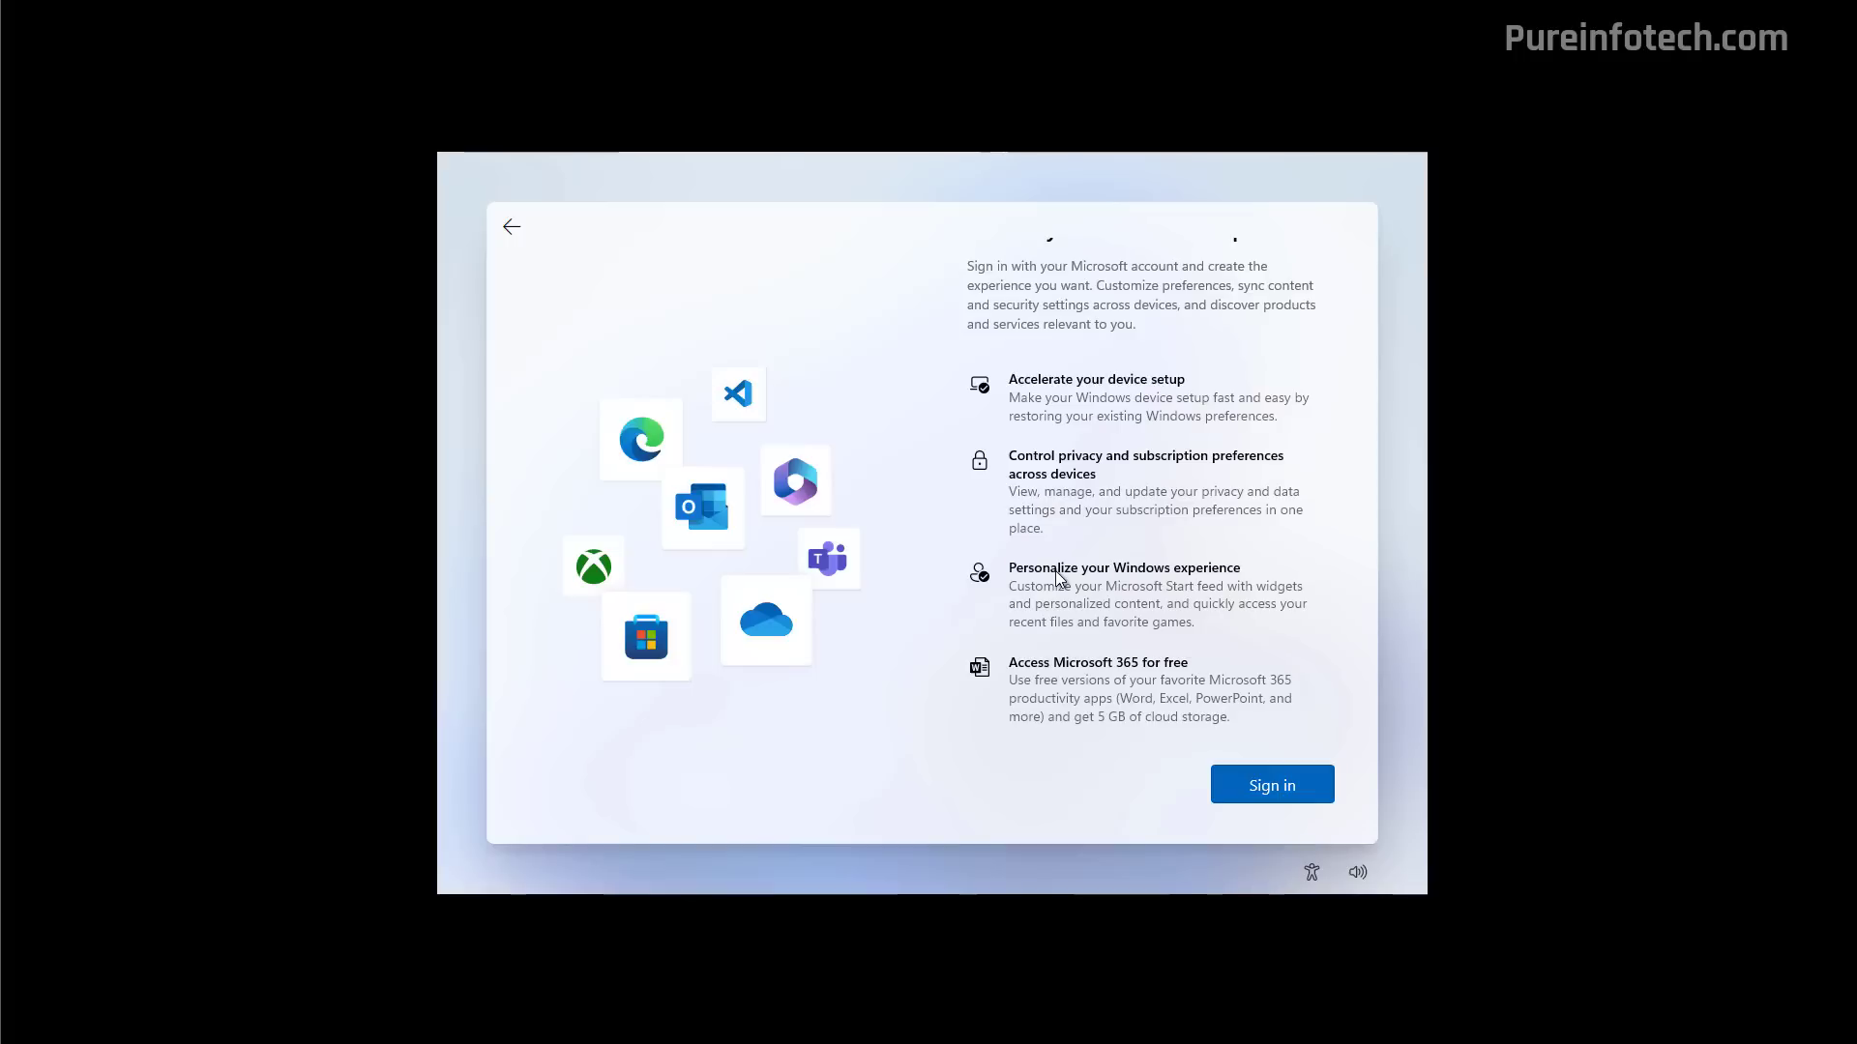
click(1271, 784)
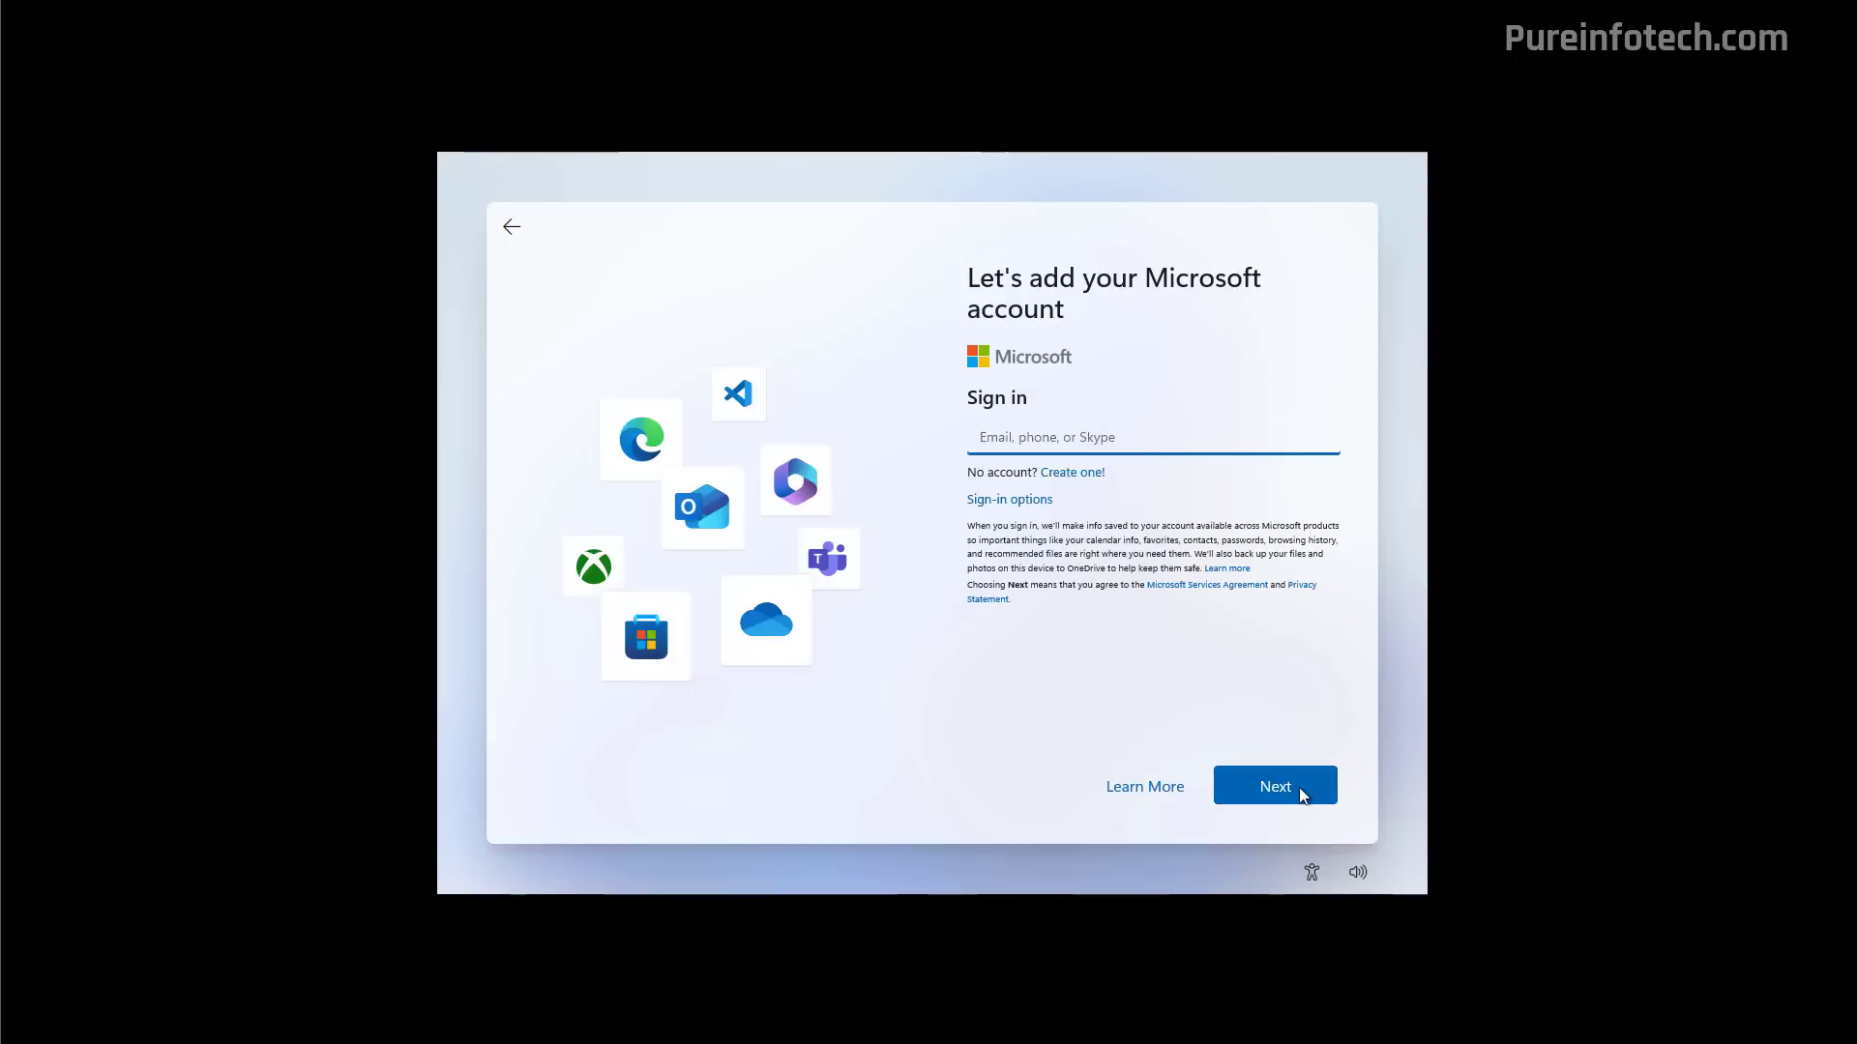
Finish account sign-in and choose 'Set up as a new PC' under More options.
click(1275, 786)
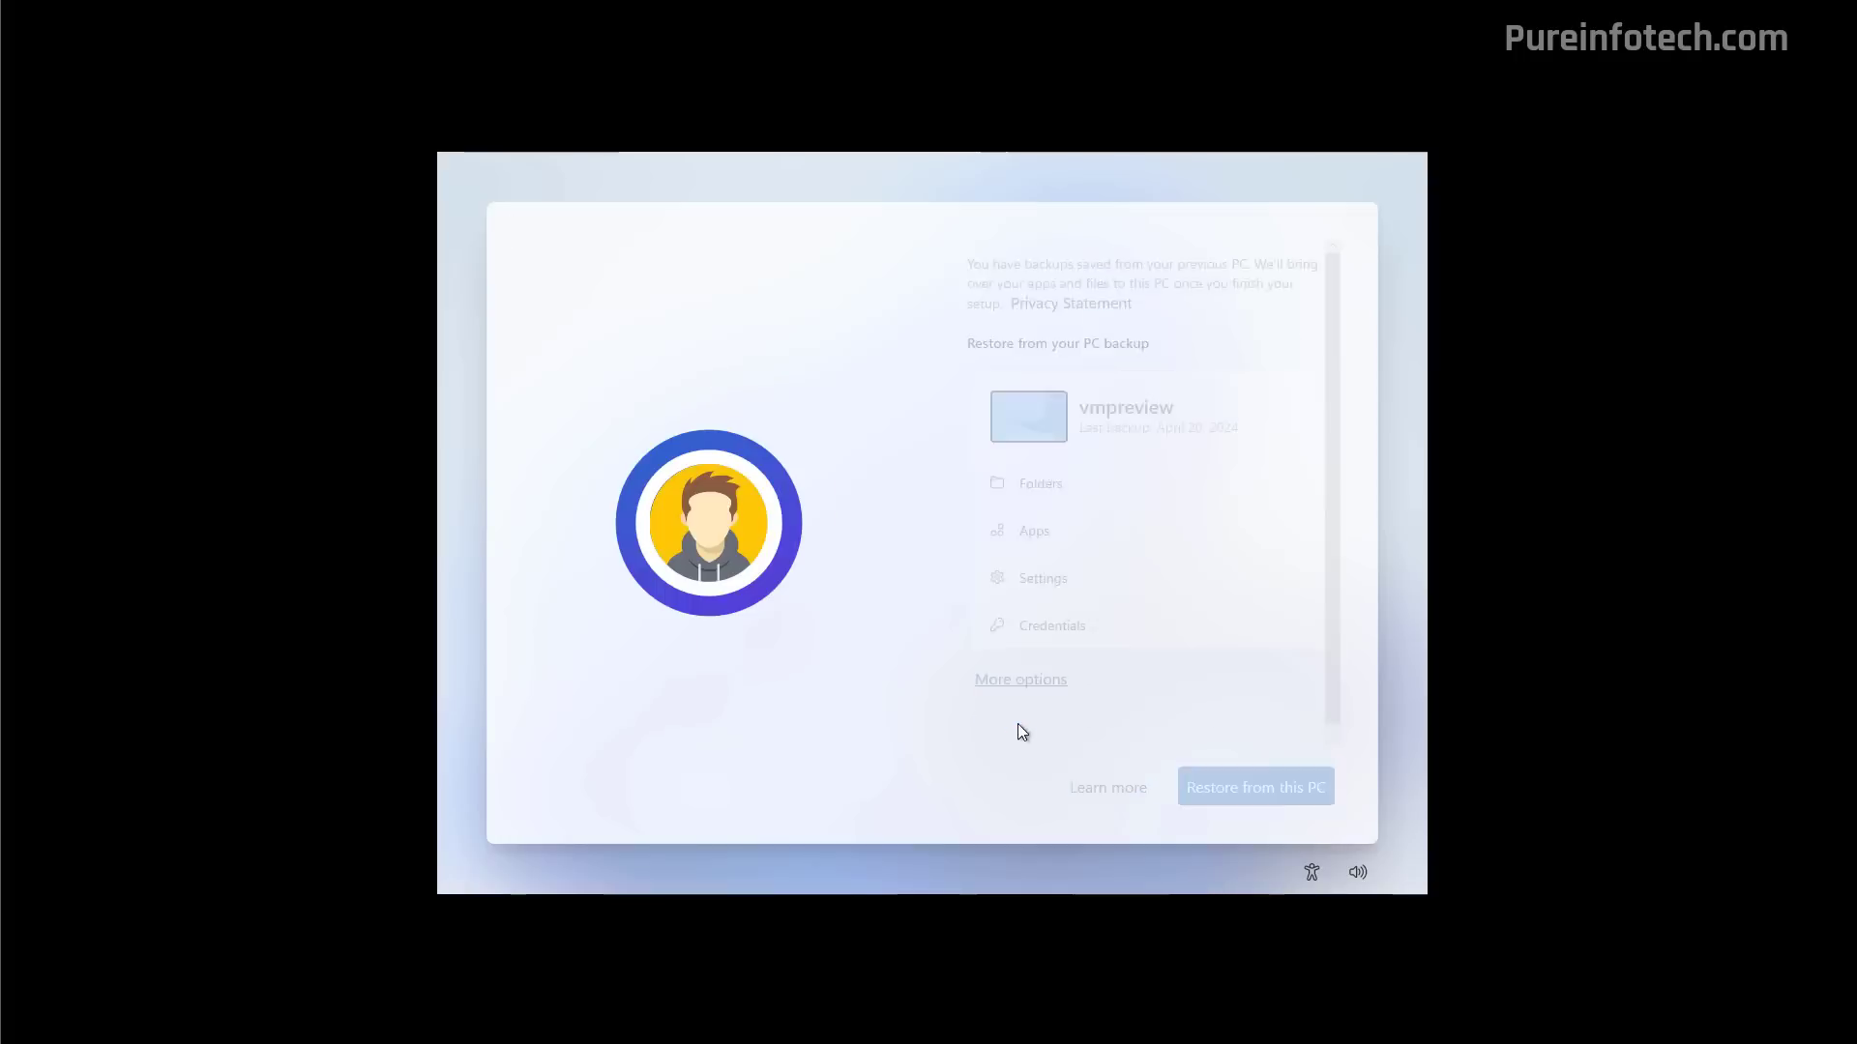
click(1019, 678)
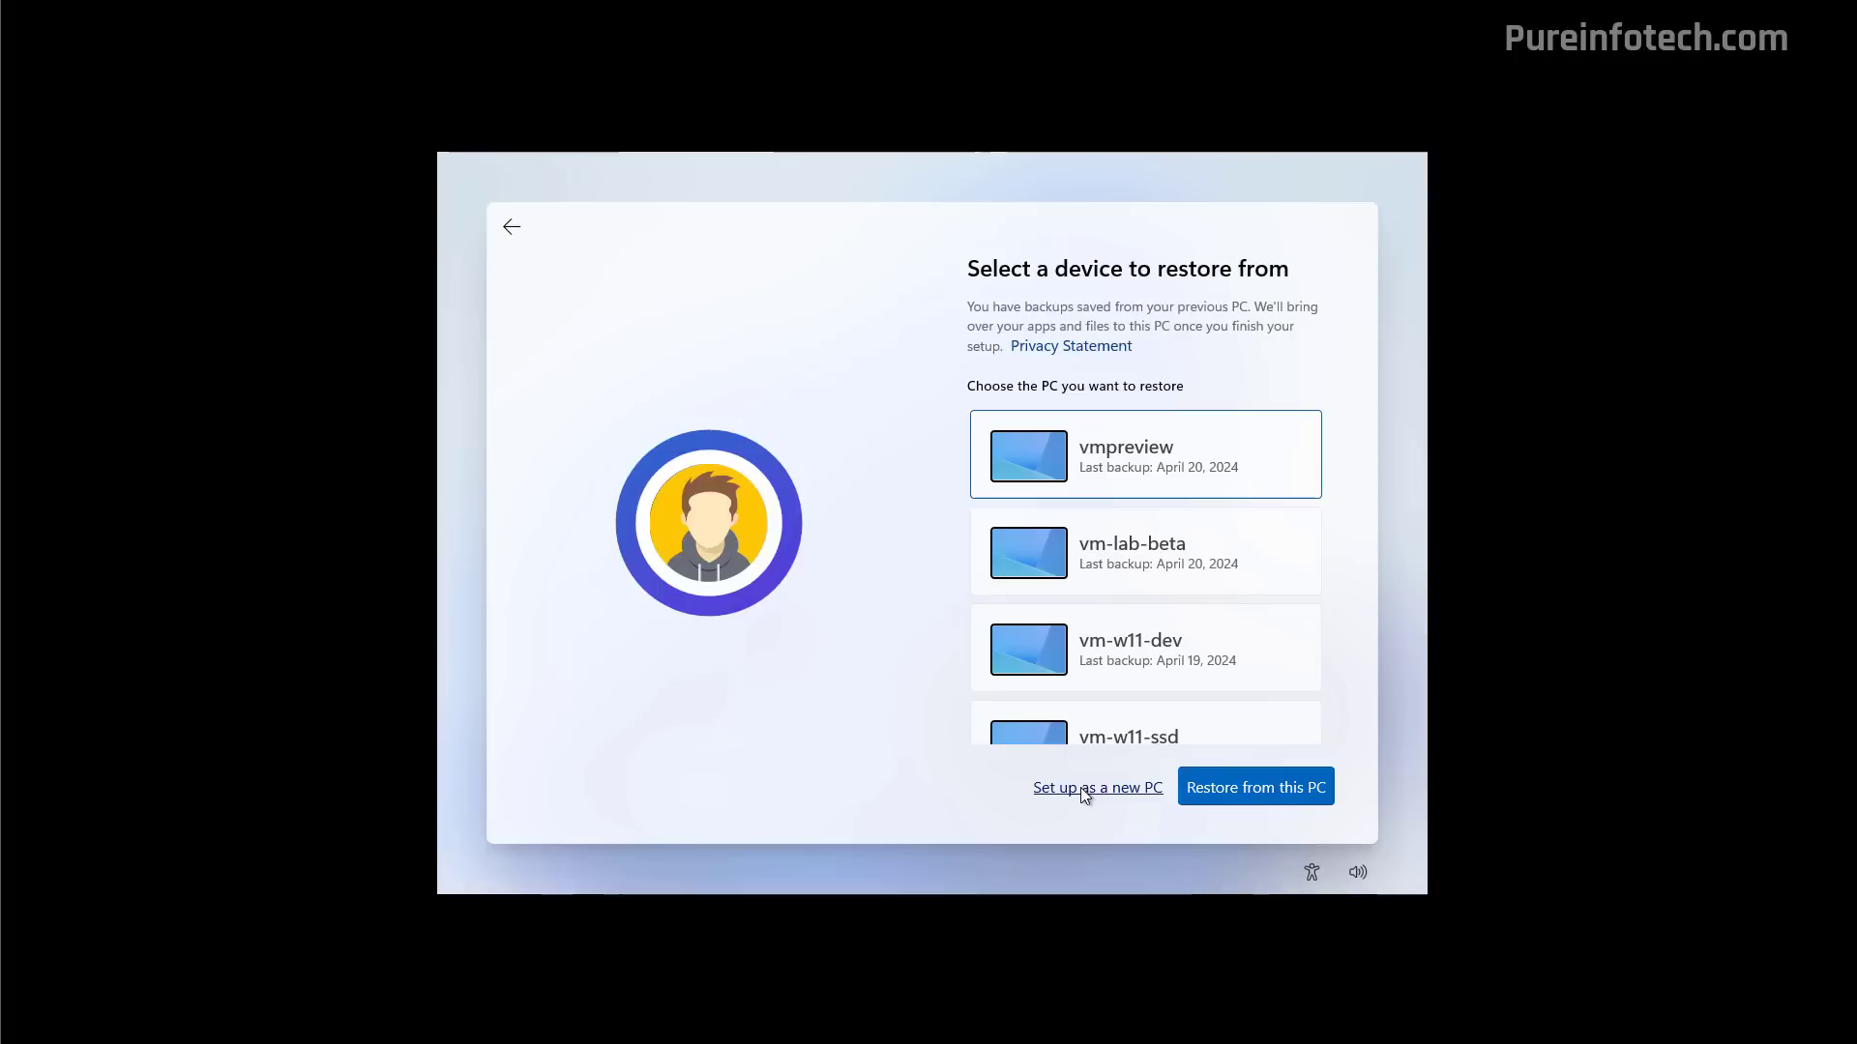
click(1096, 786)
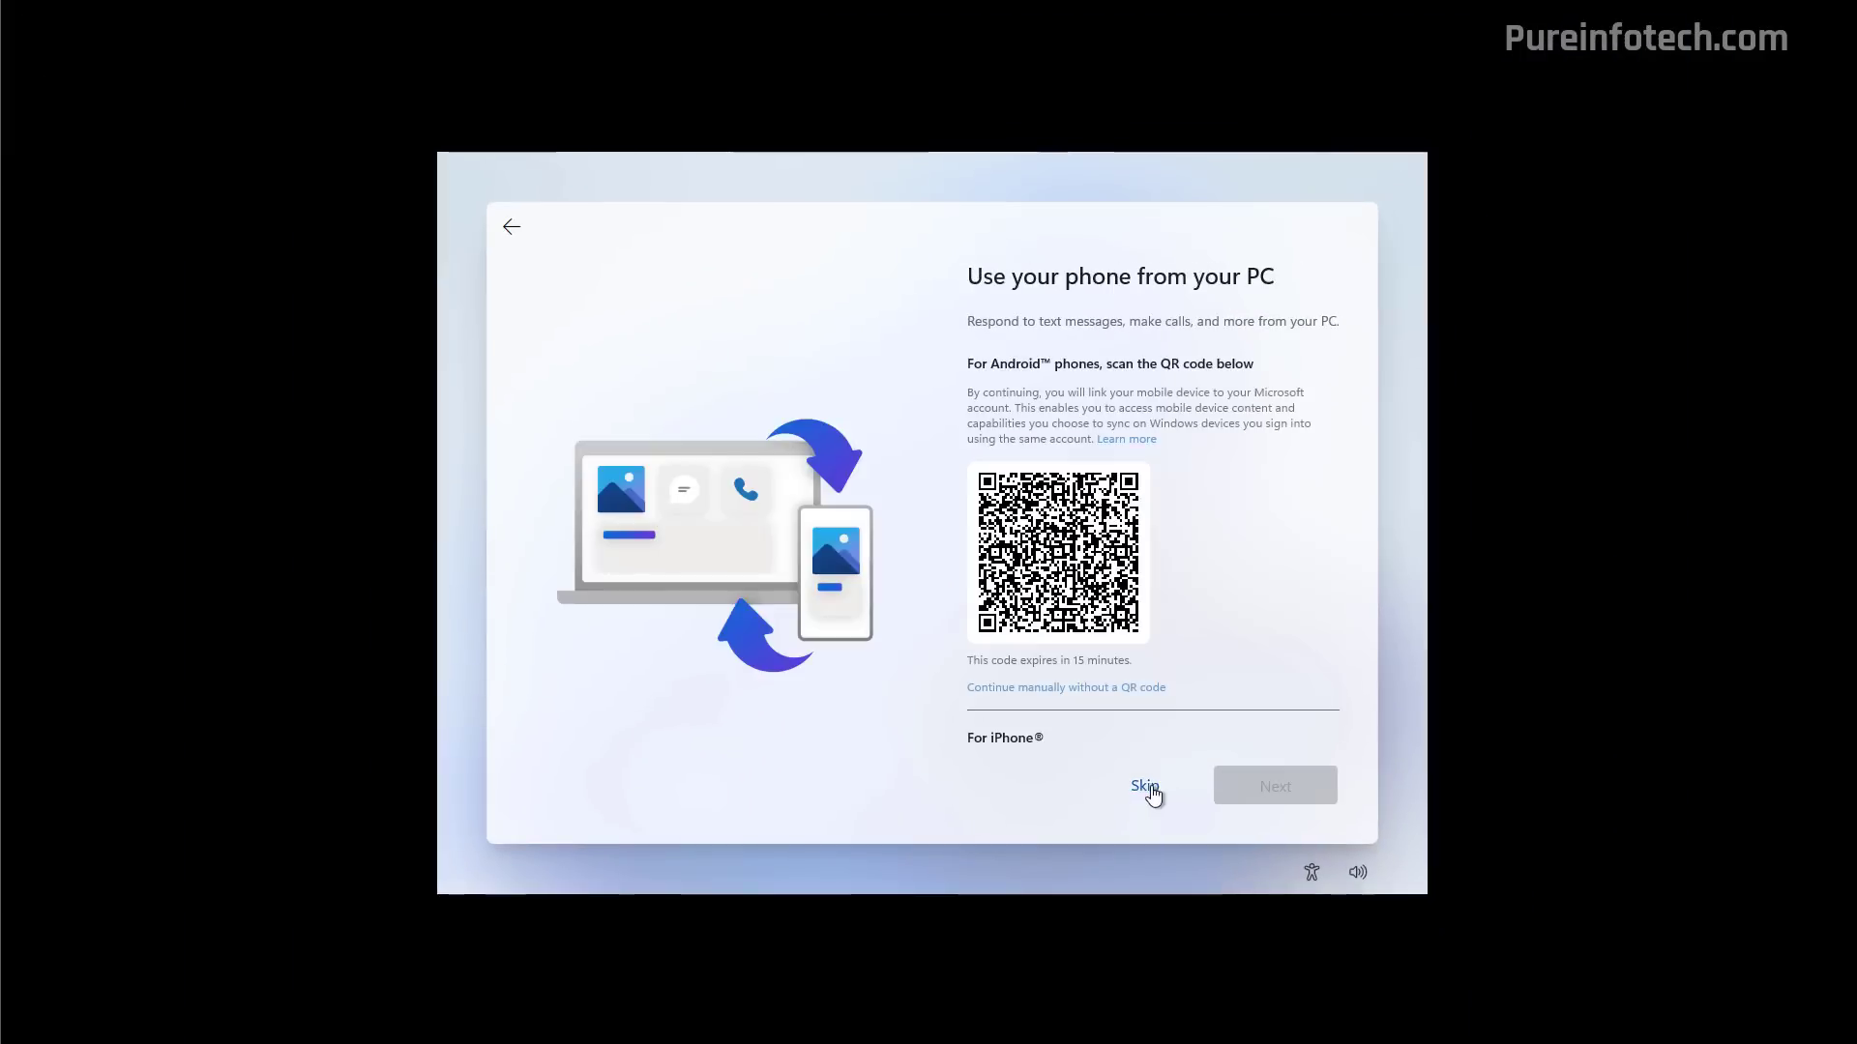
Skip the 'Use your phone from your PC' linking page.
click(1144, 785)
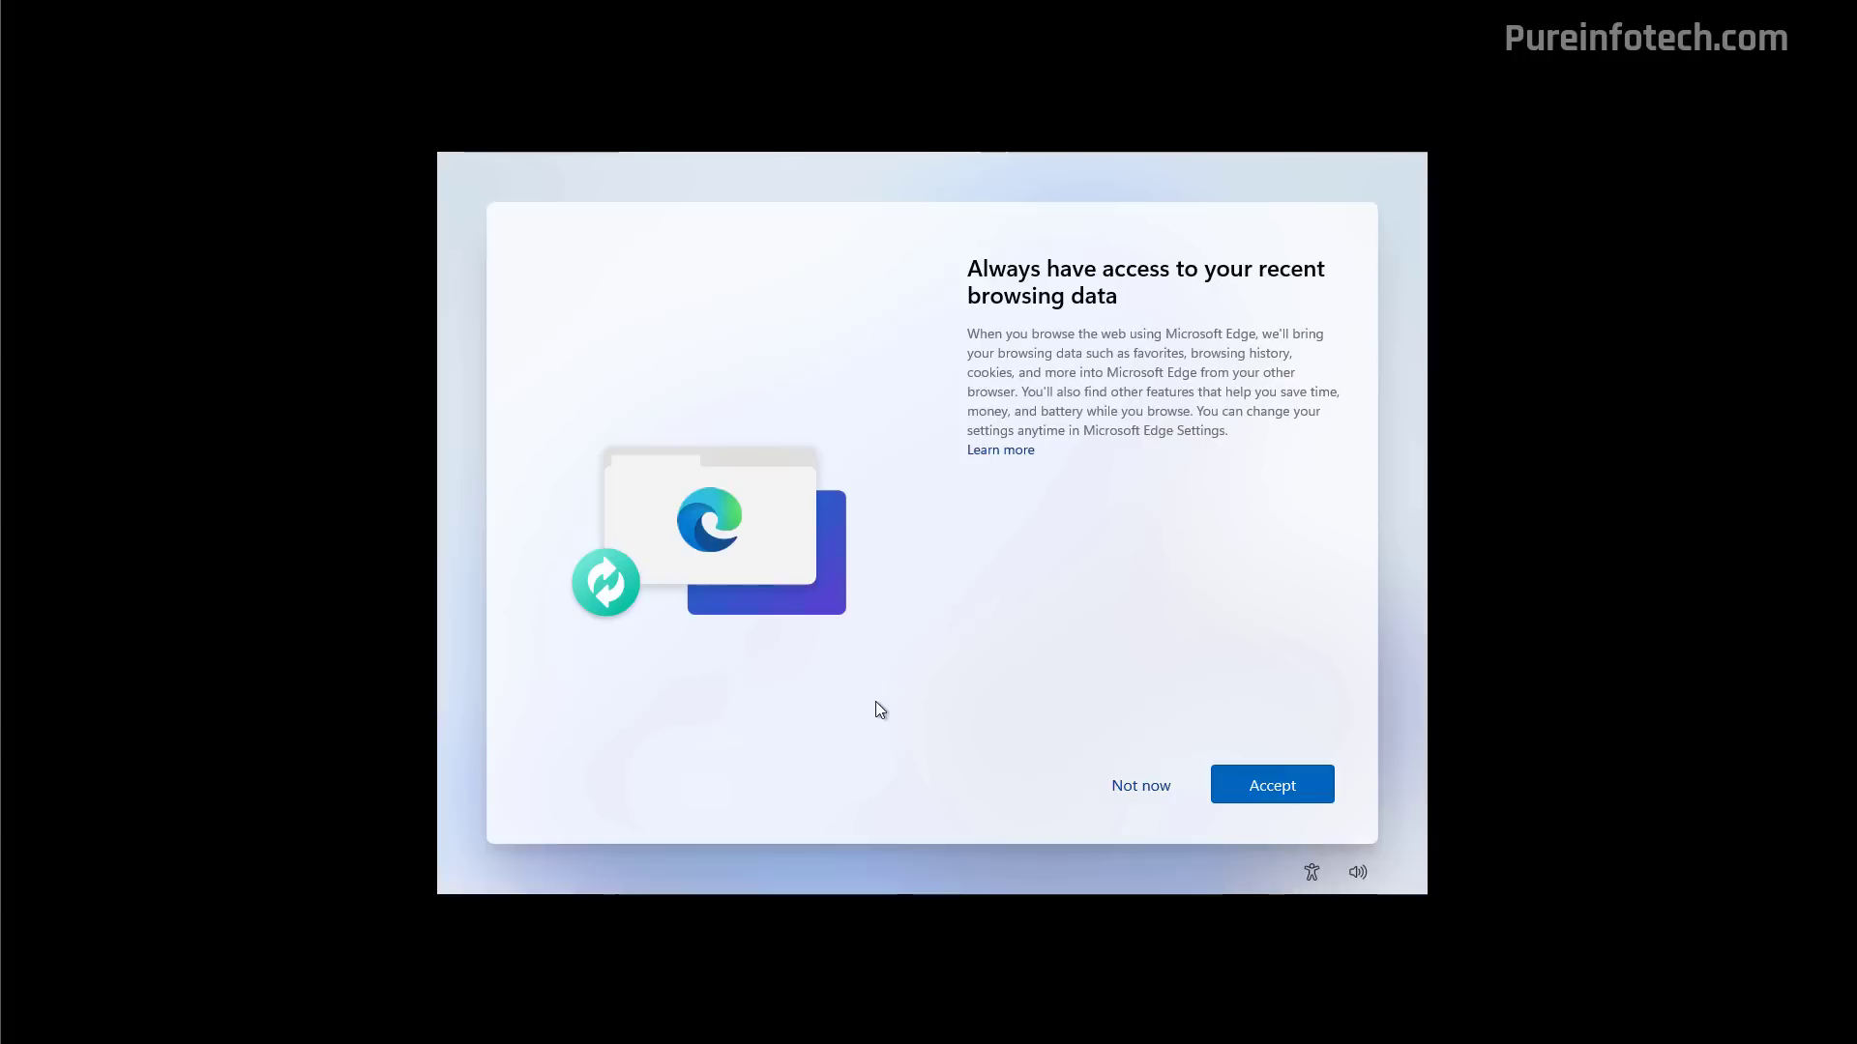
Choose 'Not now' for Edge browsing data and 'Skip for now' for PC Game Pass.
click(1270, 784)
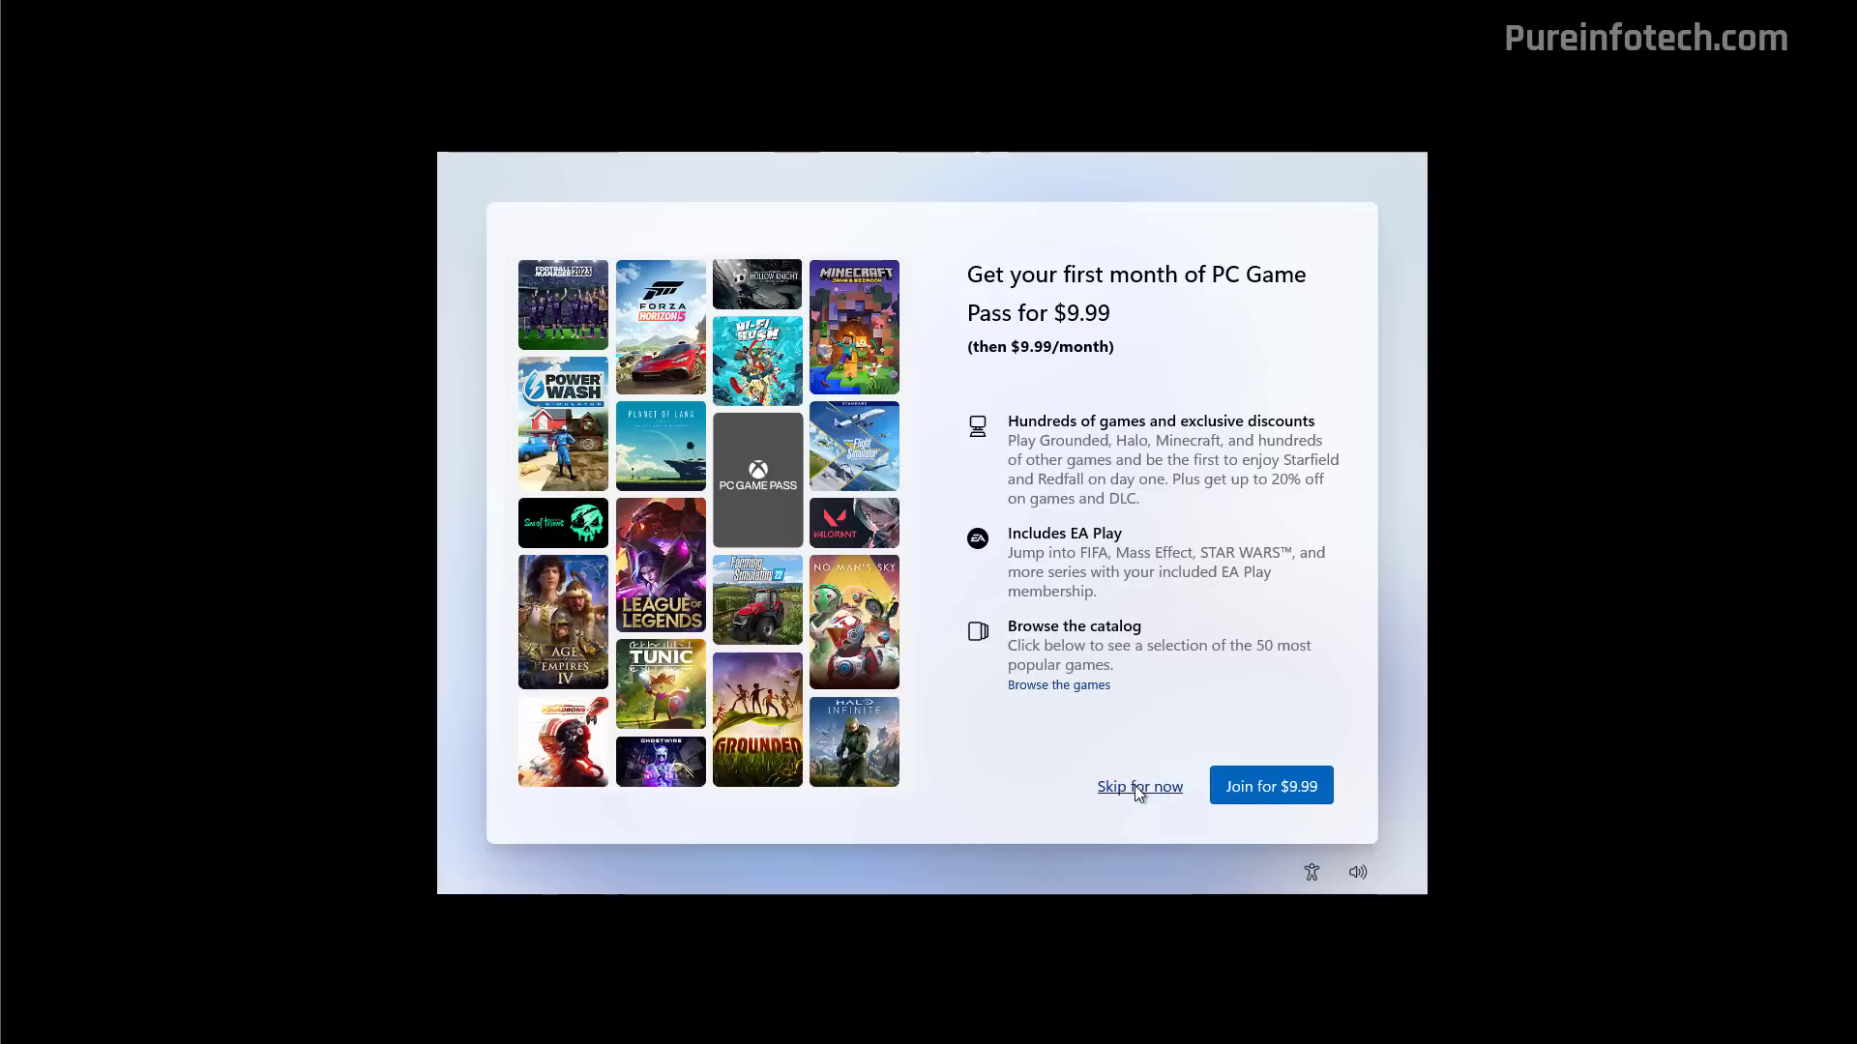
mouse_move(1134, 805)
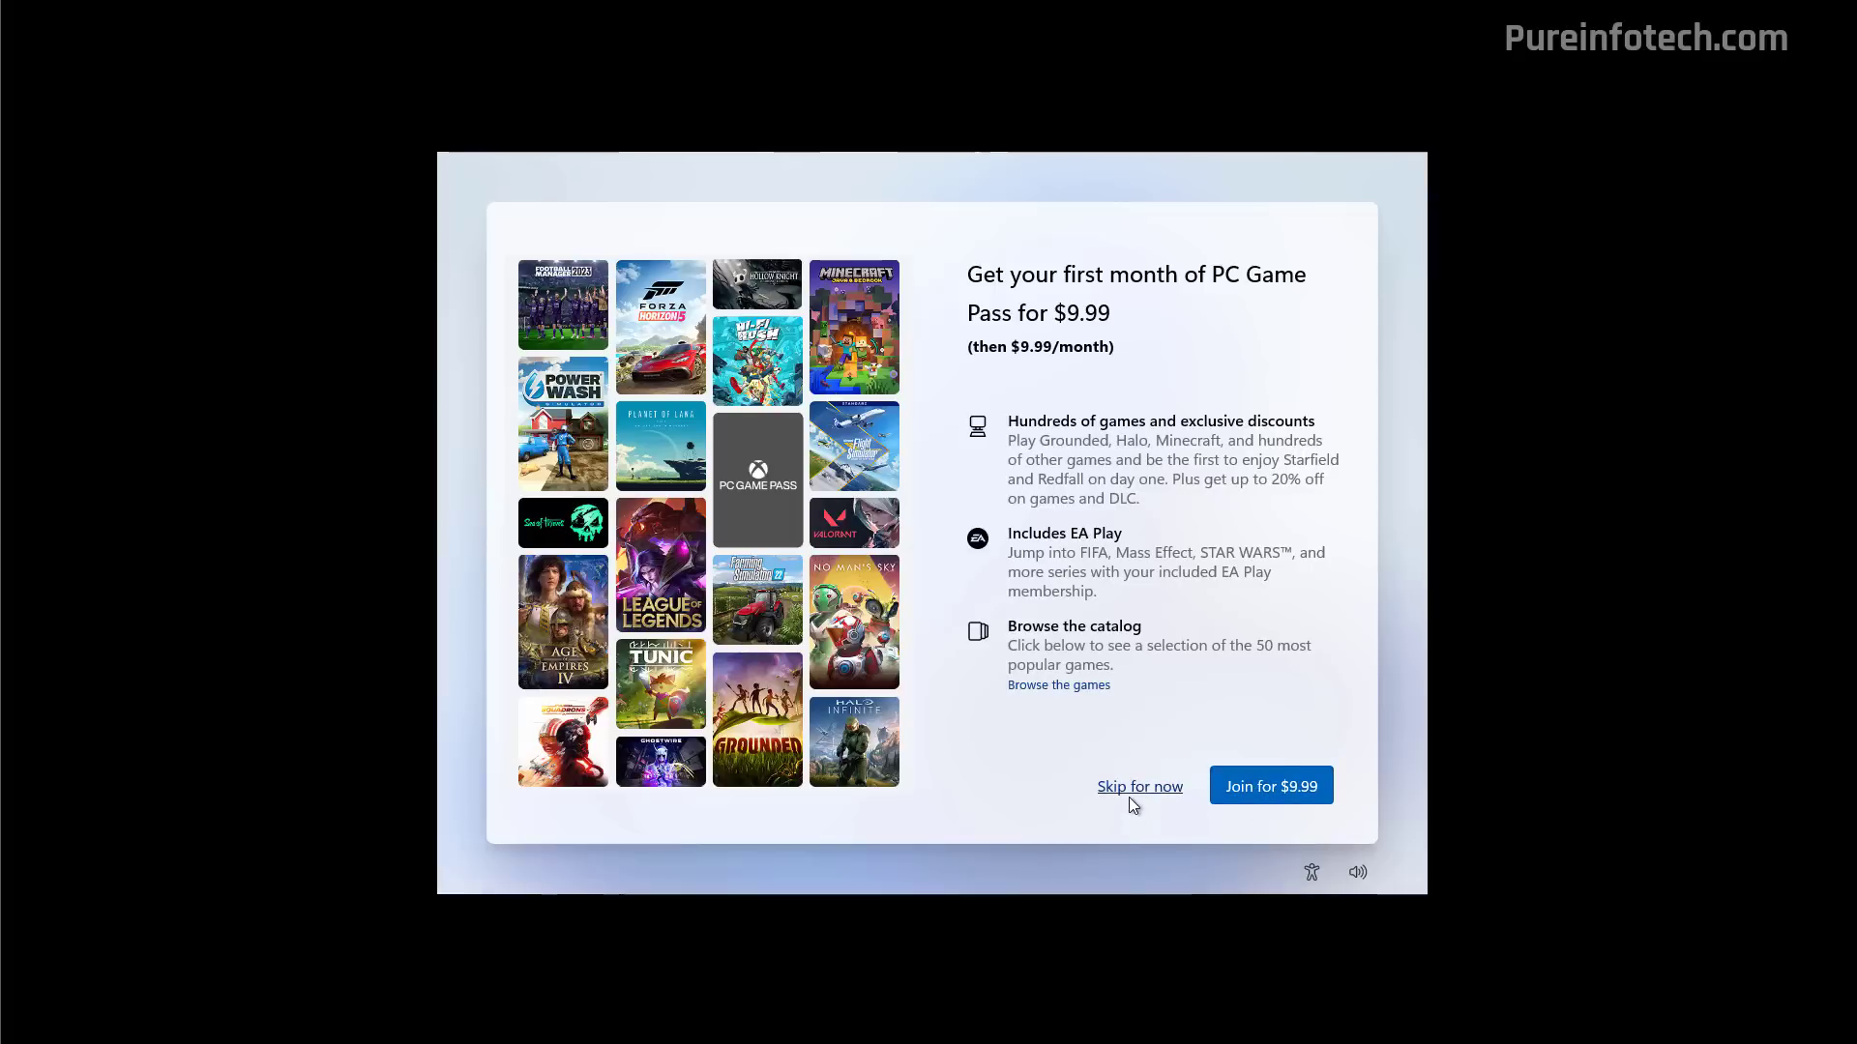
click(1139, 787)
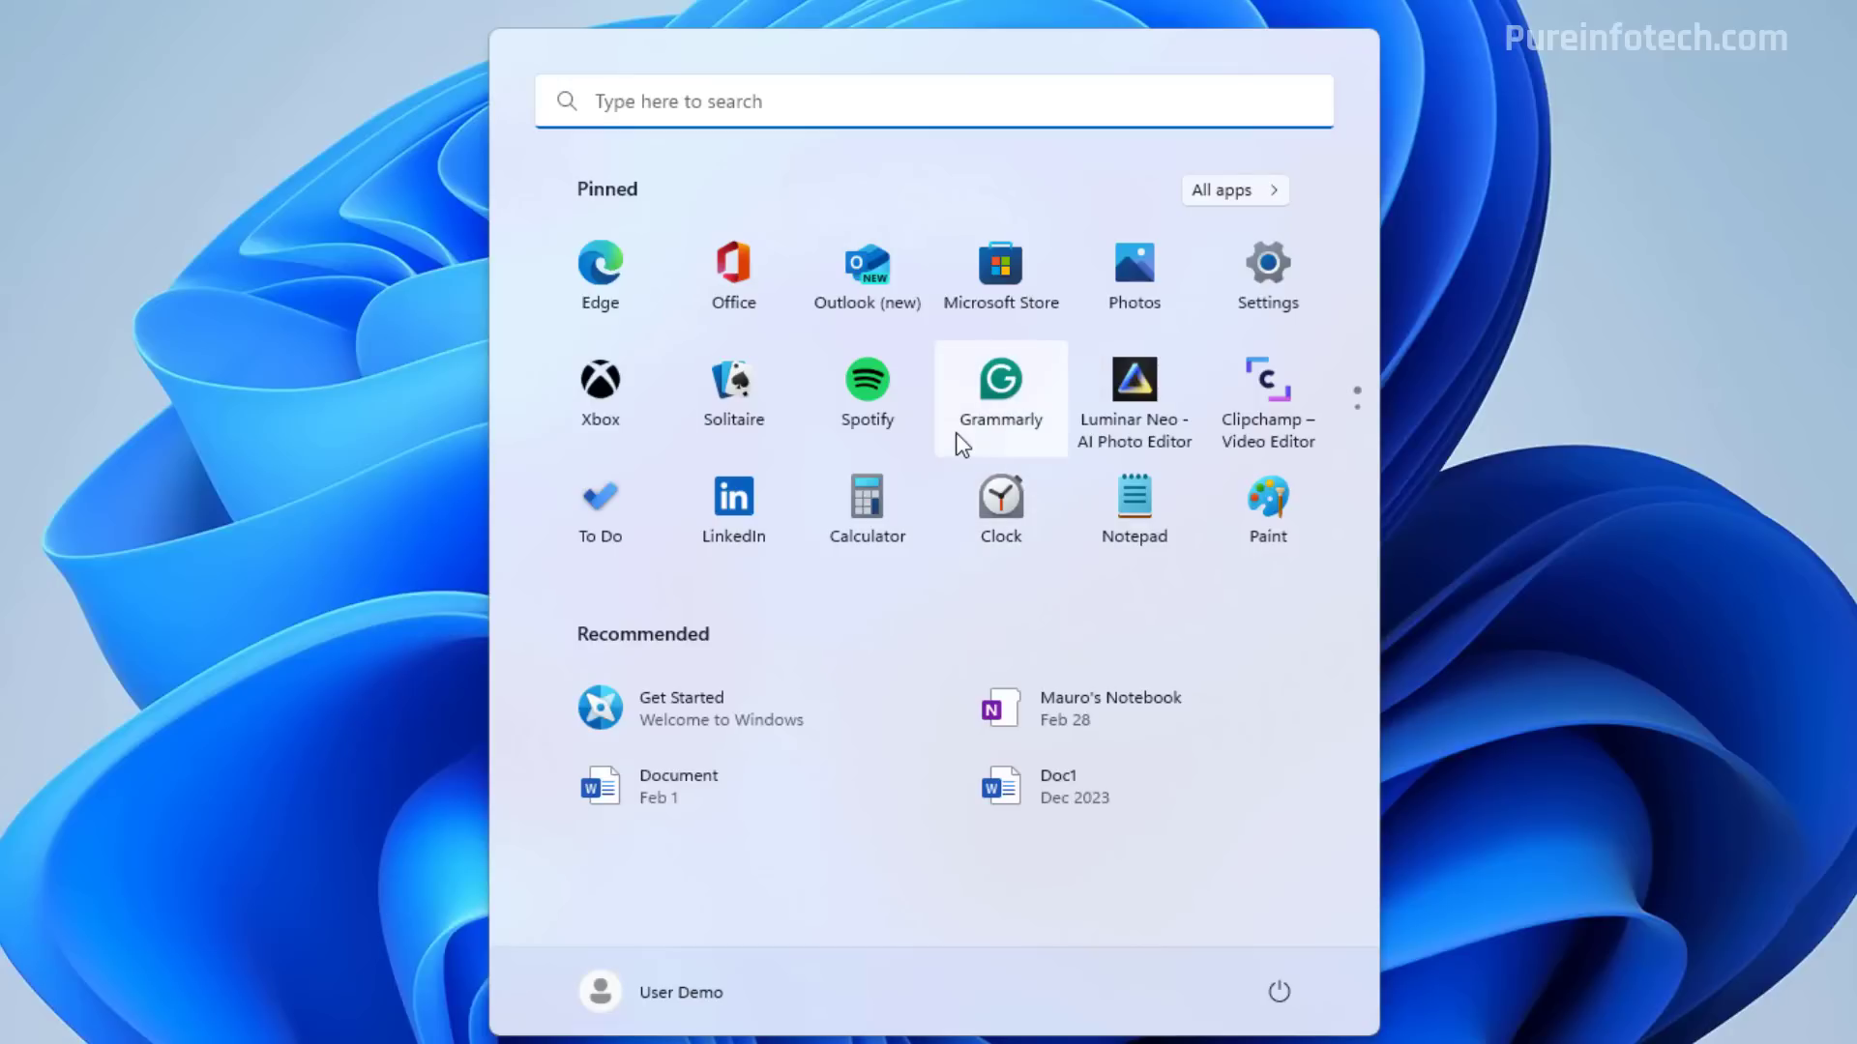
mouse_move(999, 391)
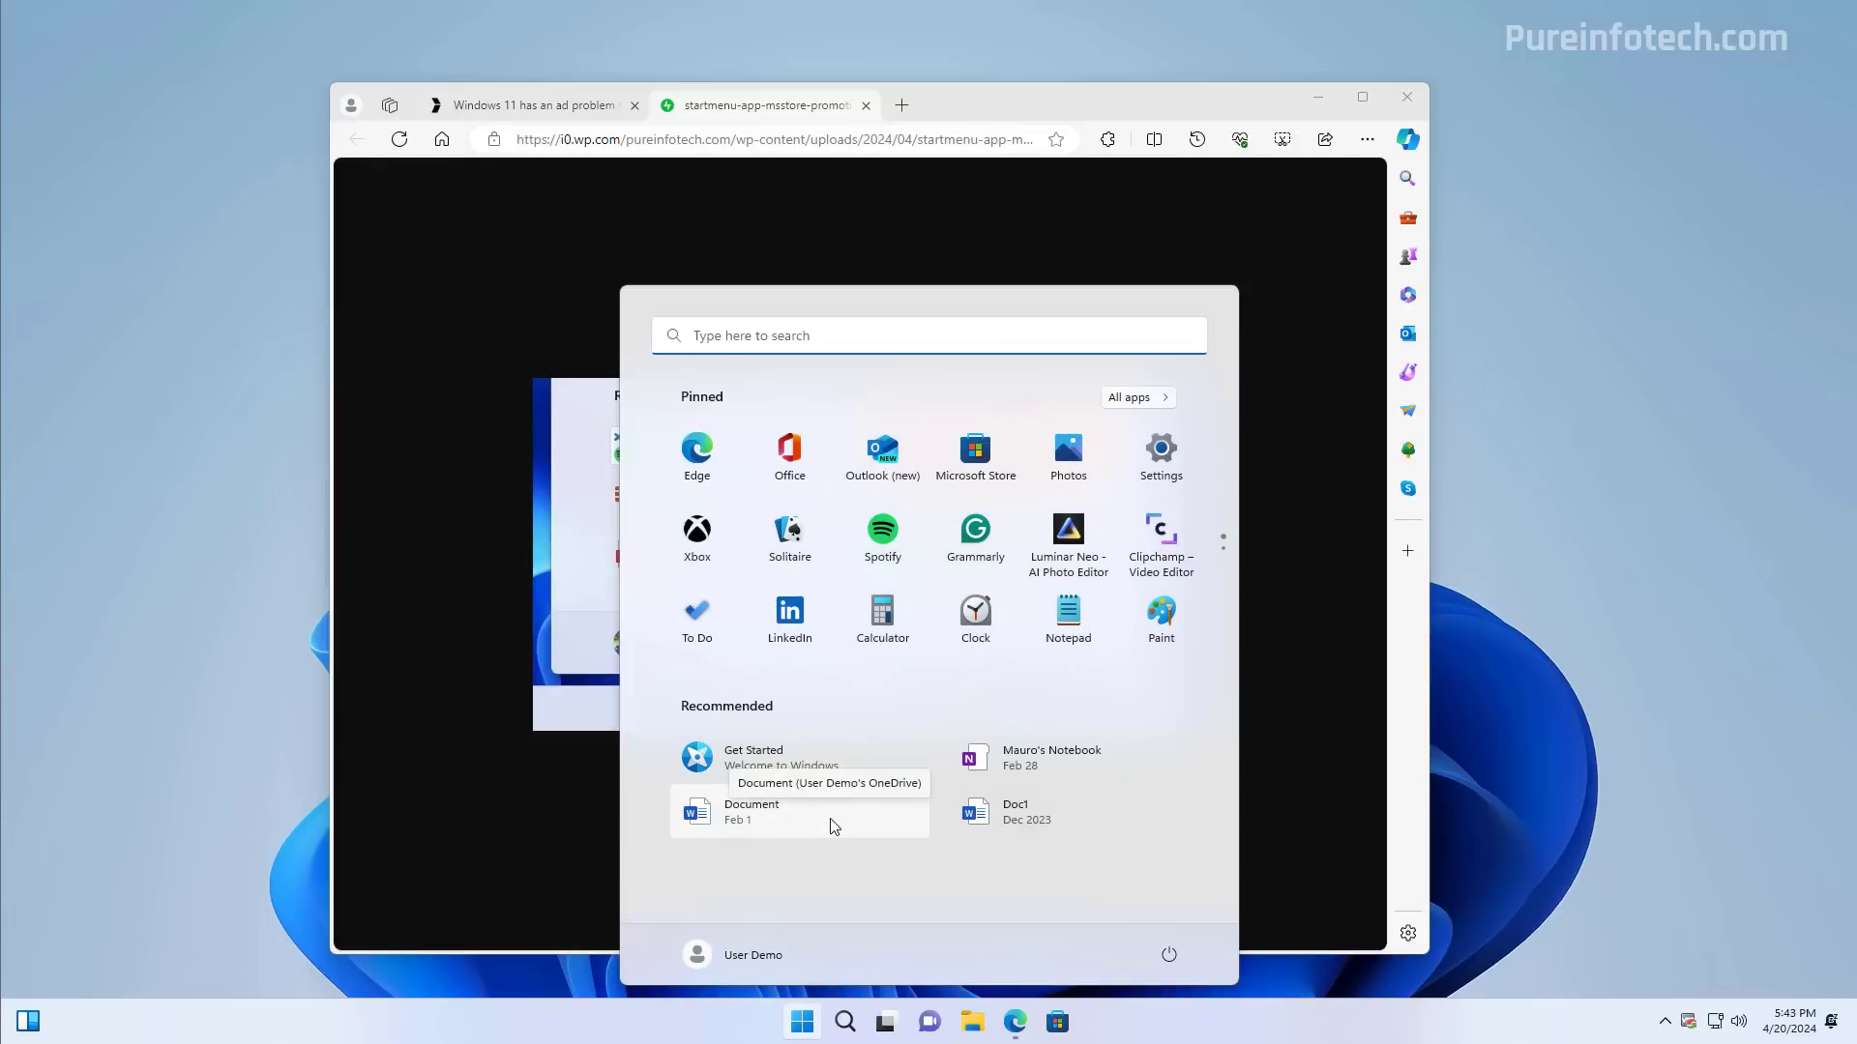
mouse_move(793, 906)
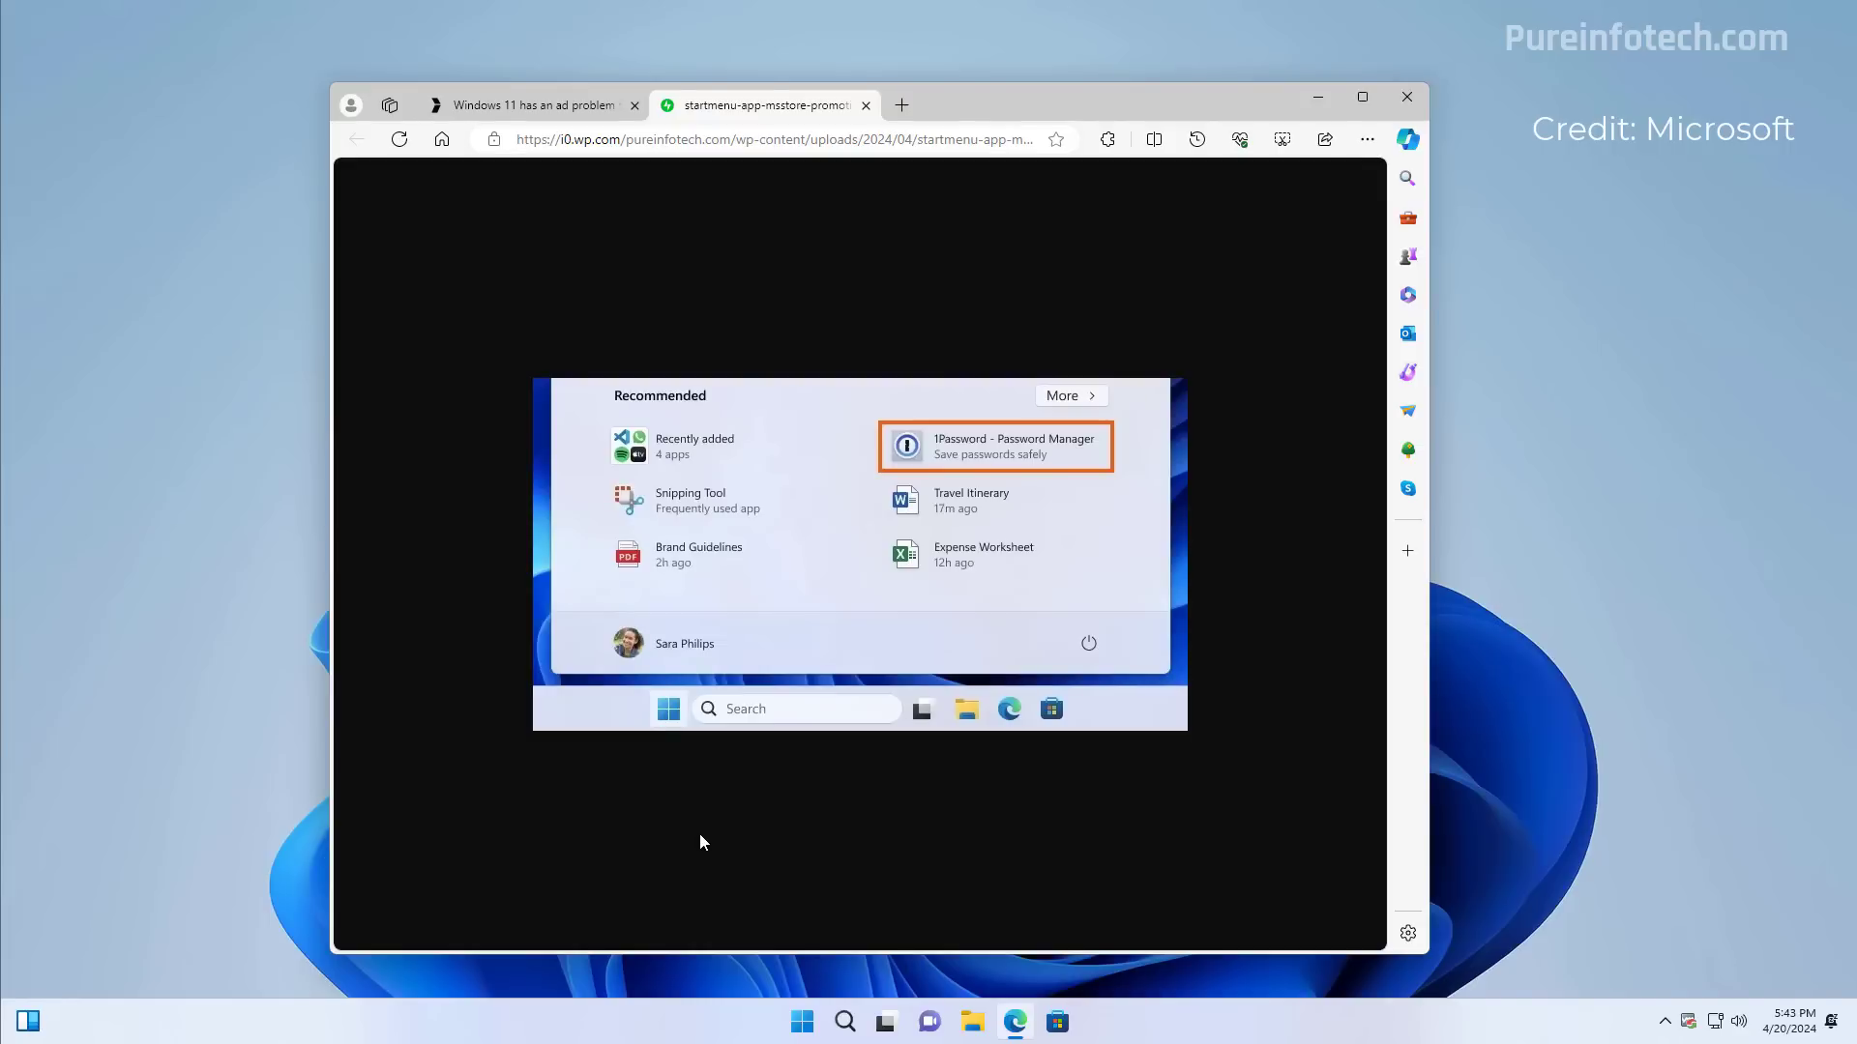
mouse_move(974, 459)
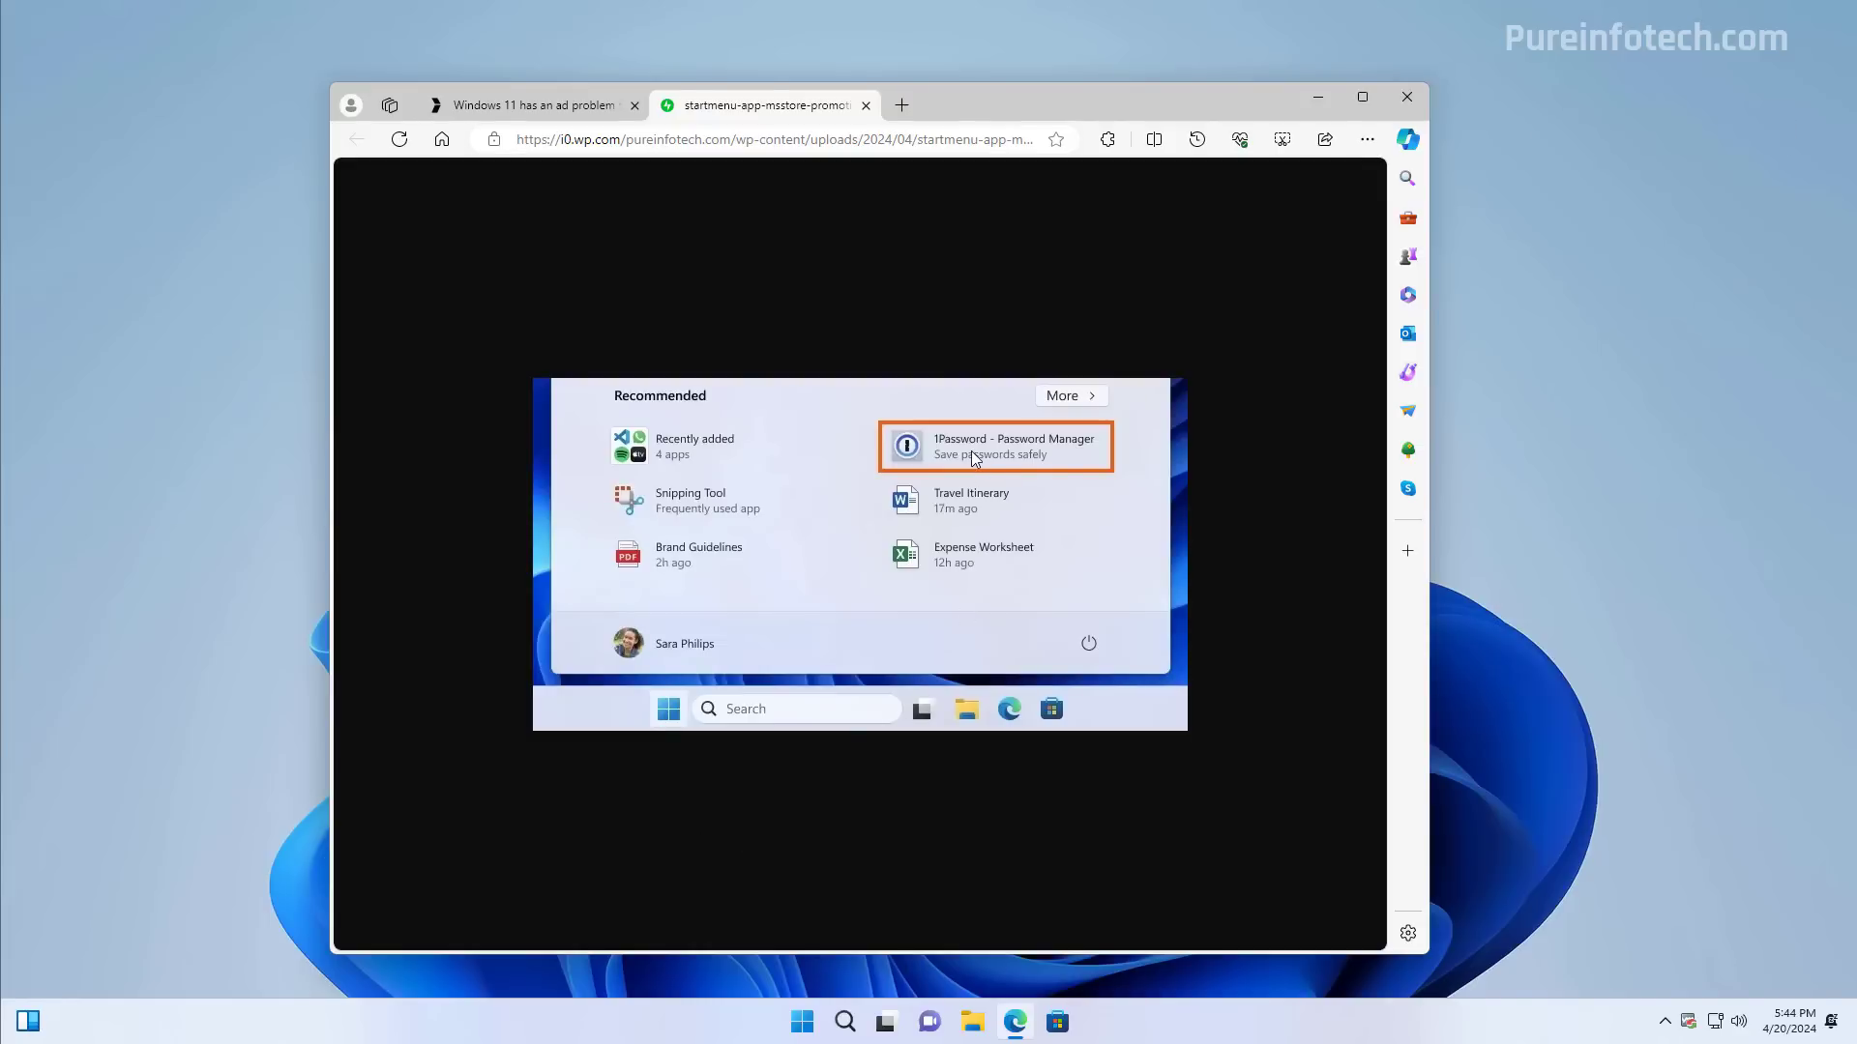
mouse_move(1039, 471)
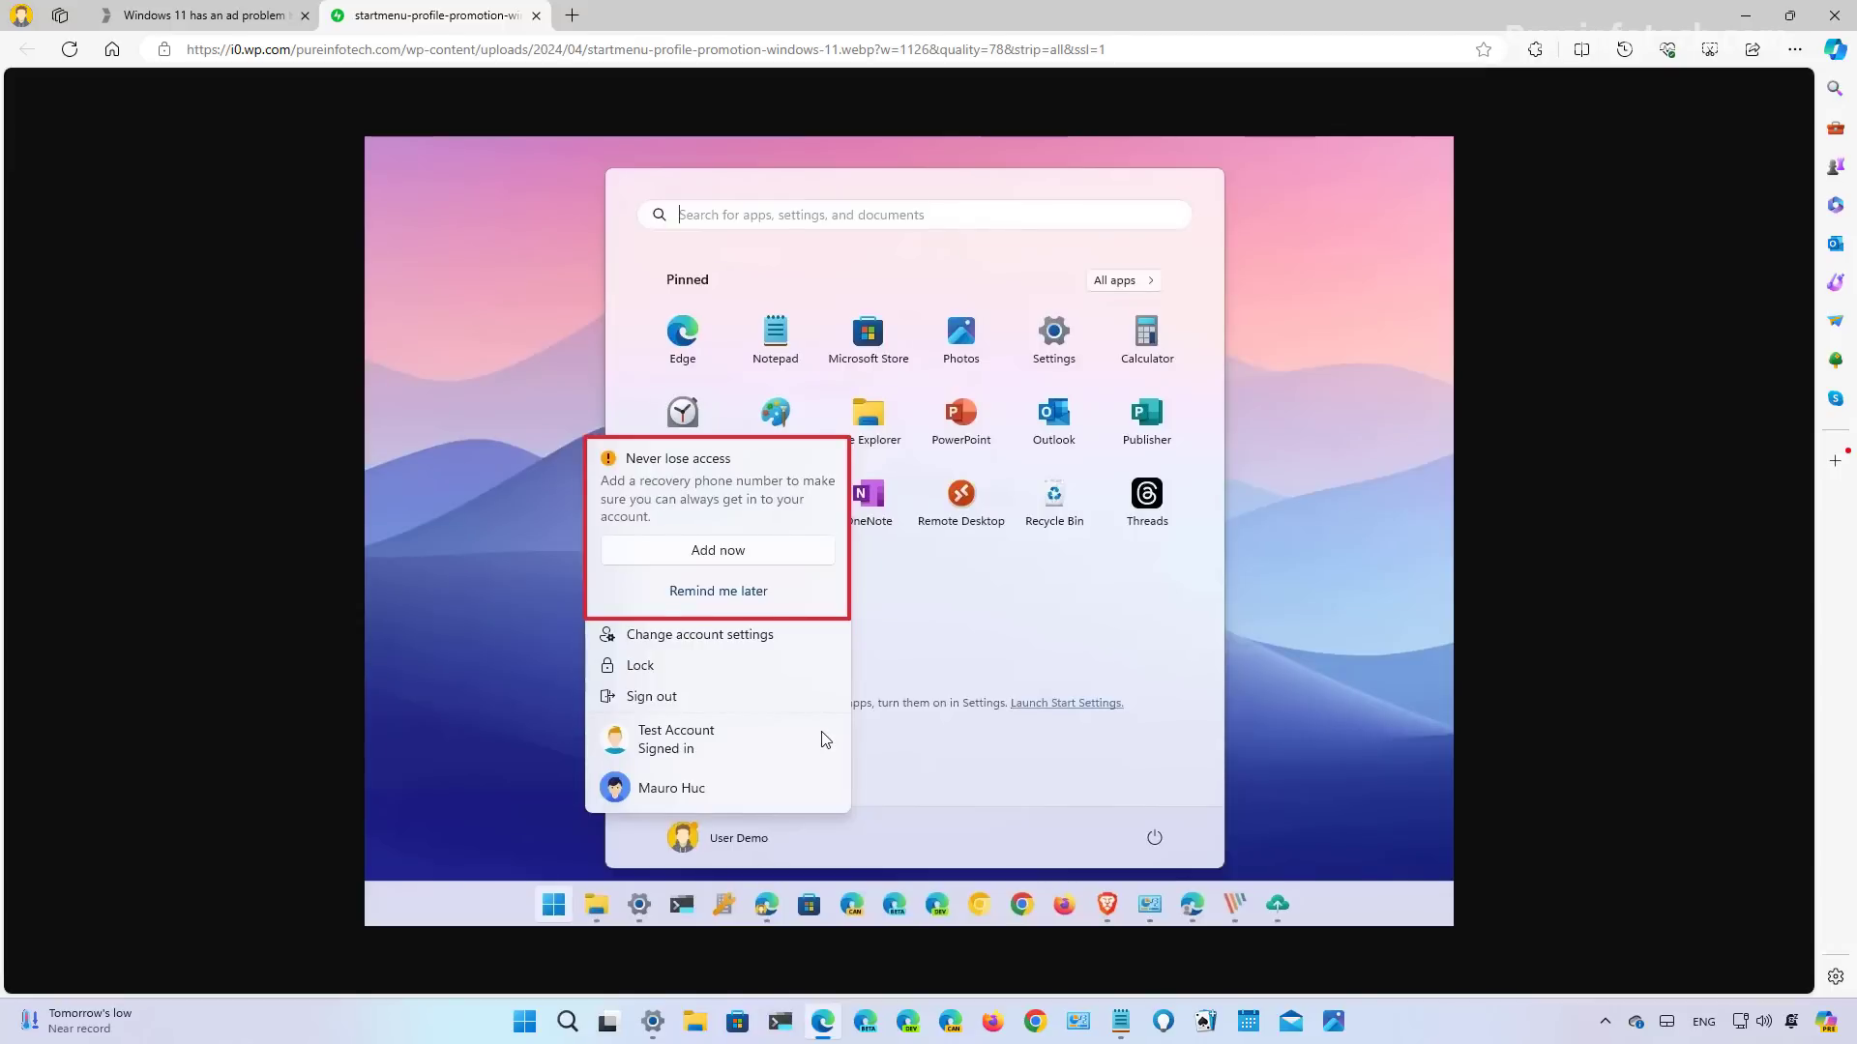
mouse_move(789, 577)
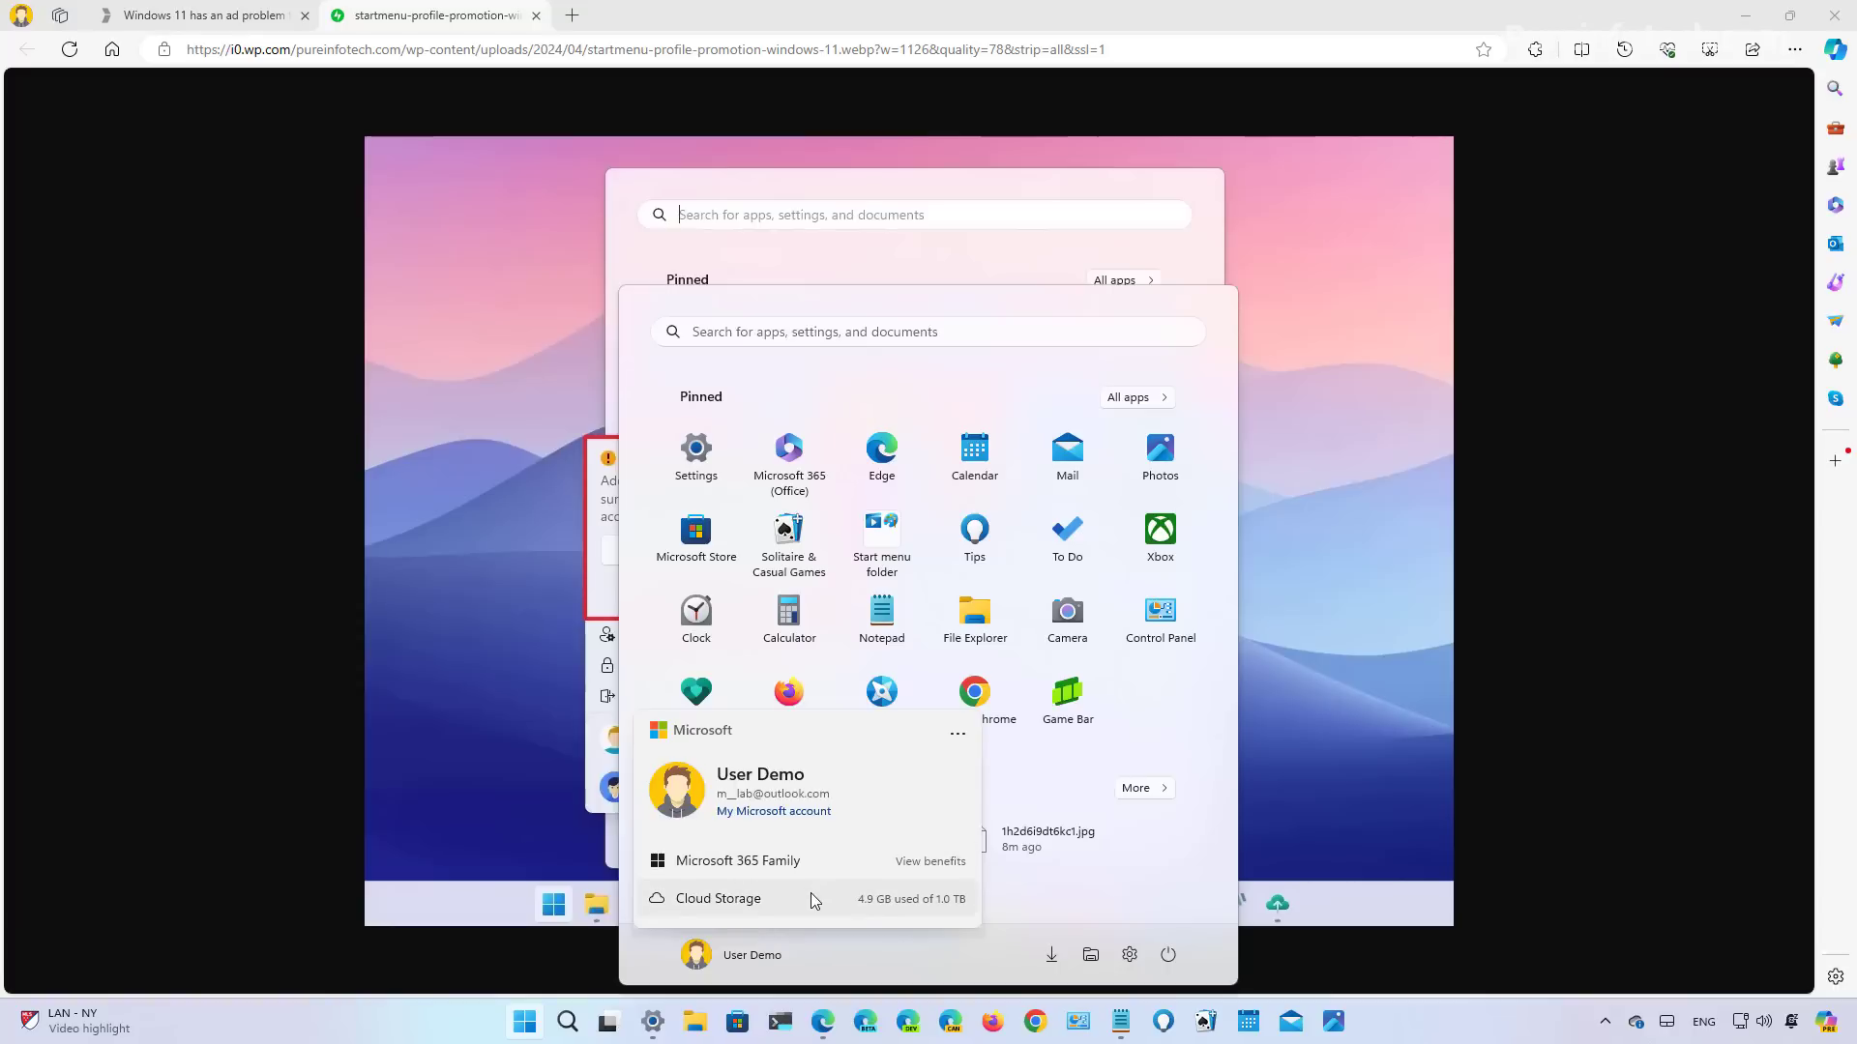
Open the signed-in account's '...' options menu and pick an entry, showing a PC backup prompt.
click(956, 733)
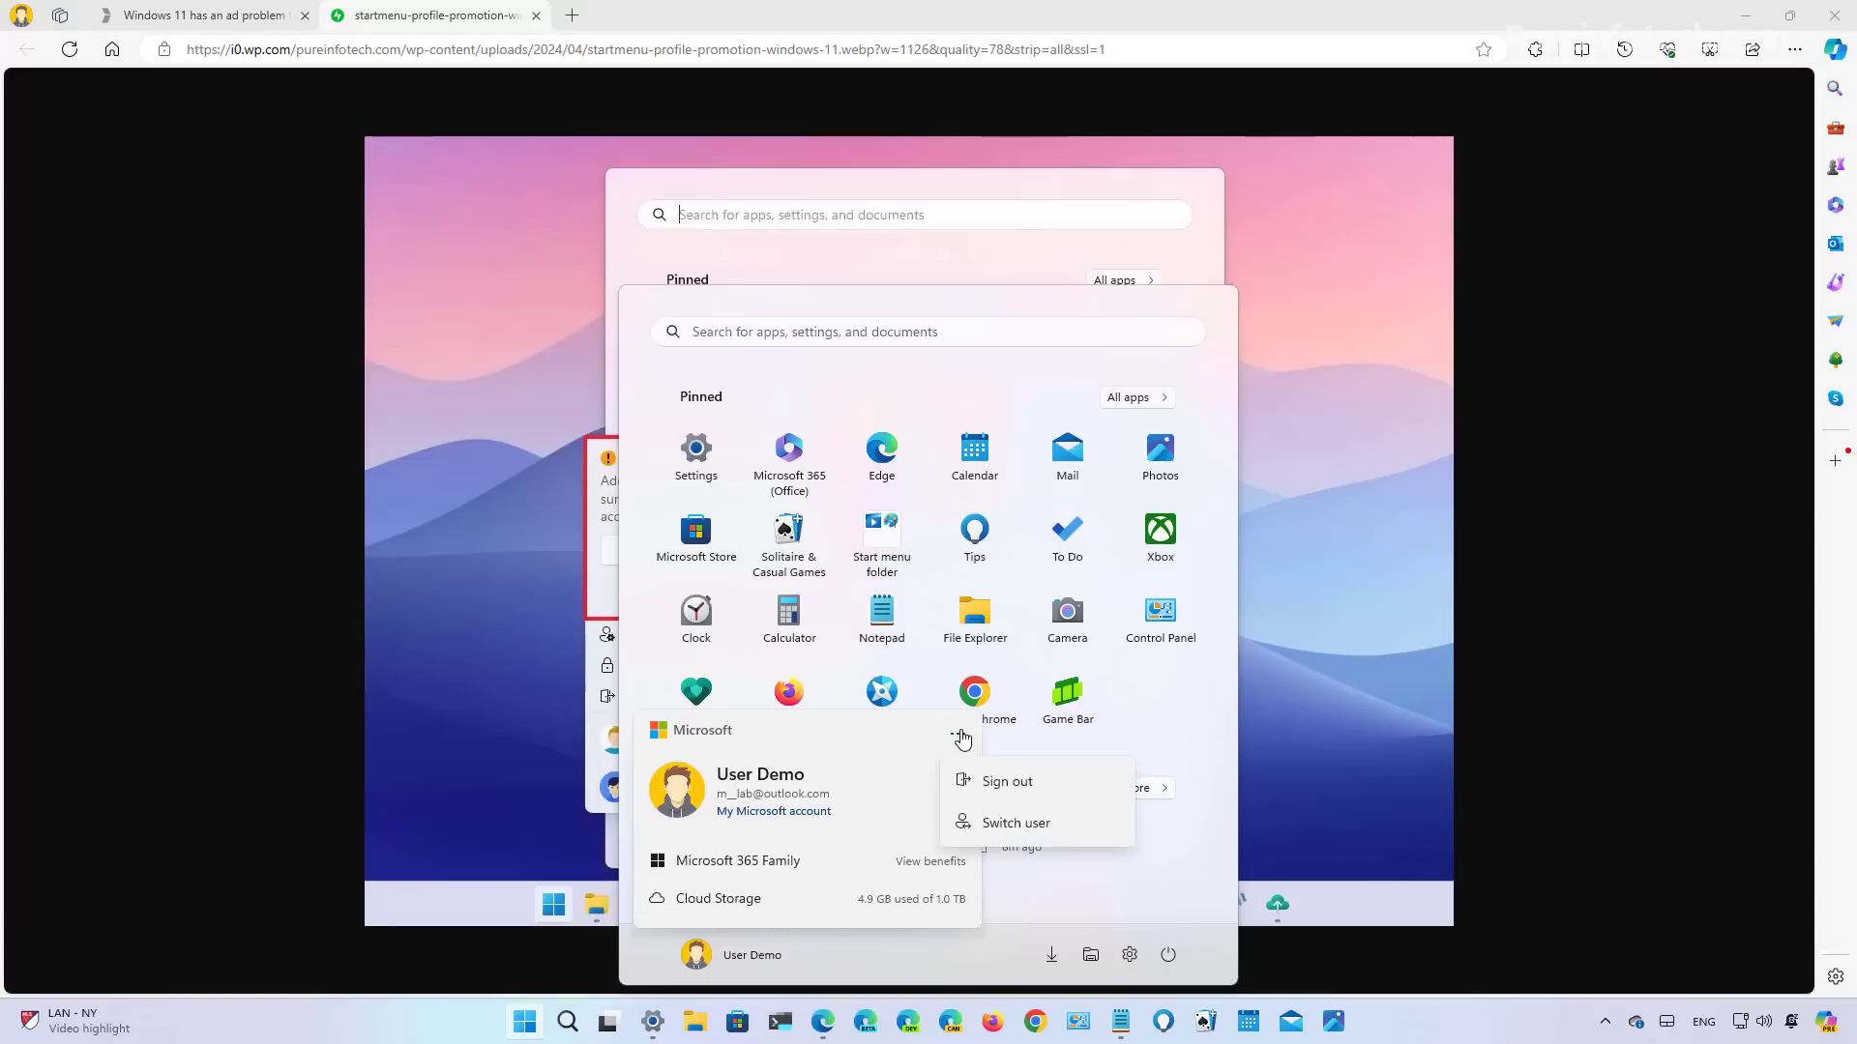
click(1014, 823)
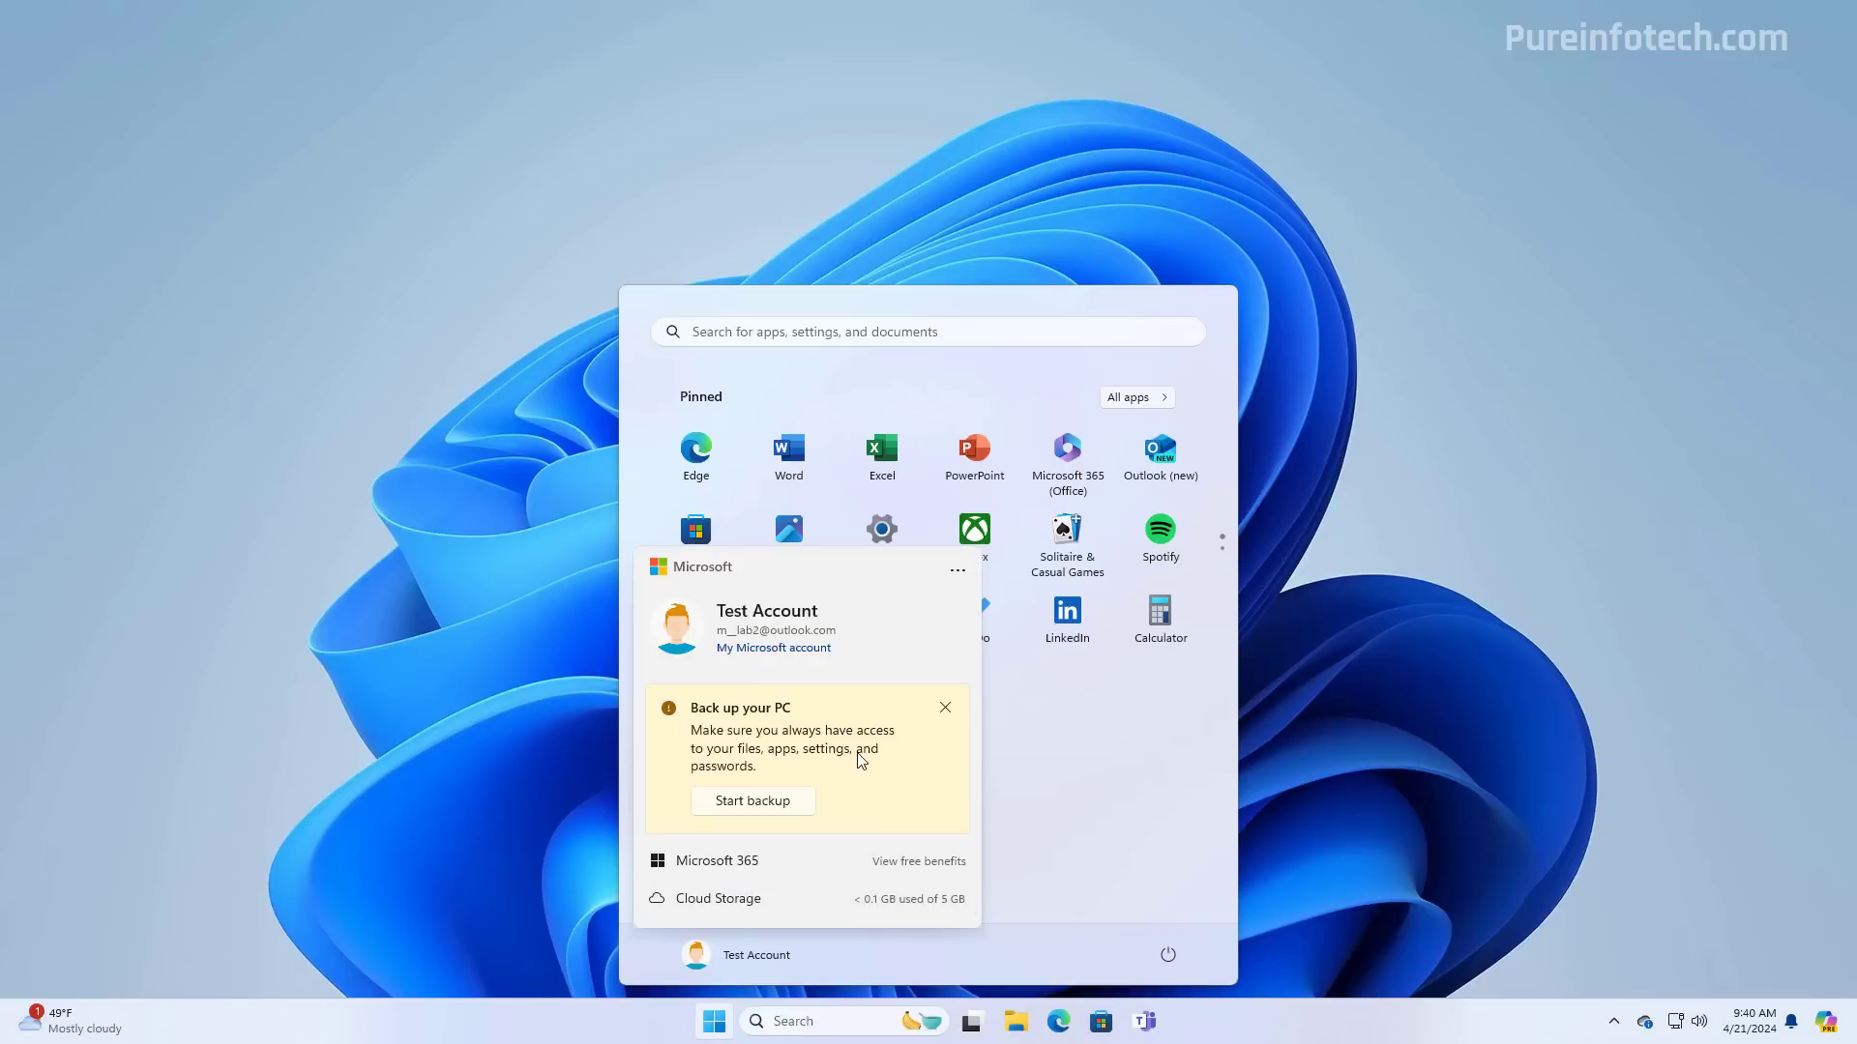
mouse_move(840, 824)
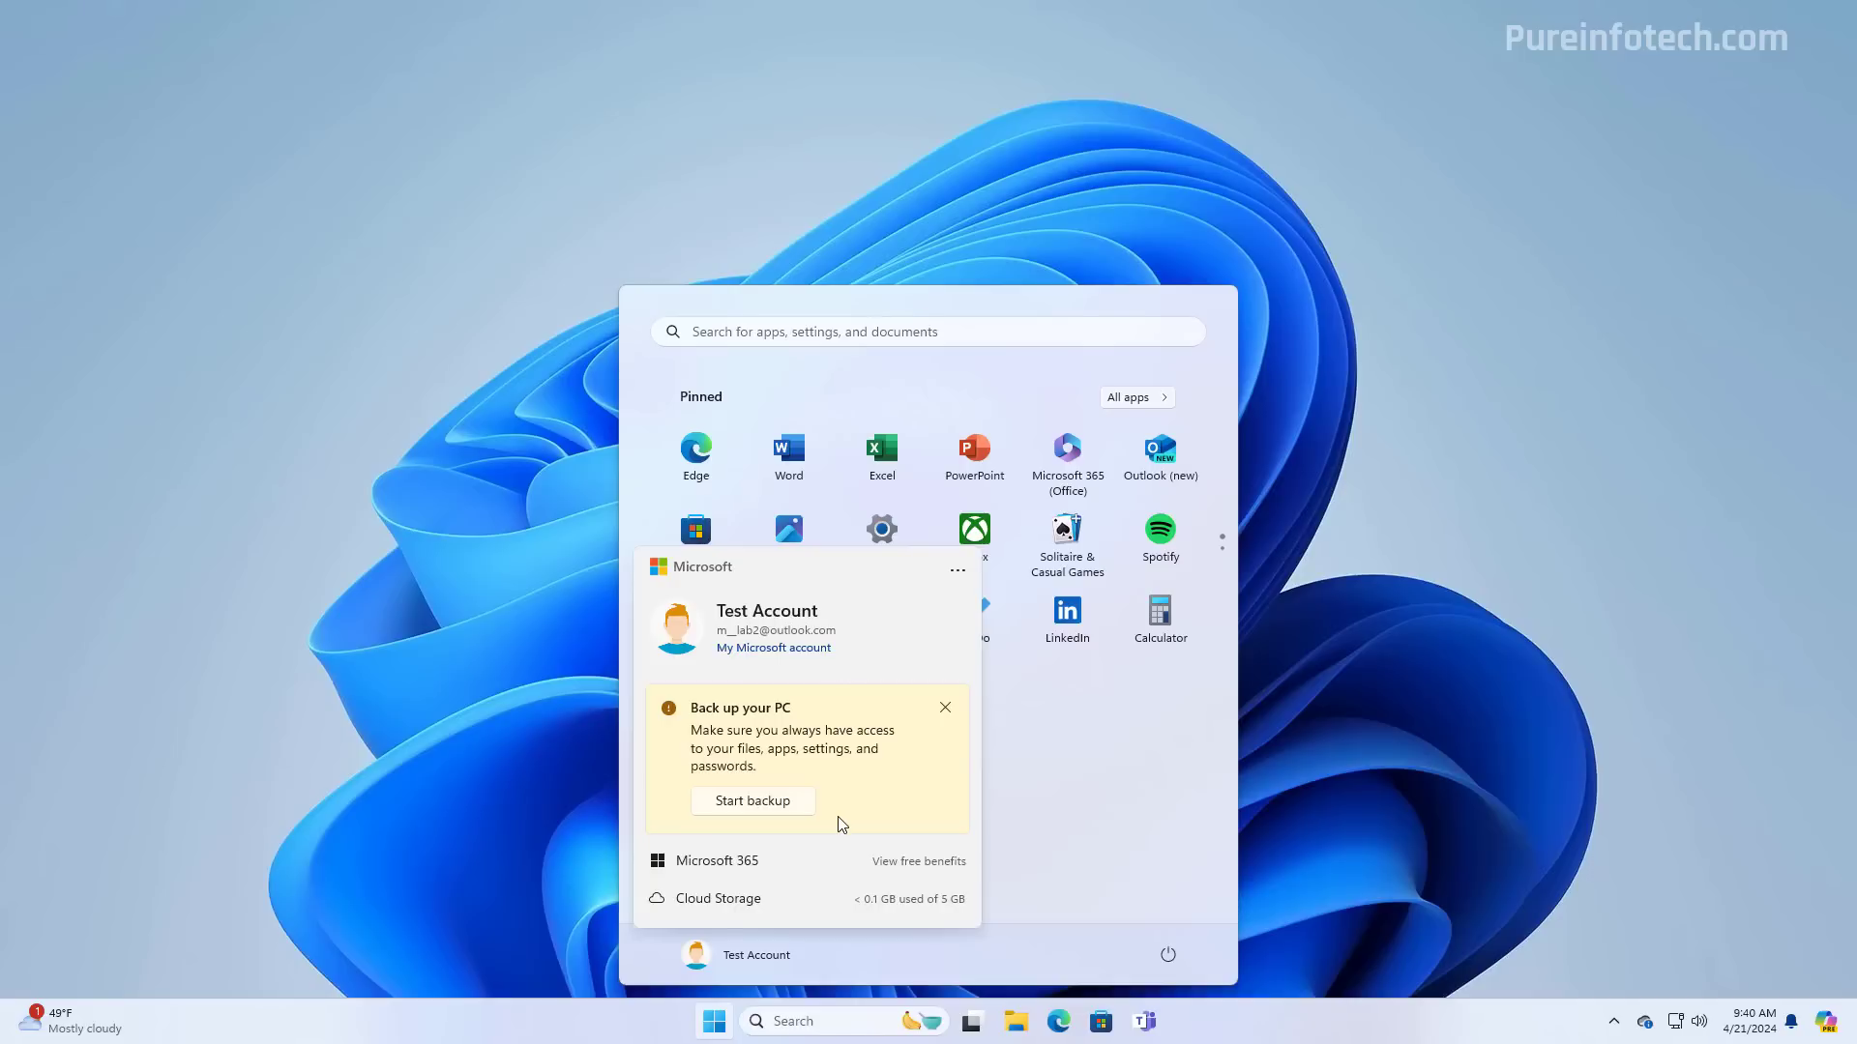
mouse_move(946, 711)
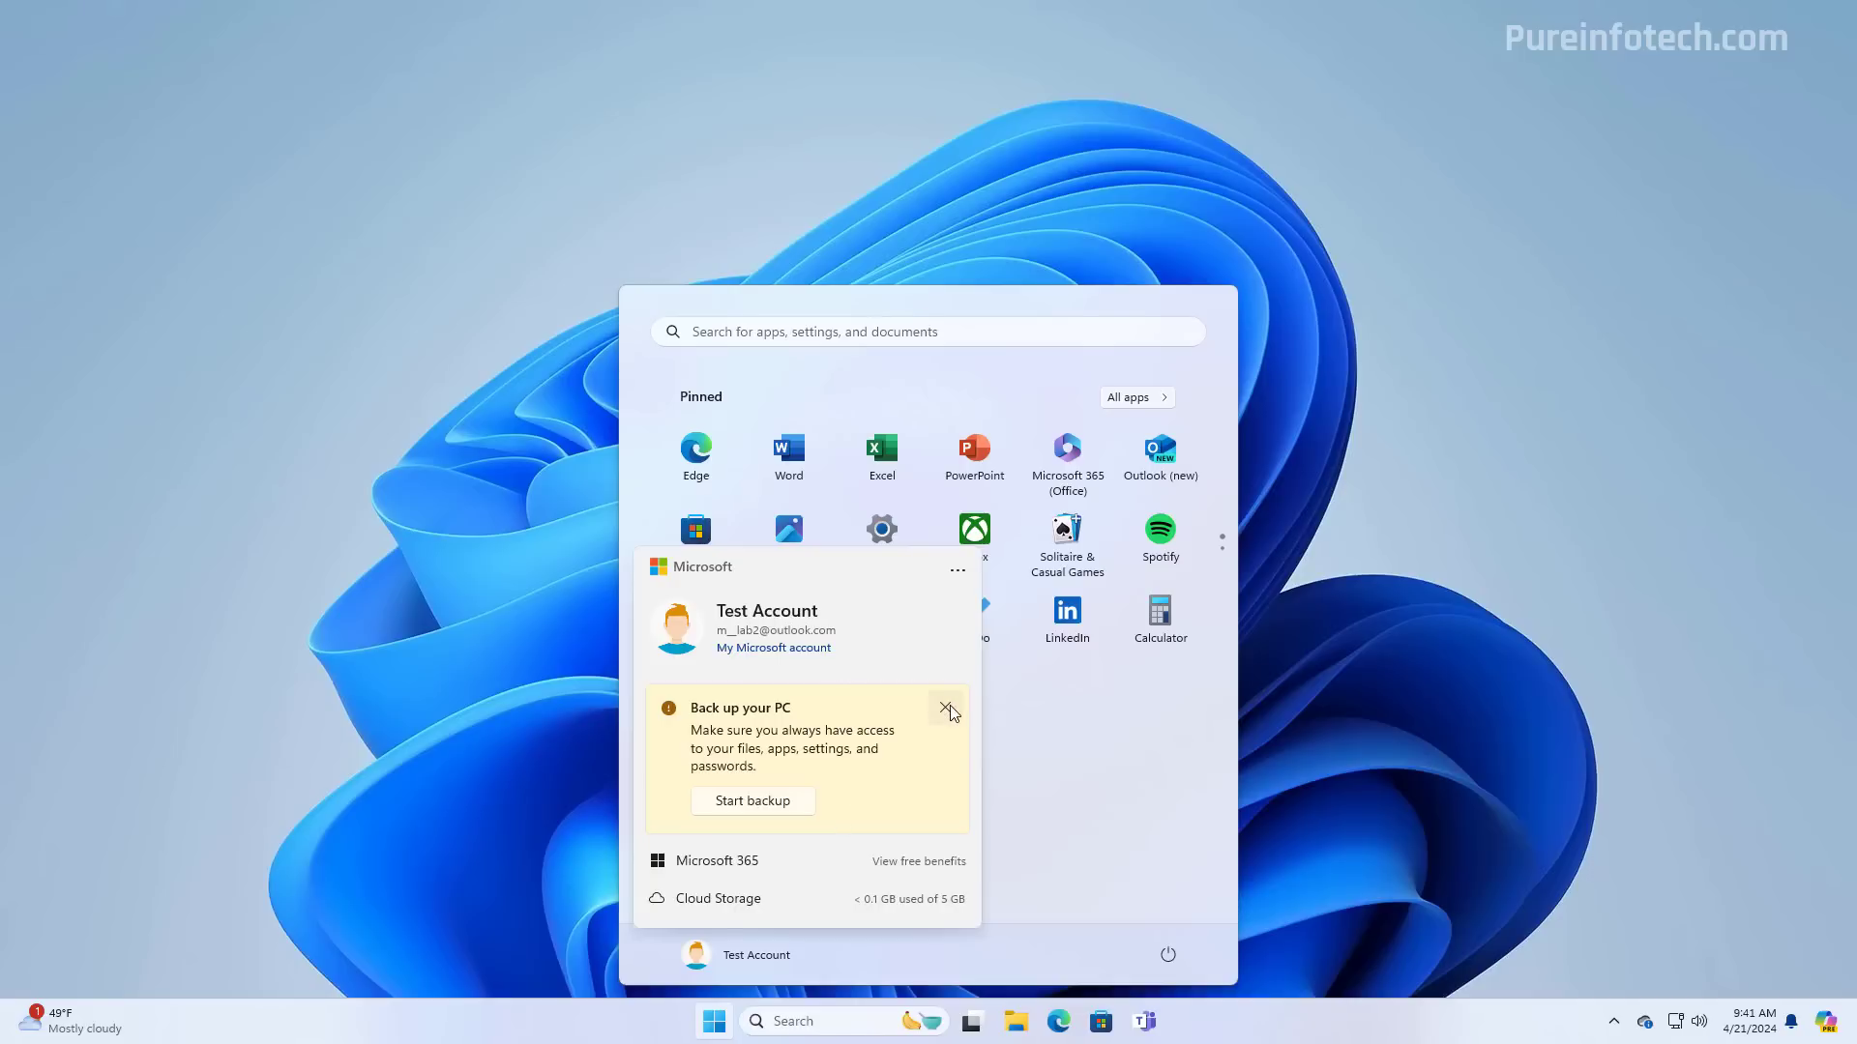
mouse_move(950, 711)
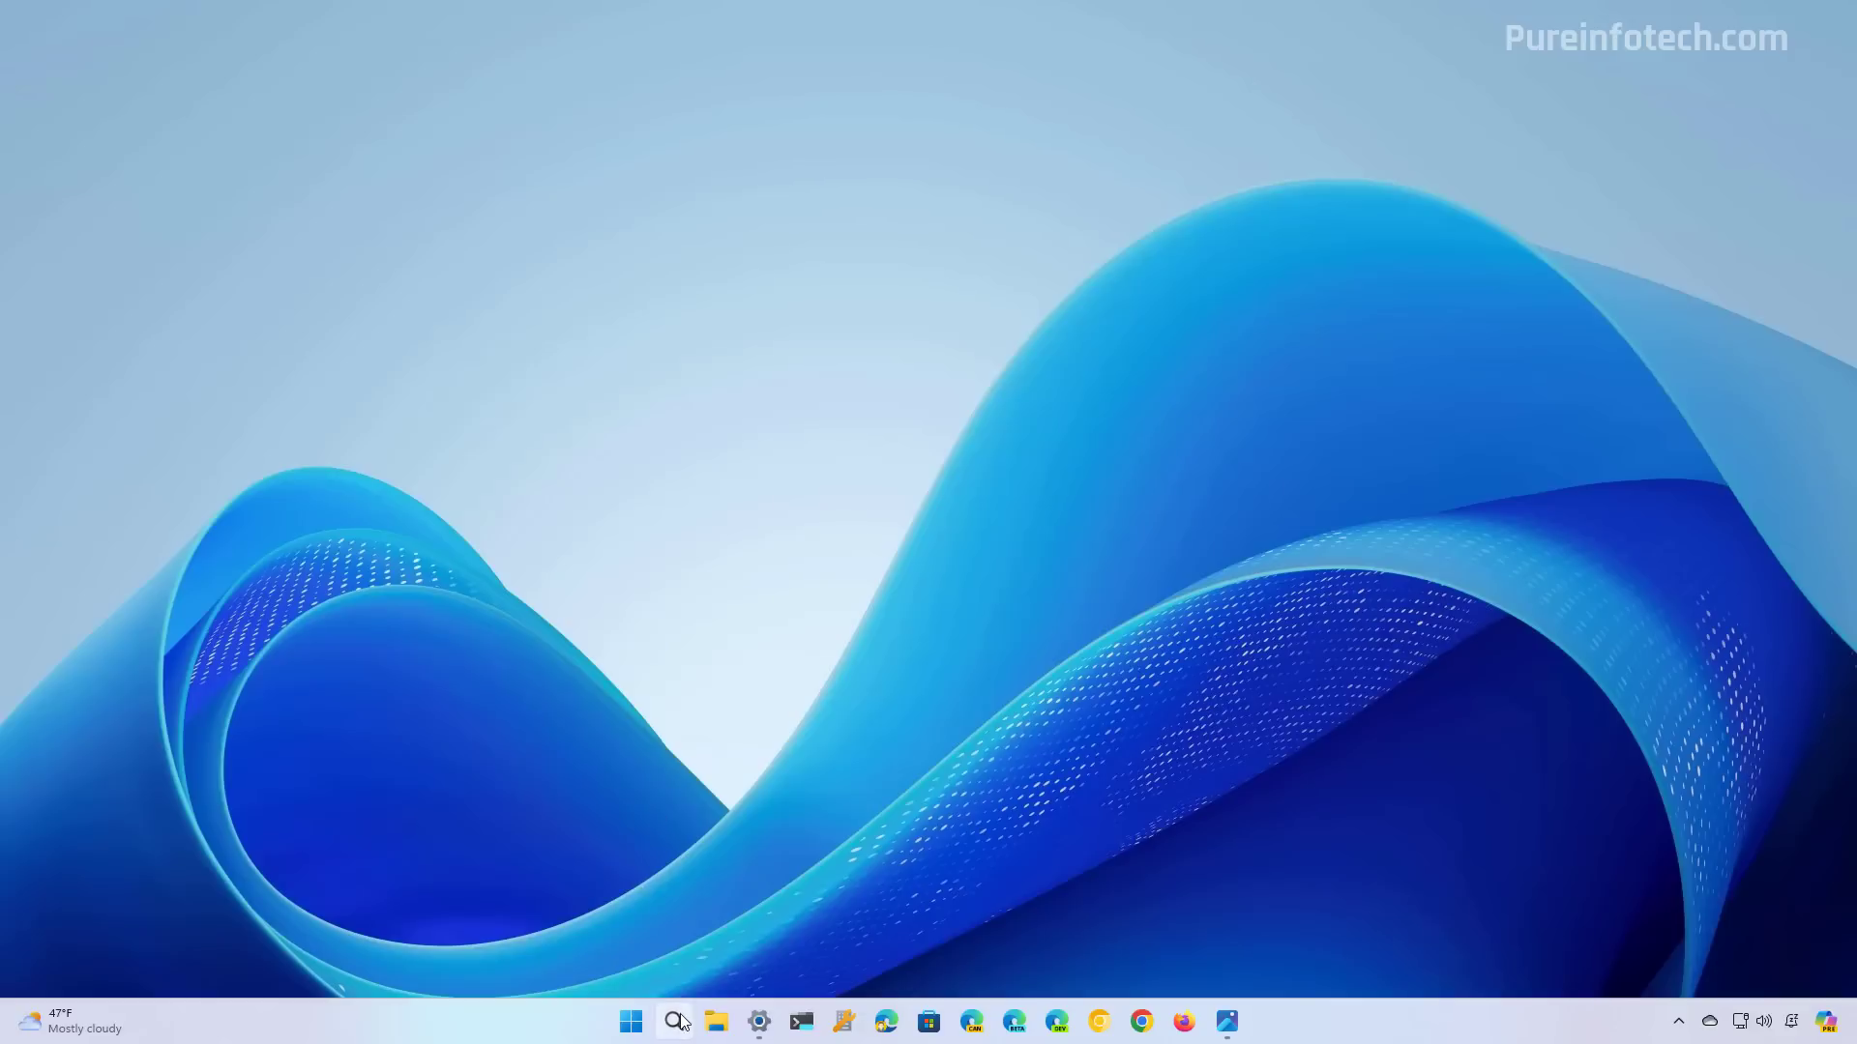
Open taskbar search and scroll through recent searches, games and travel highlights.
click(675, 1021)
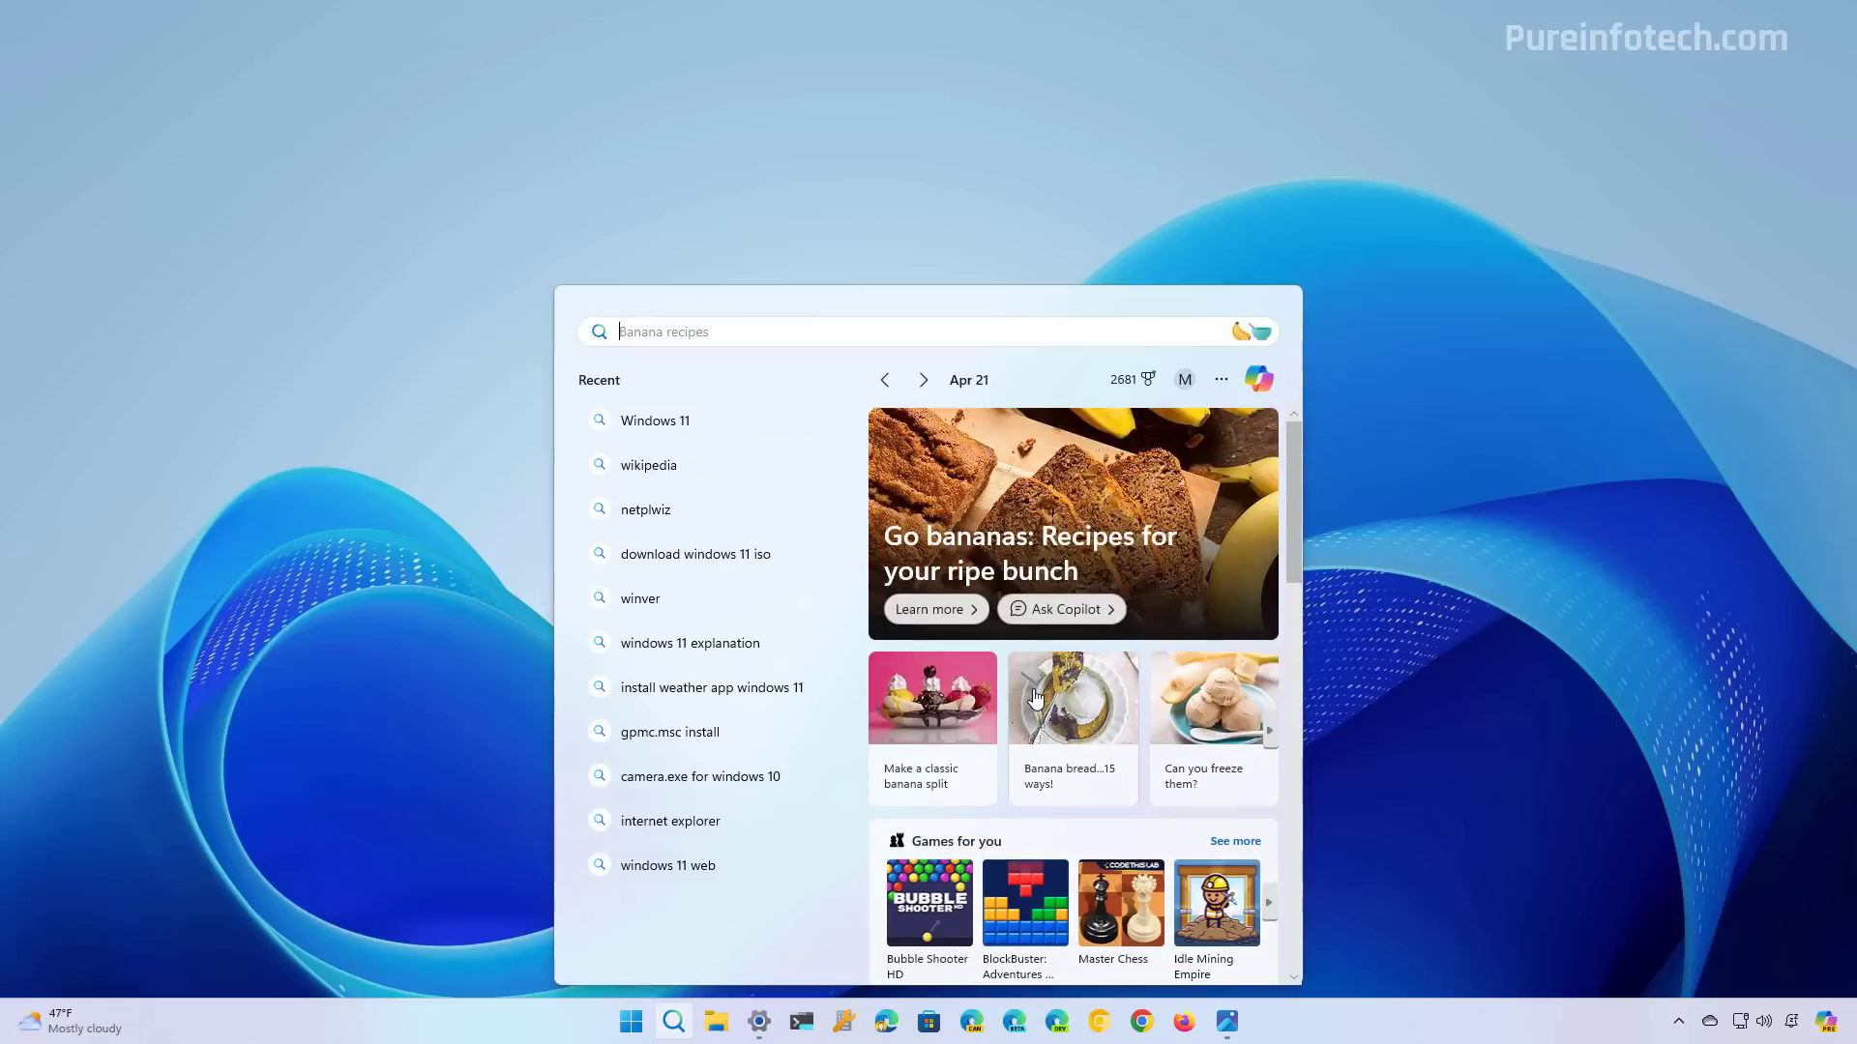
scroll(down, 3)
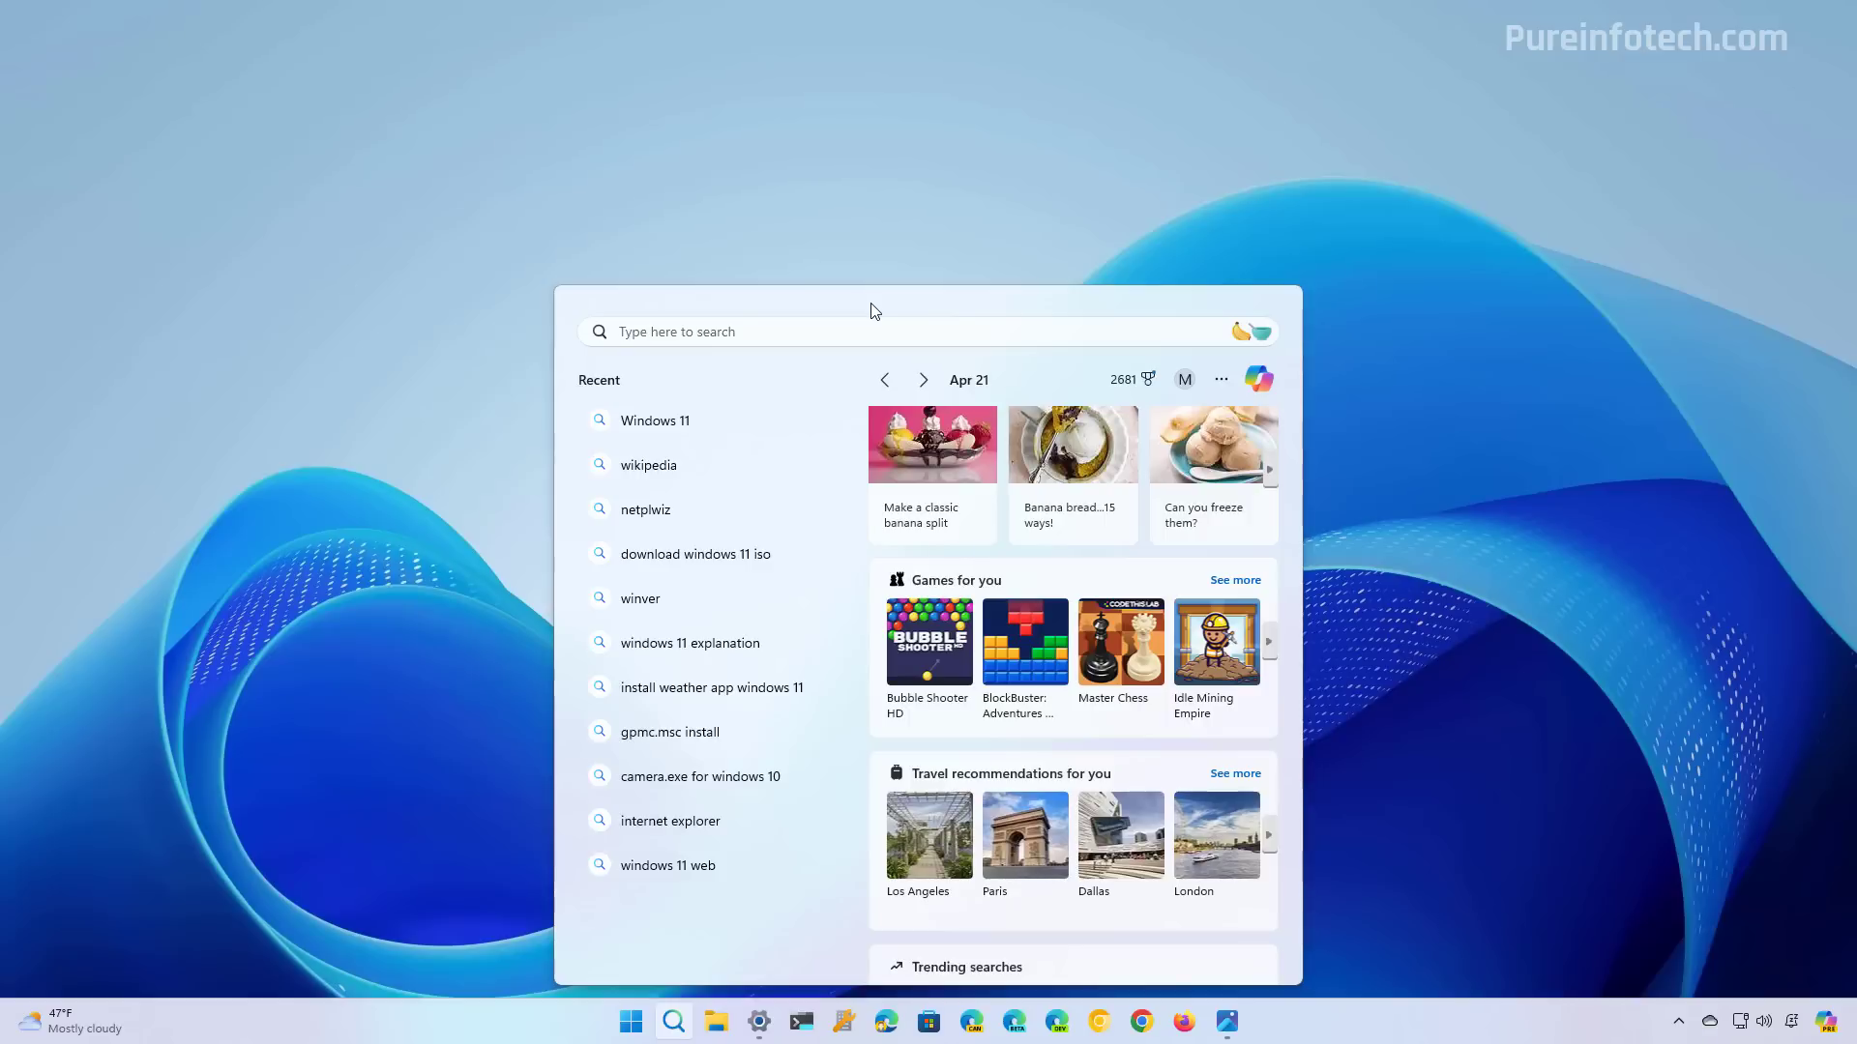
Open the Widgets board from the taskbar weather button to see news, markets, photos, MLS and games.
click(69, 1024)
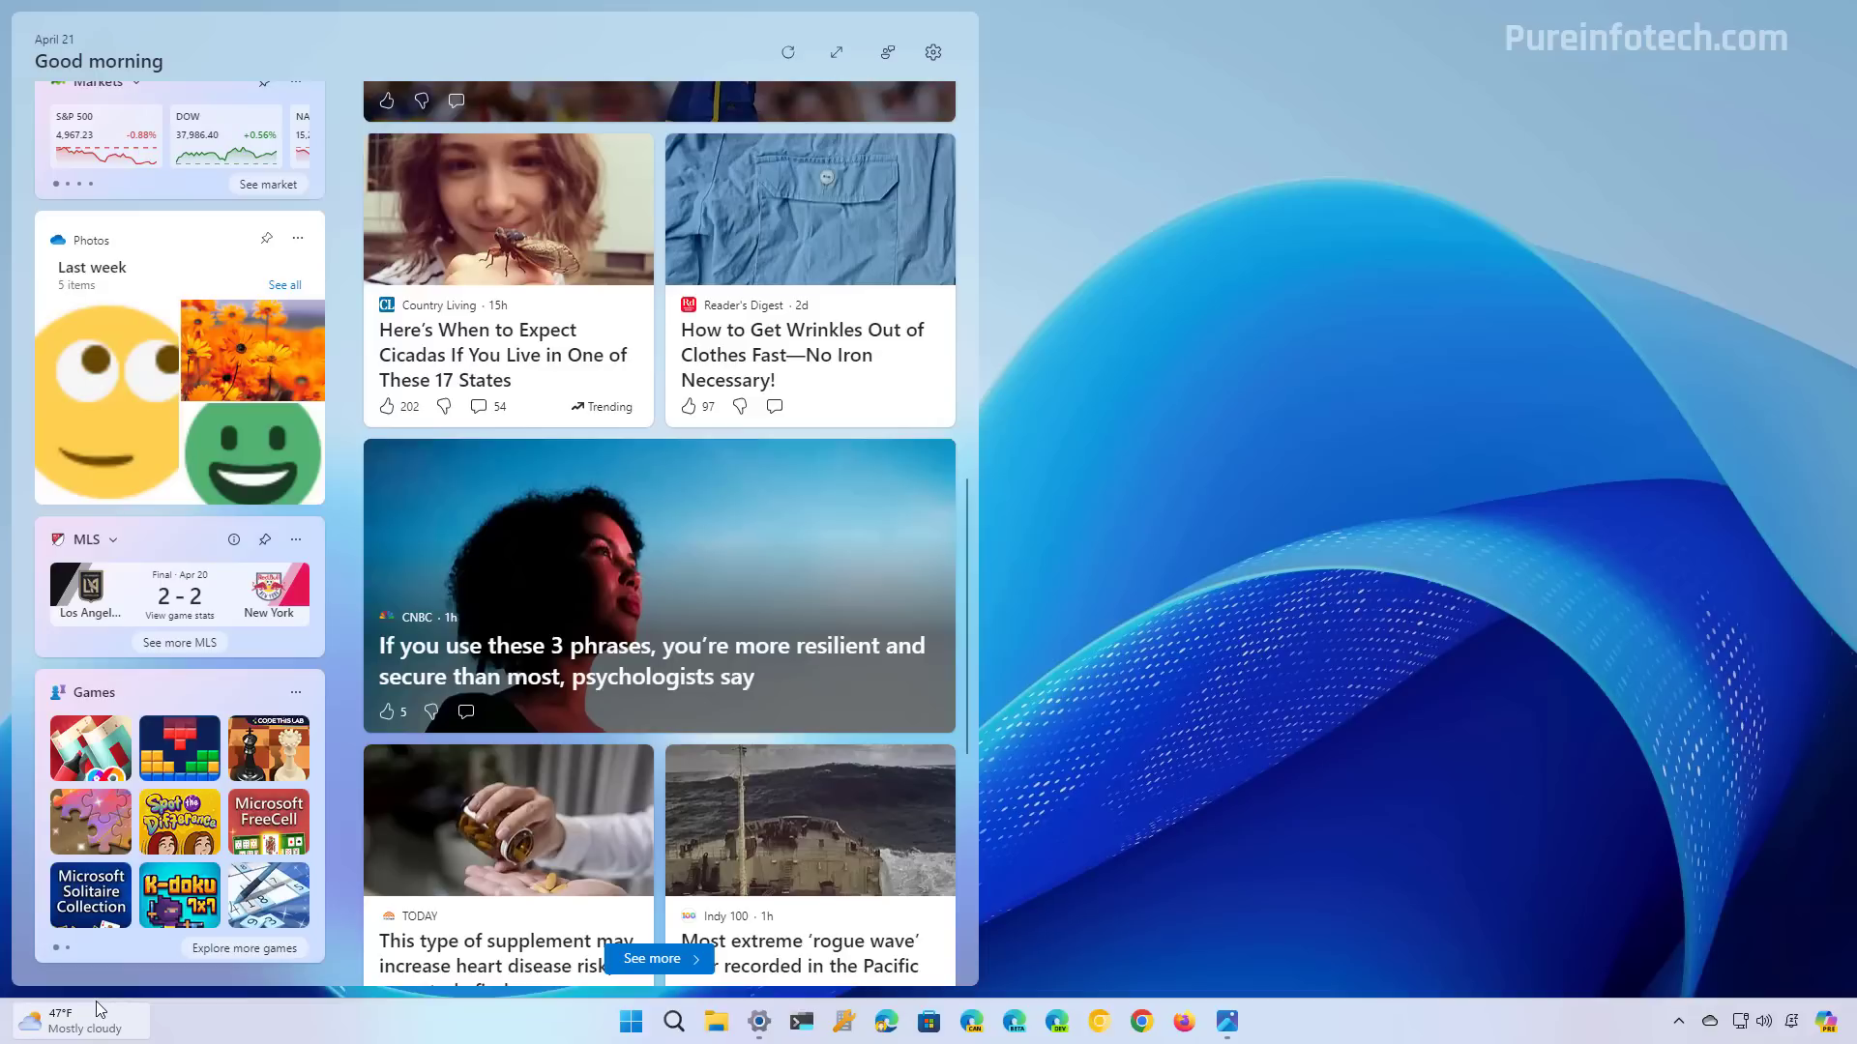
click(758, 1021)
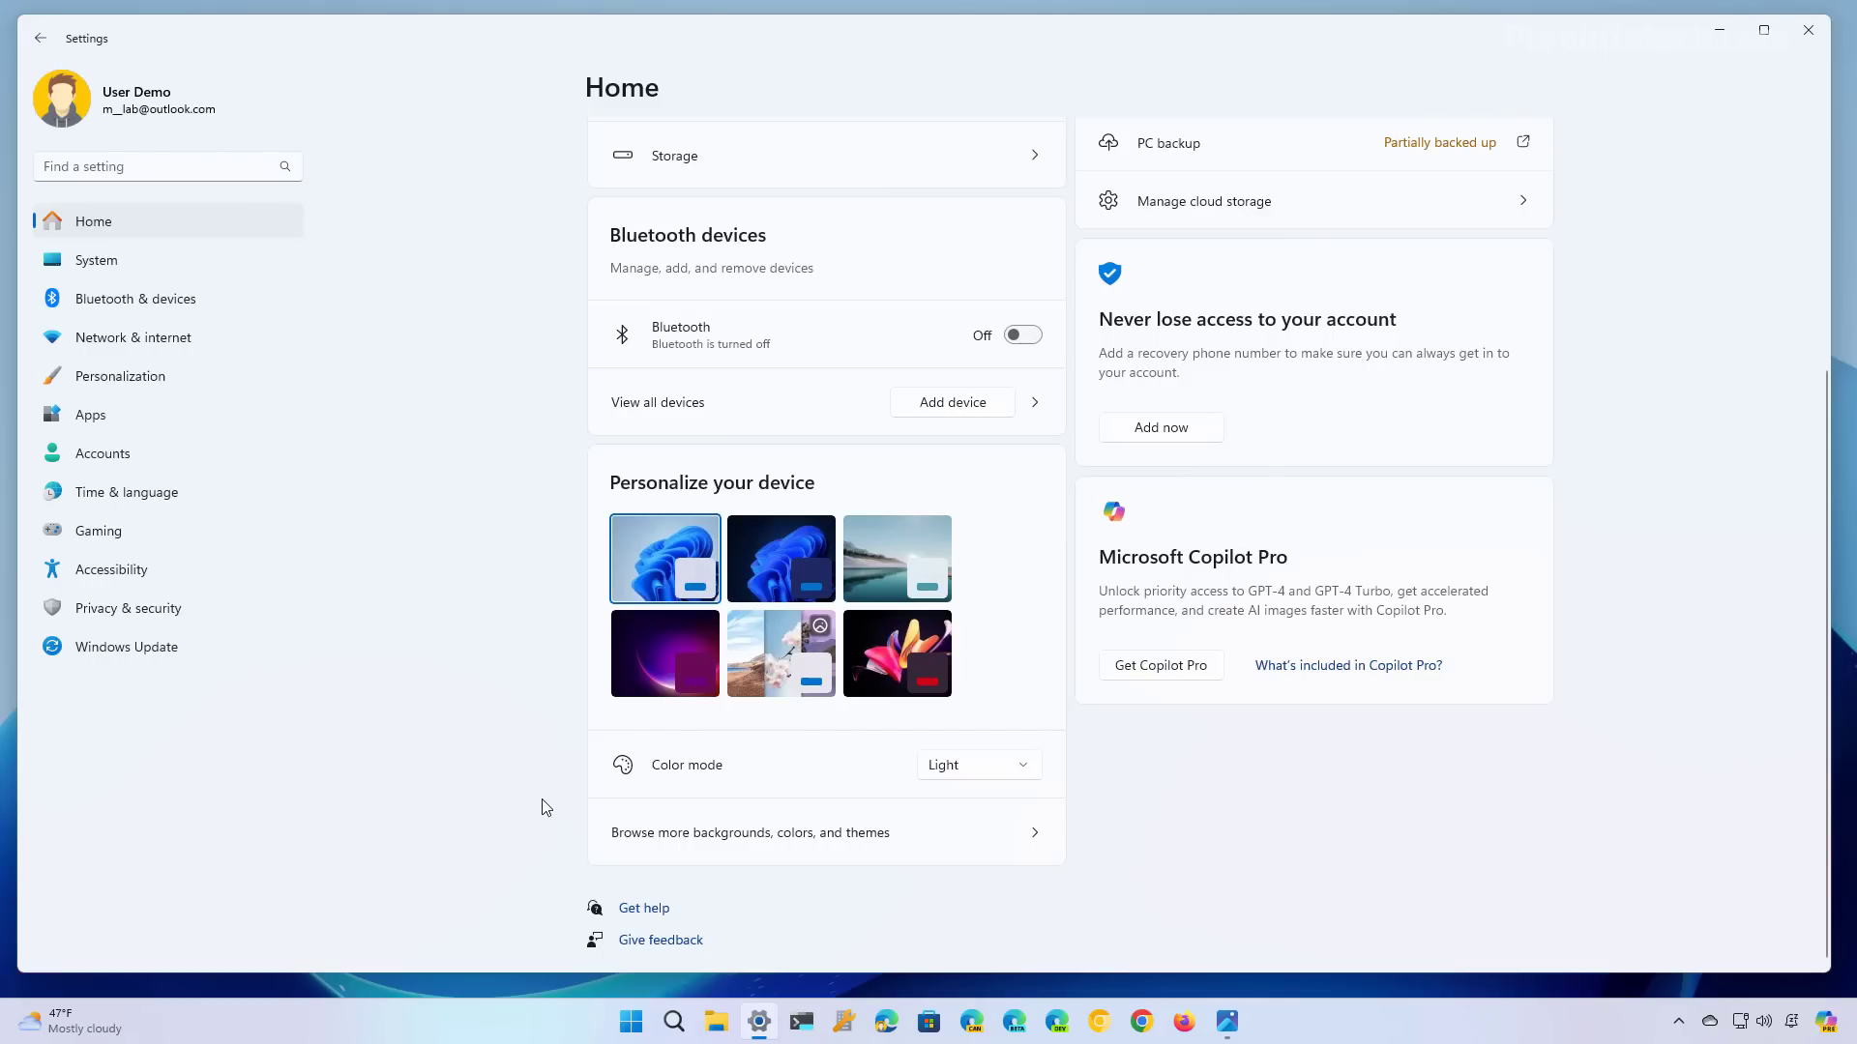
mouse_move(381, 489)
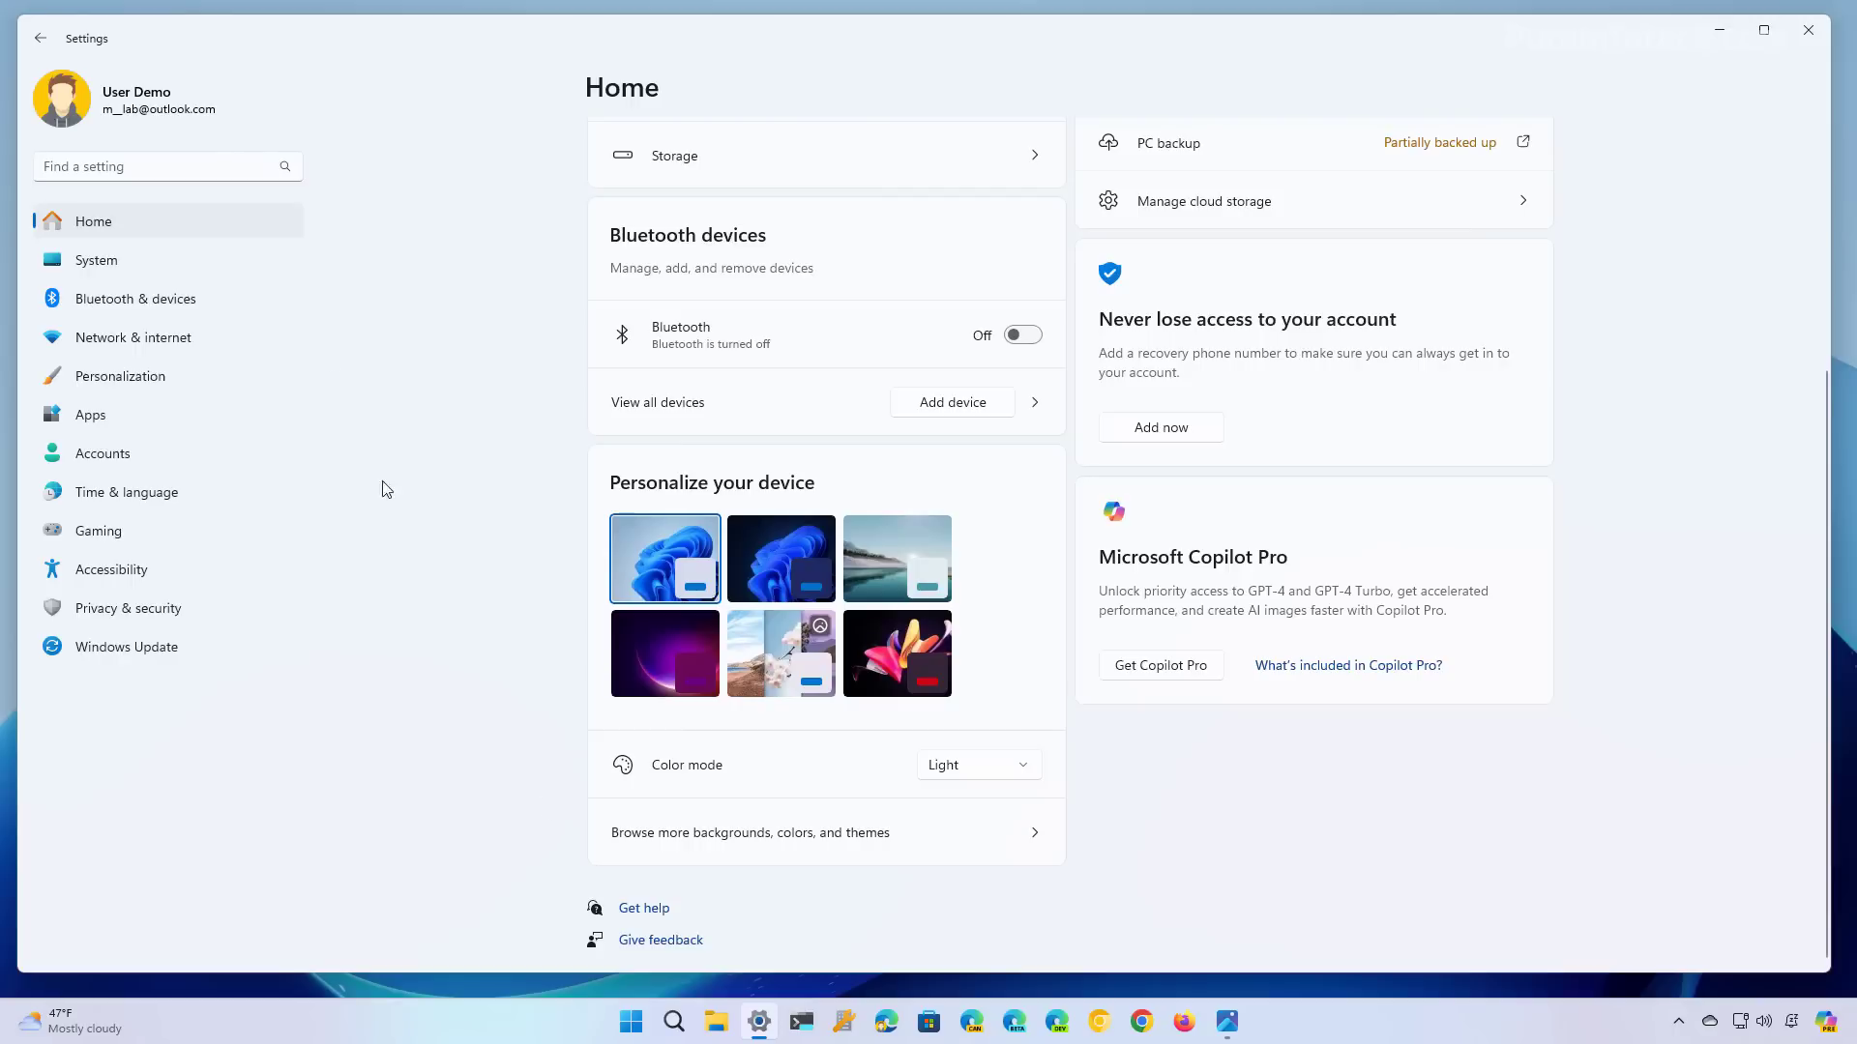
mouse_move(448, 669)
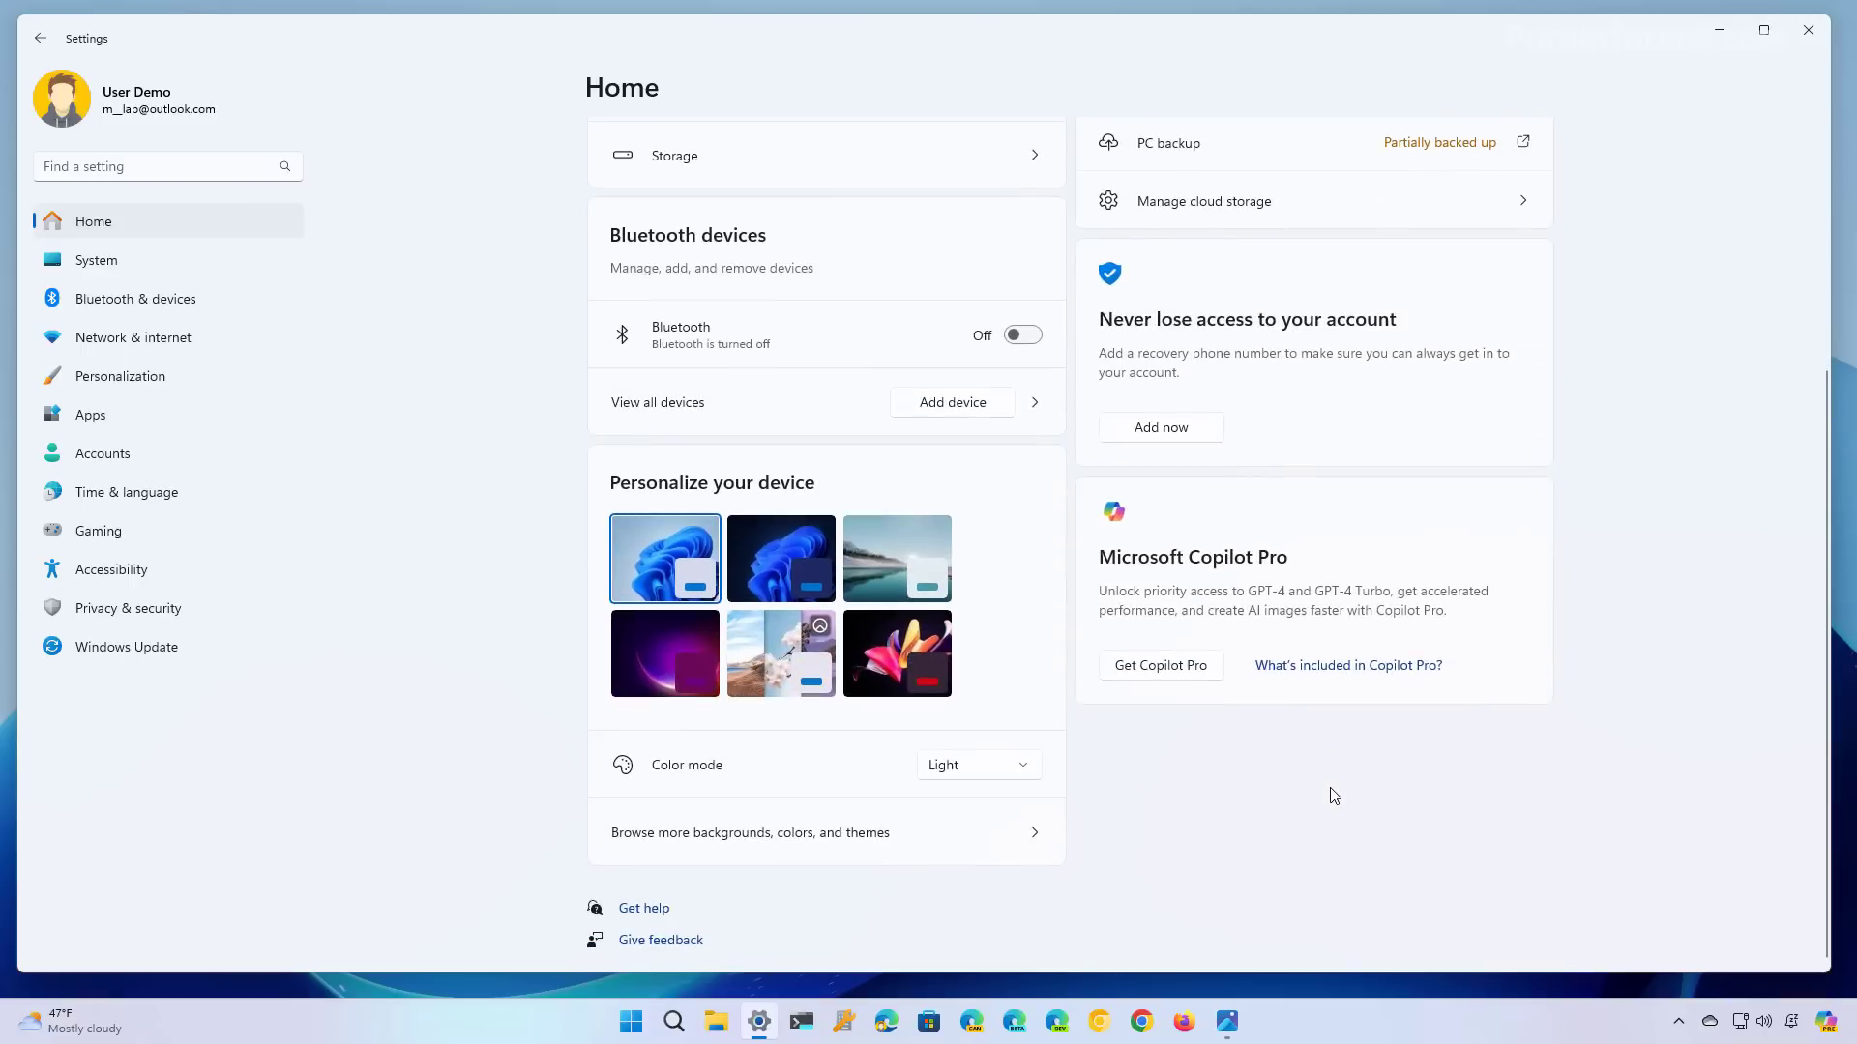
mouse_move(1278, 528)
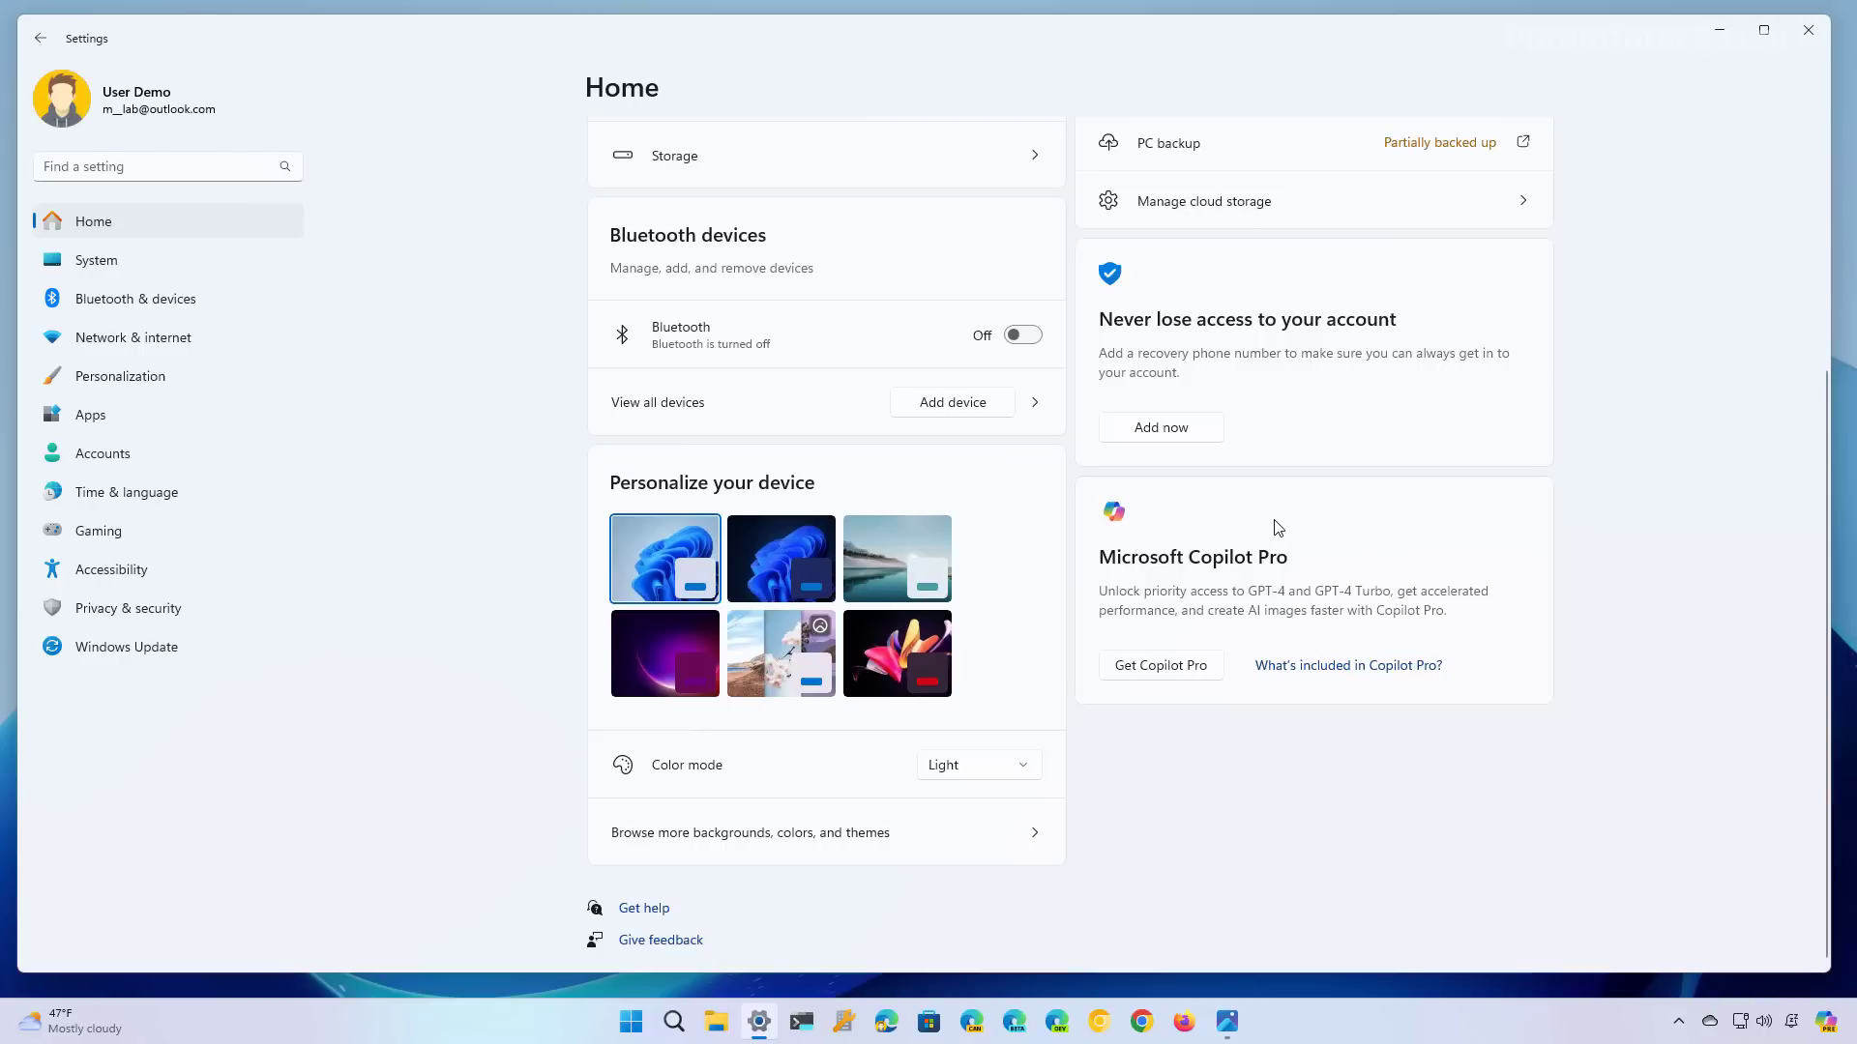
mouse_move(1150, 510)
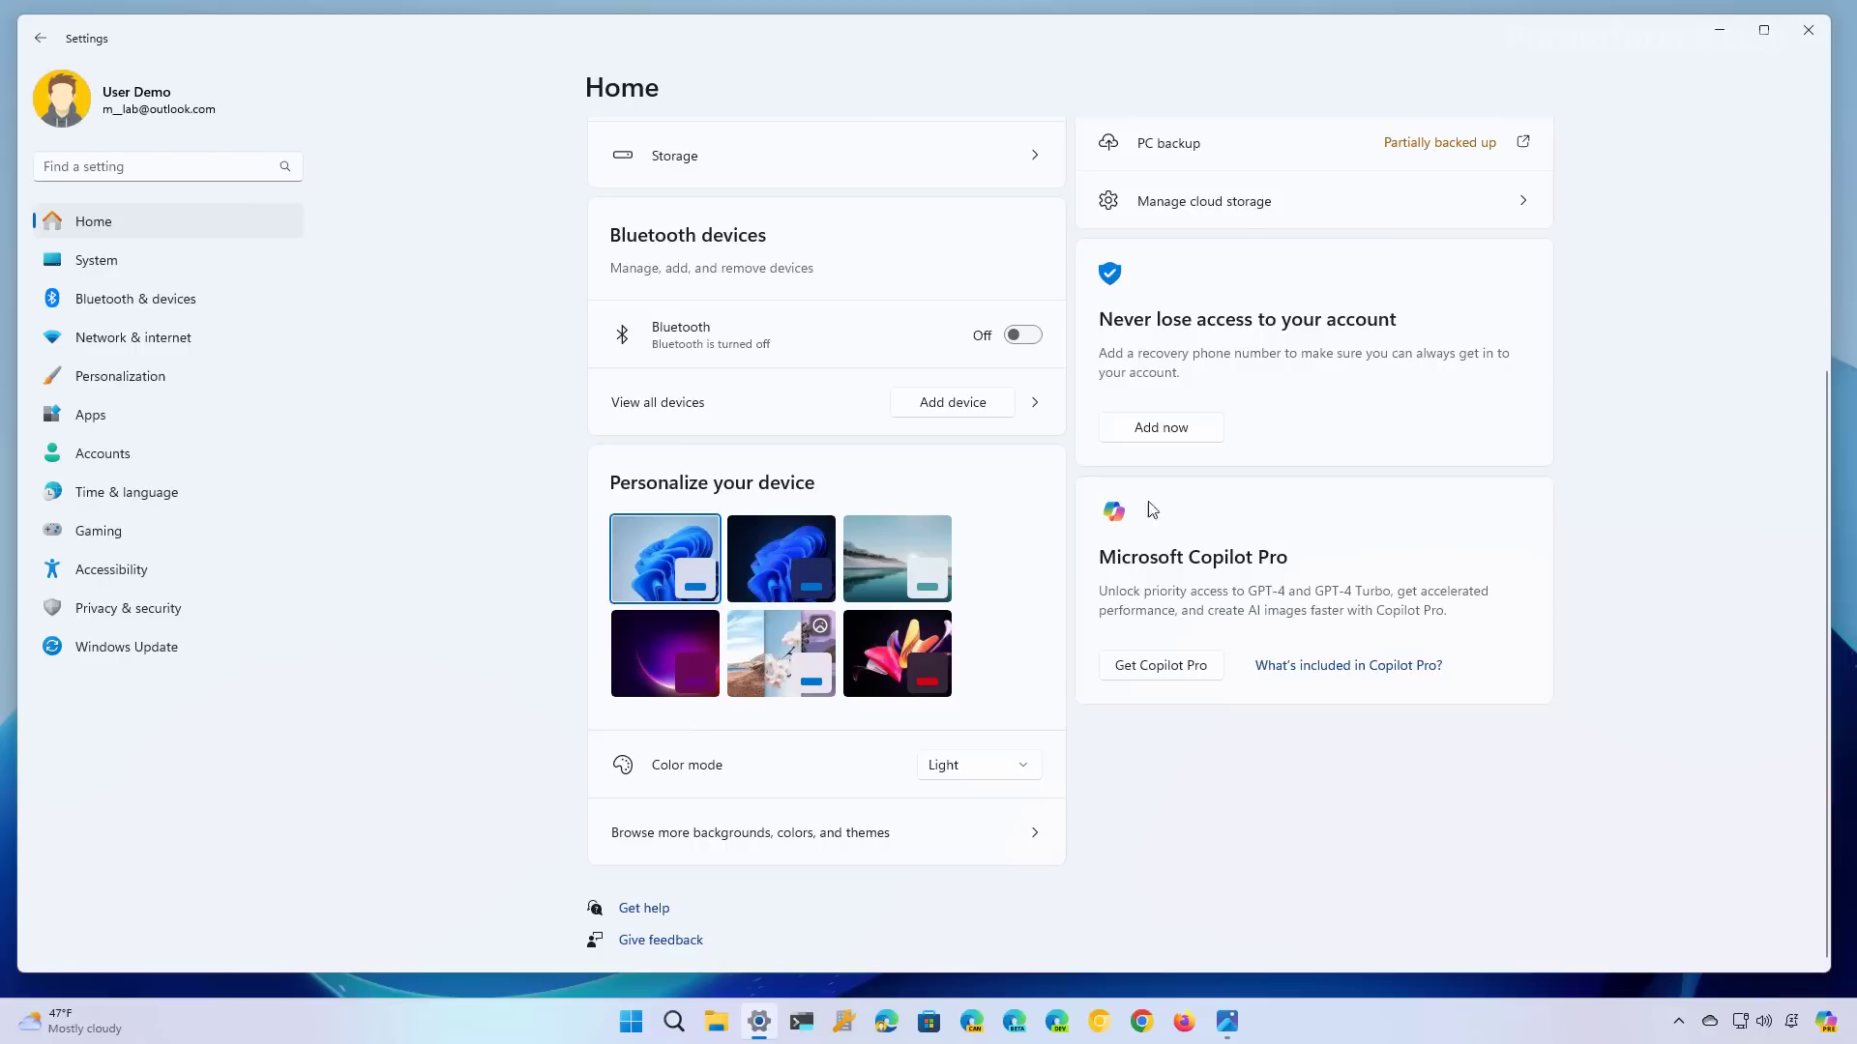
mouse_move(1453, 537)
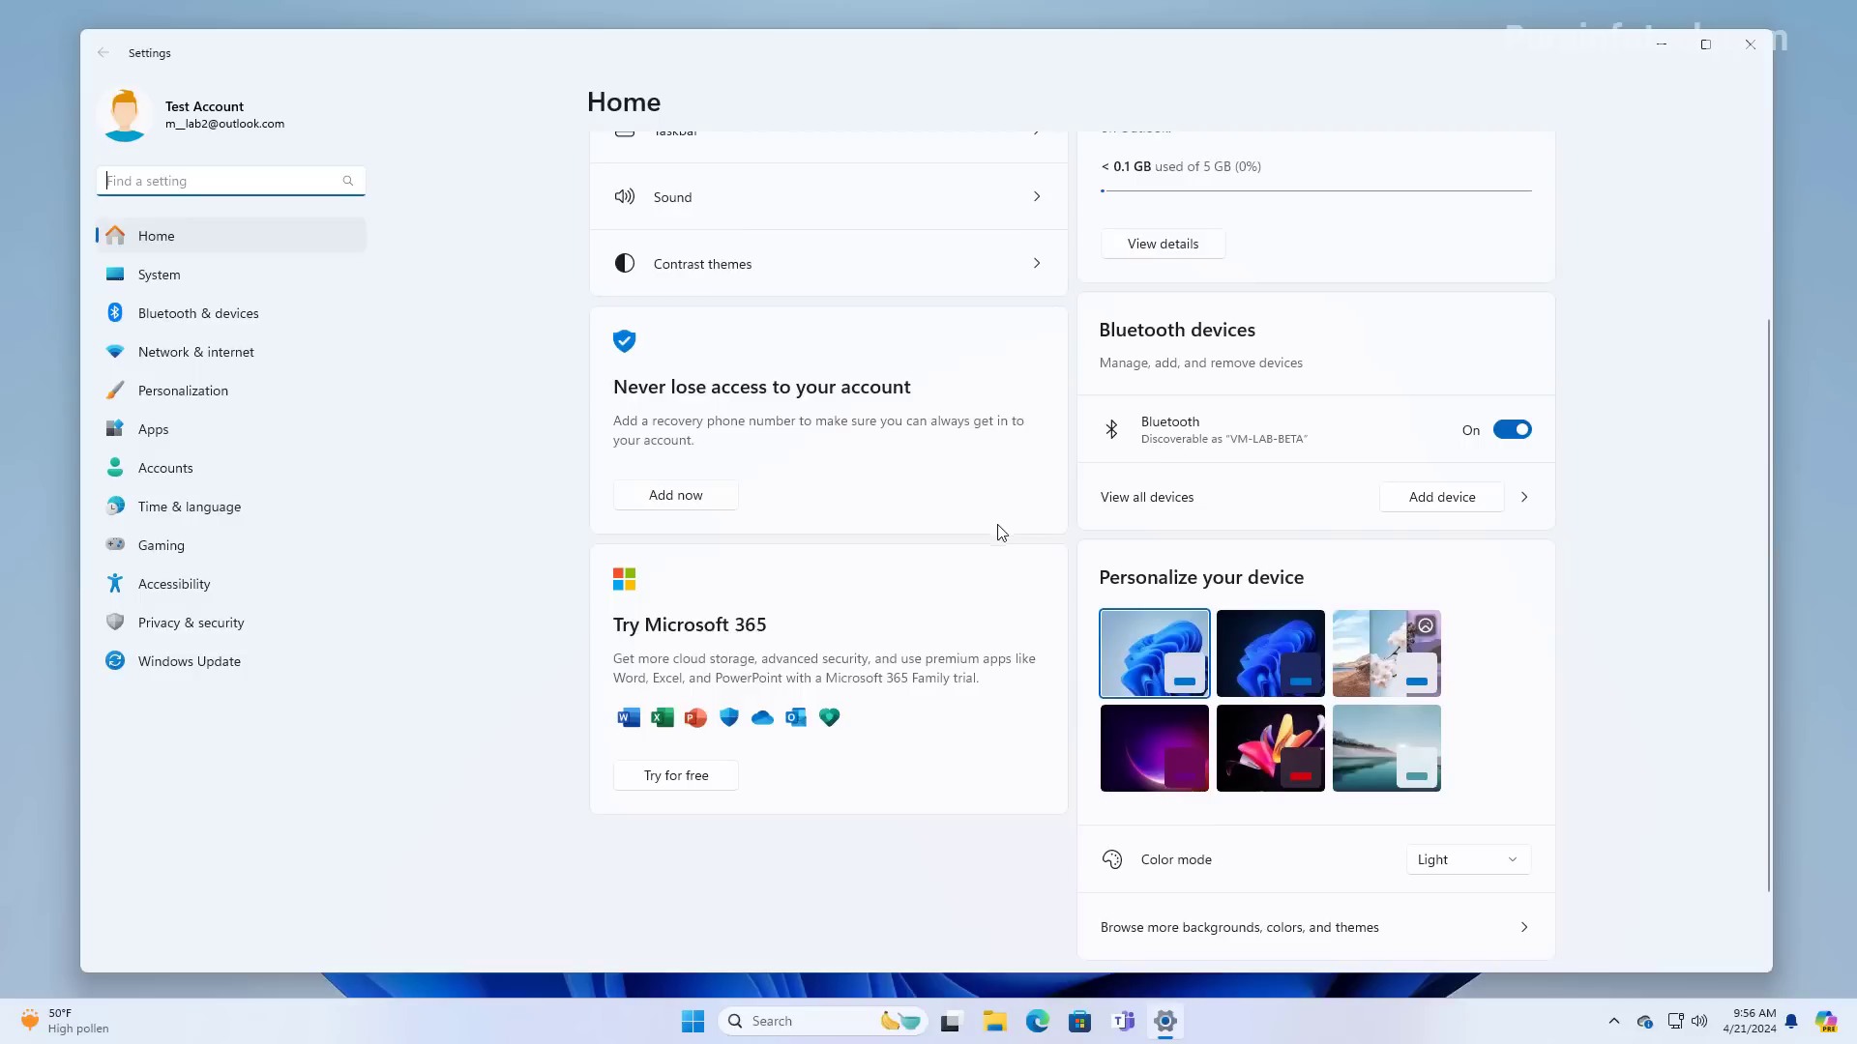
mouse_move(988, 549)
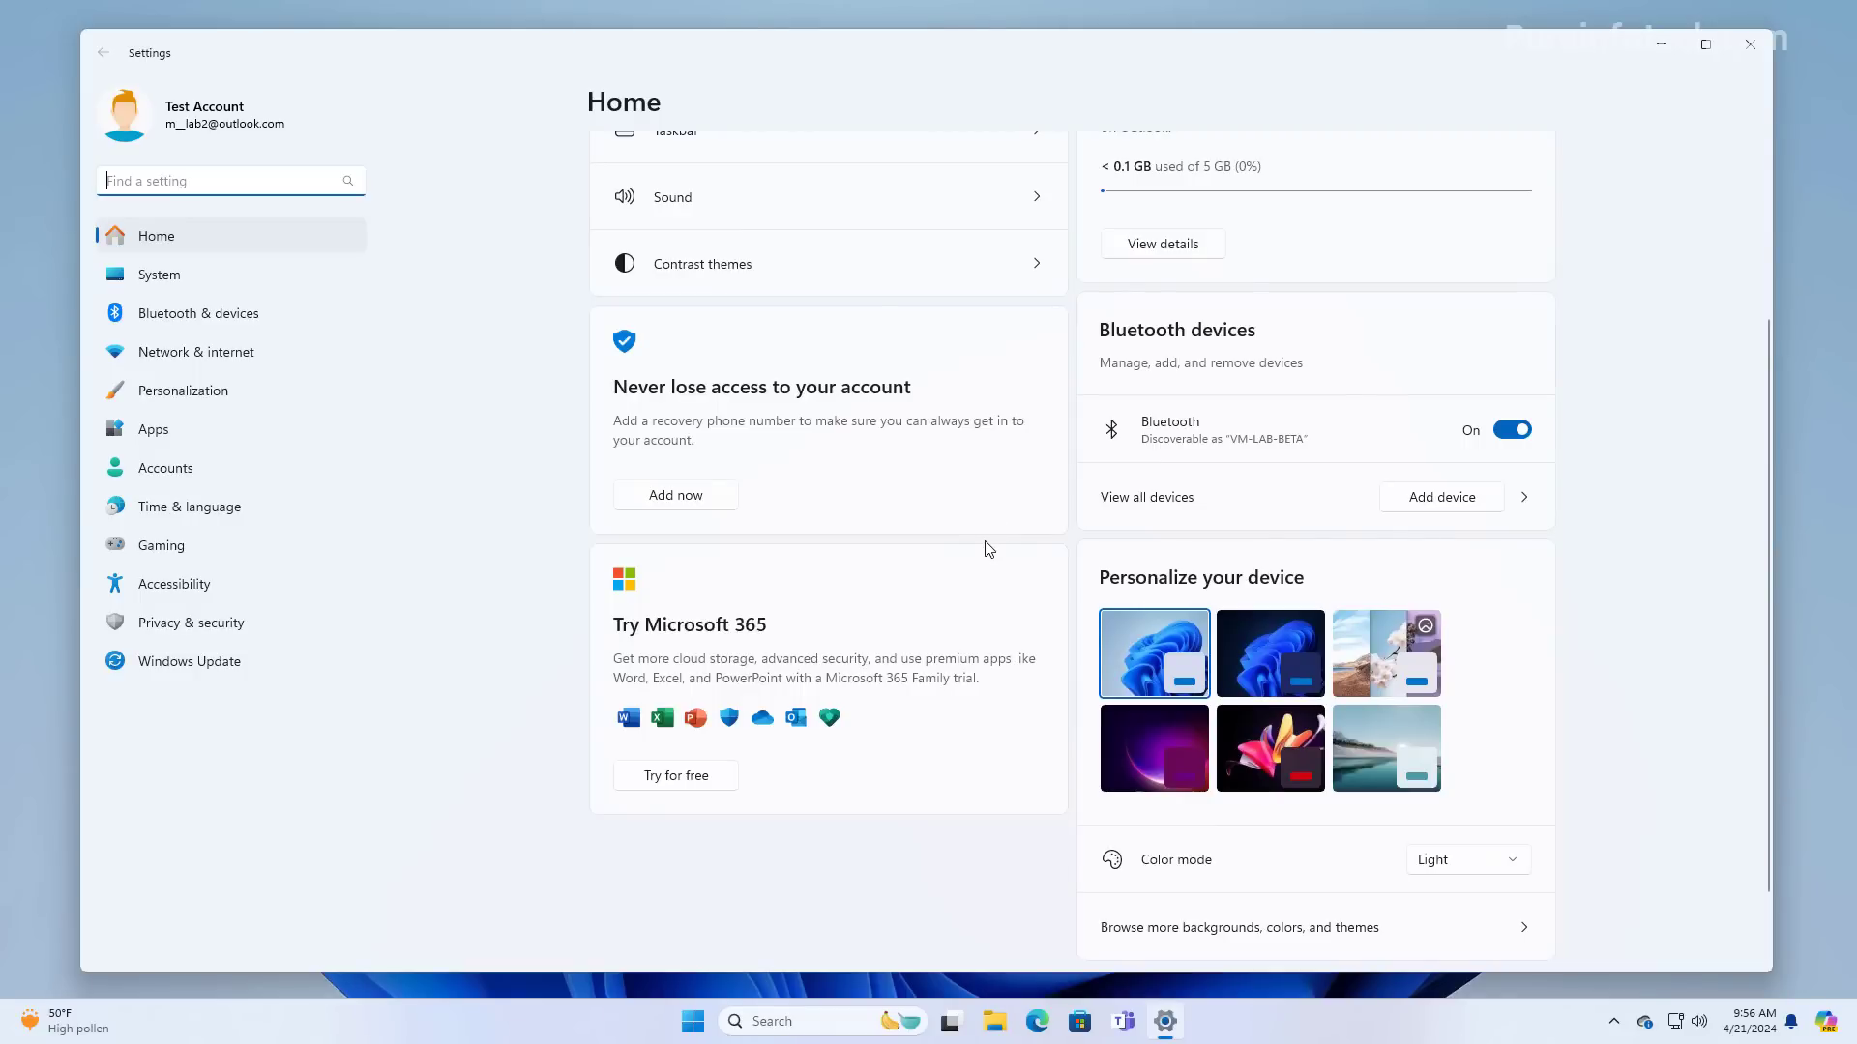
mouse_move(901, 649)
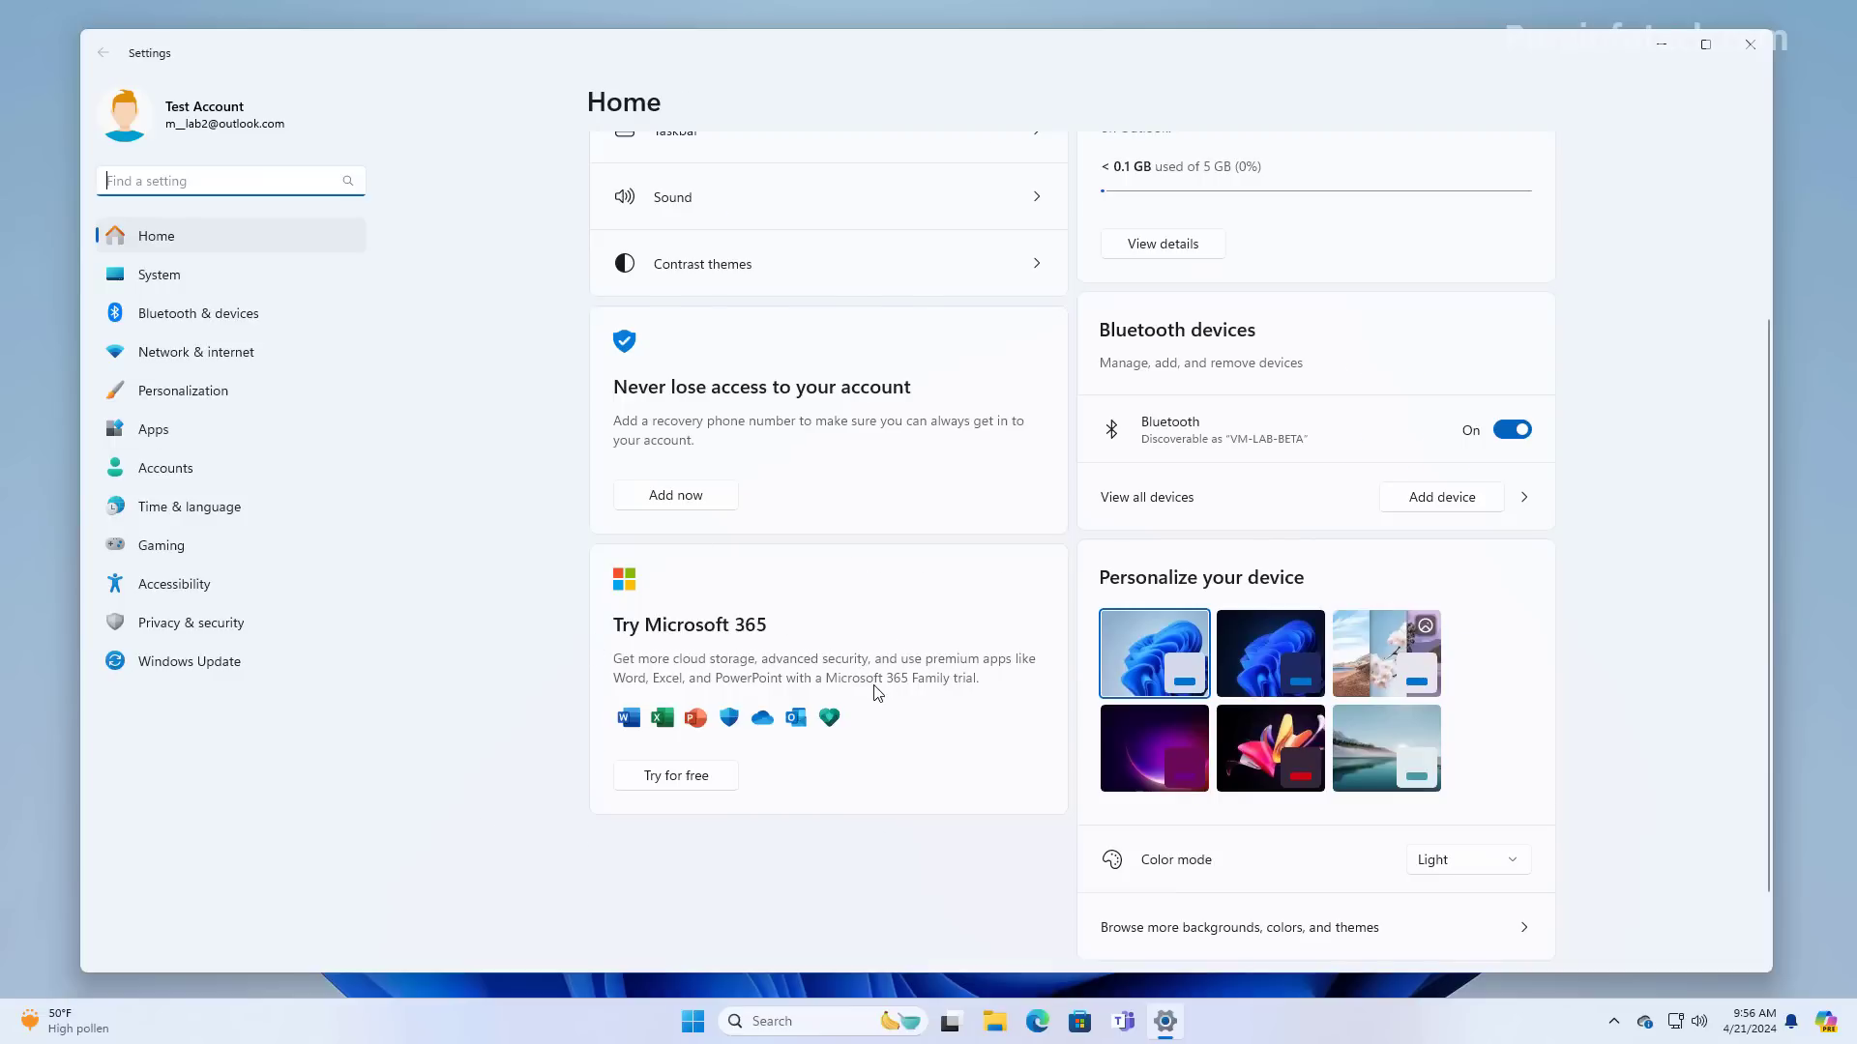
click(164, 467)
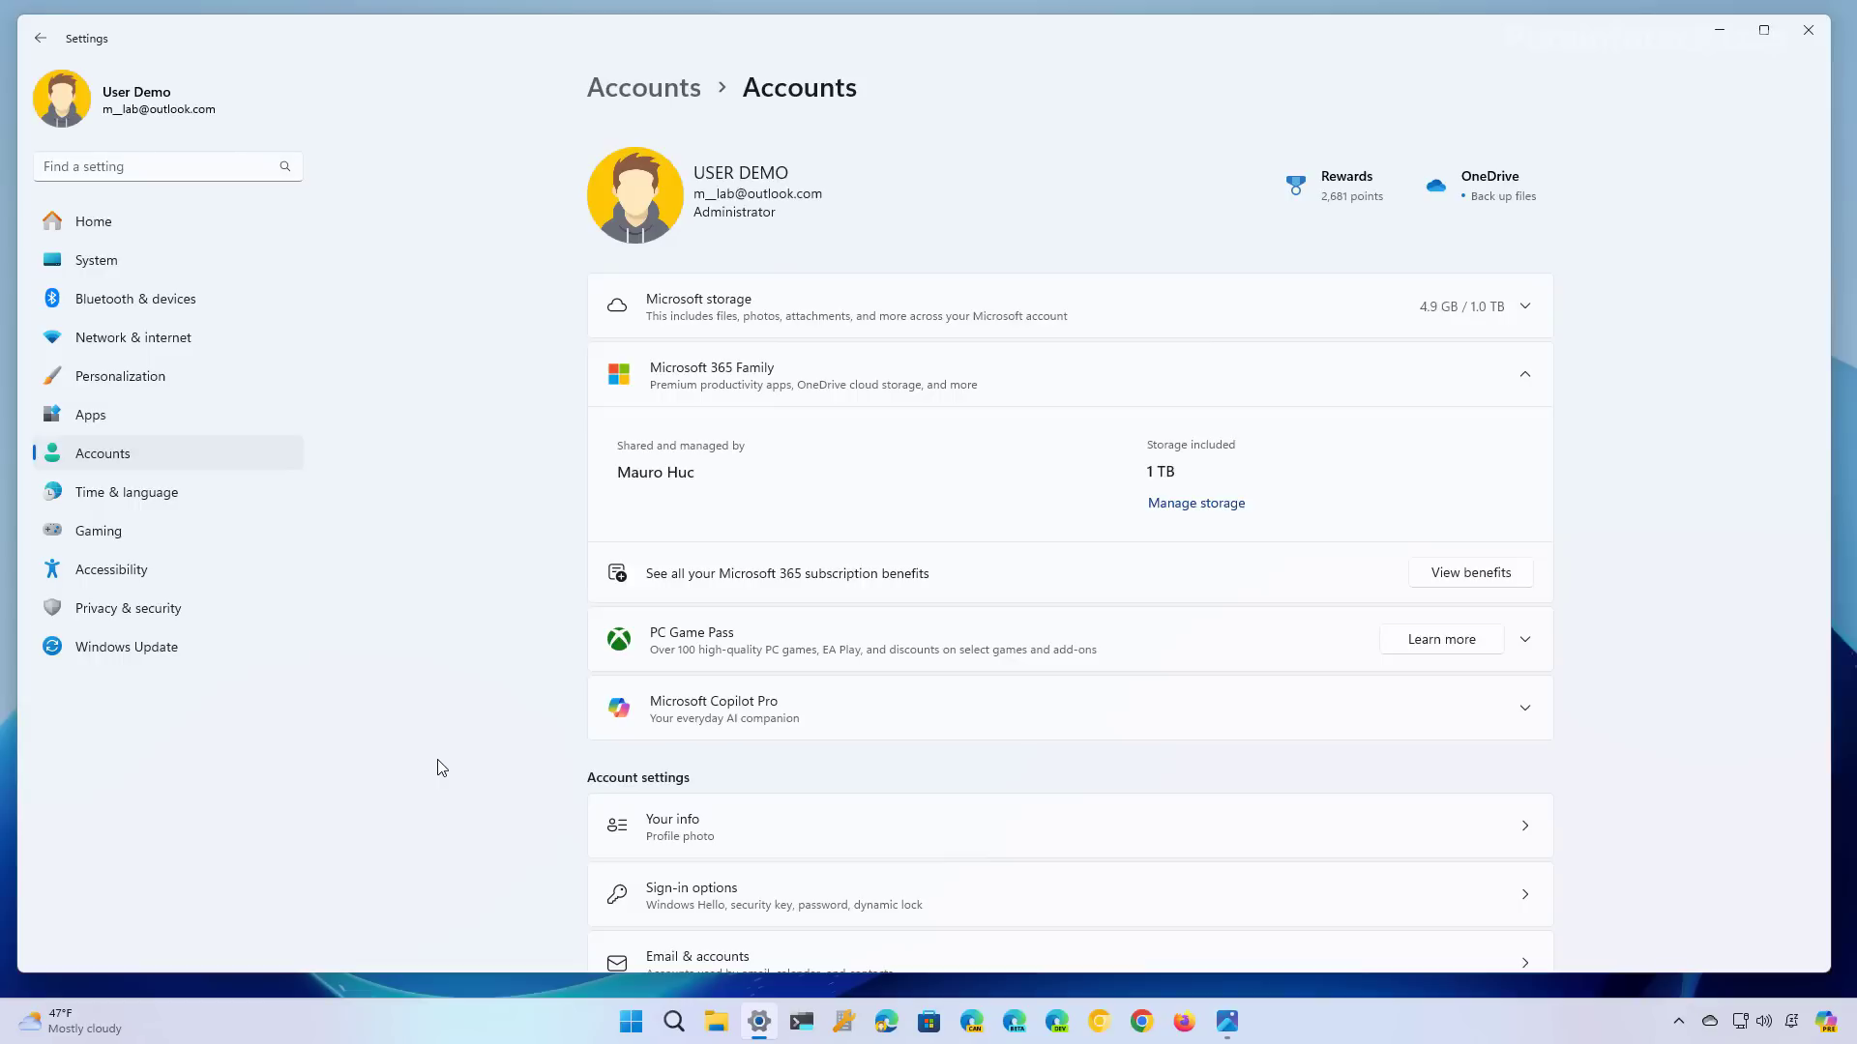
mouse_move(1159, 398)
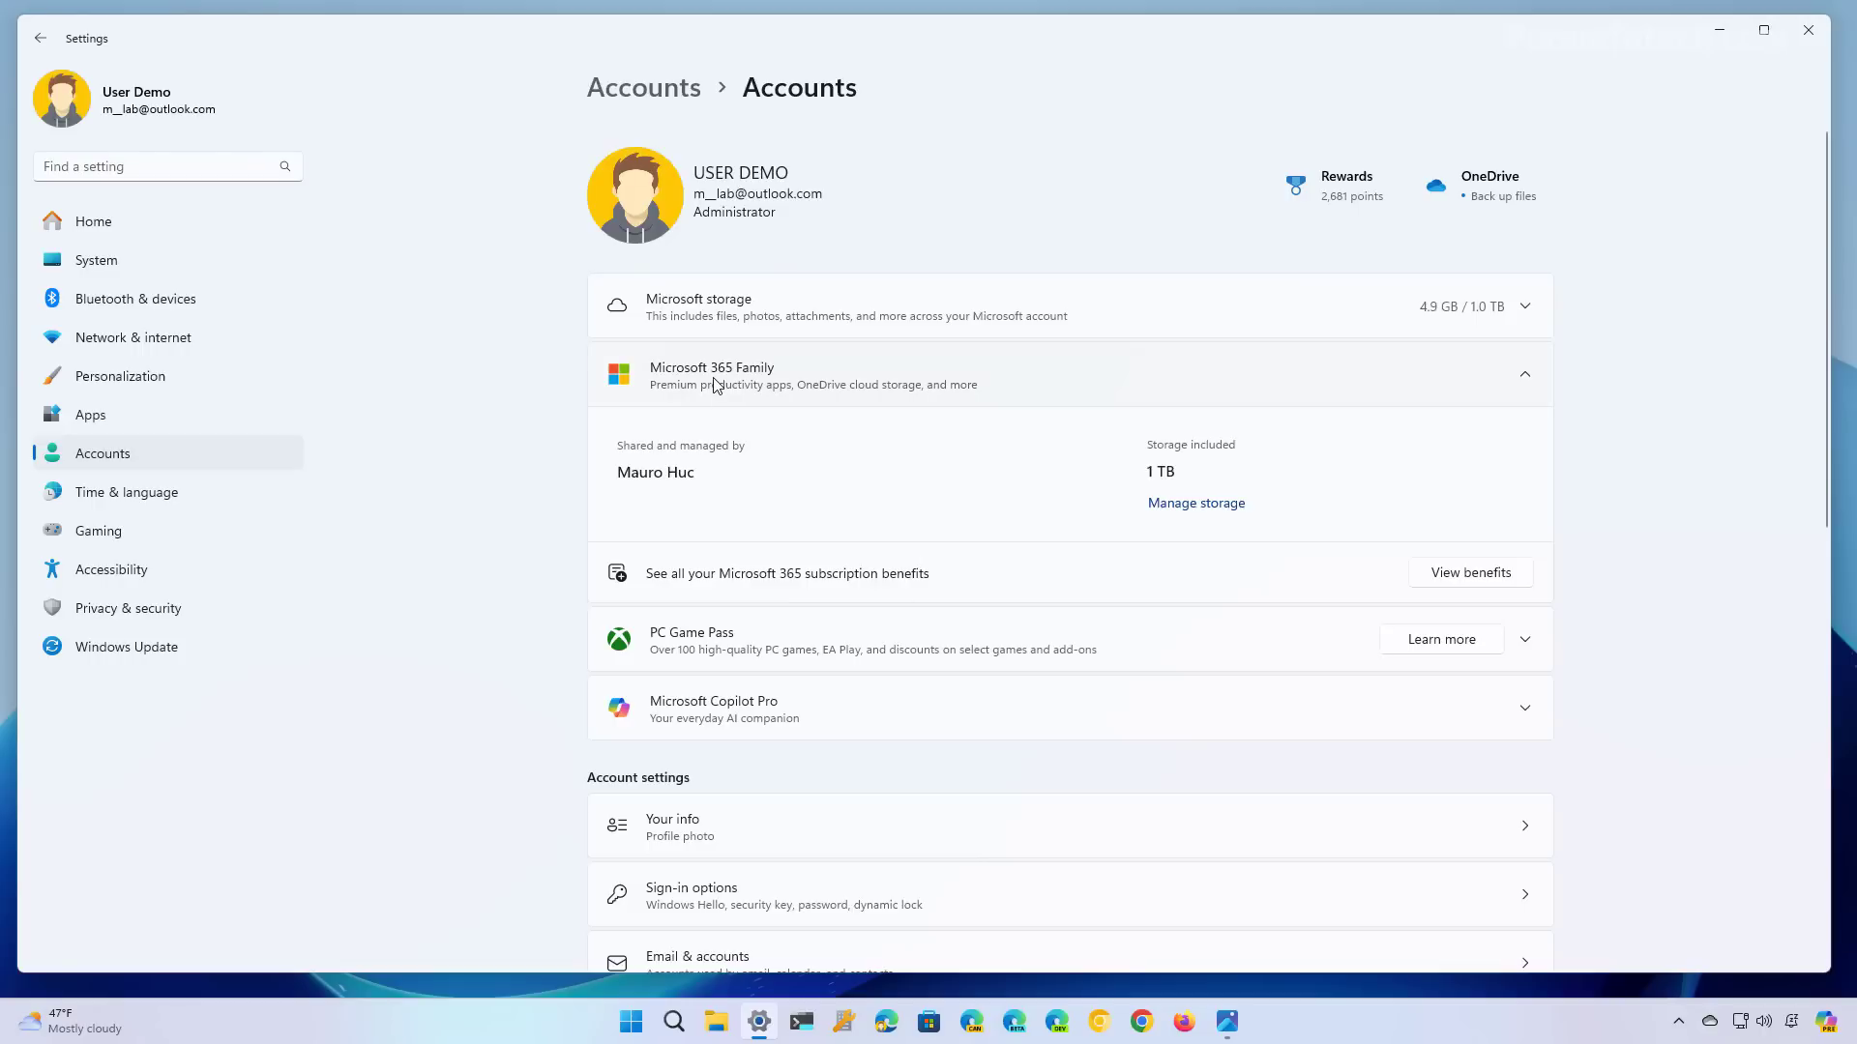
click(1525, 374)
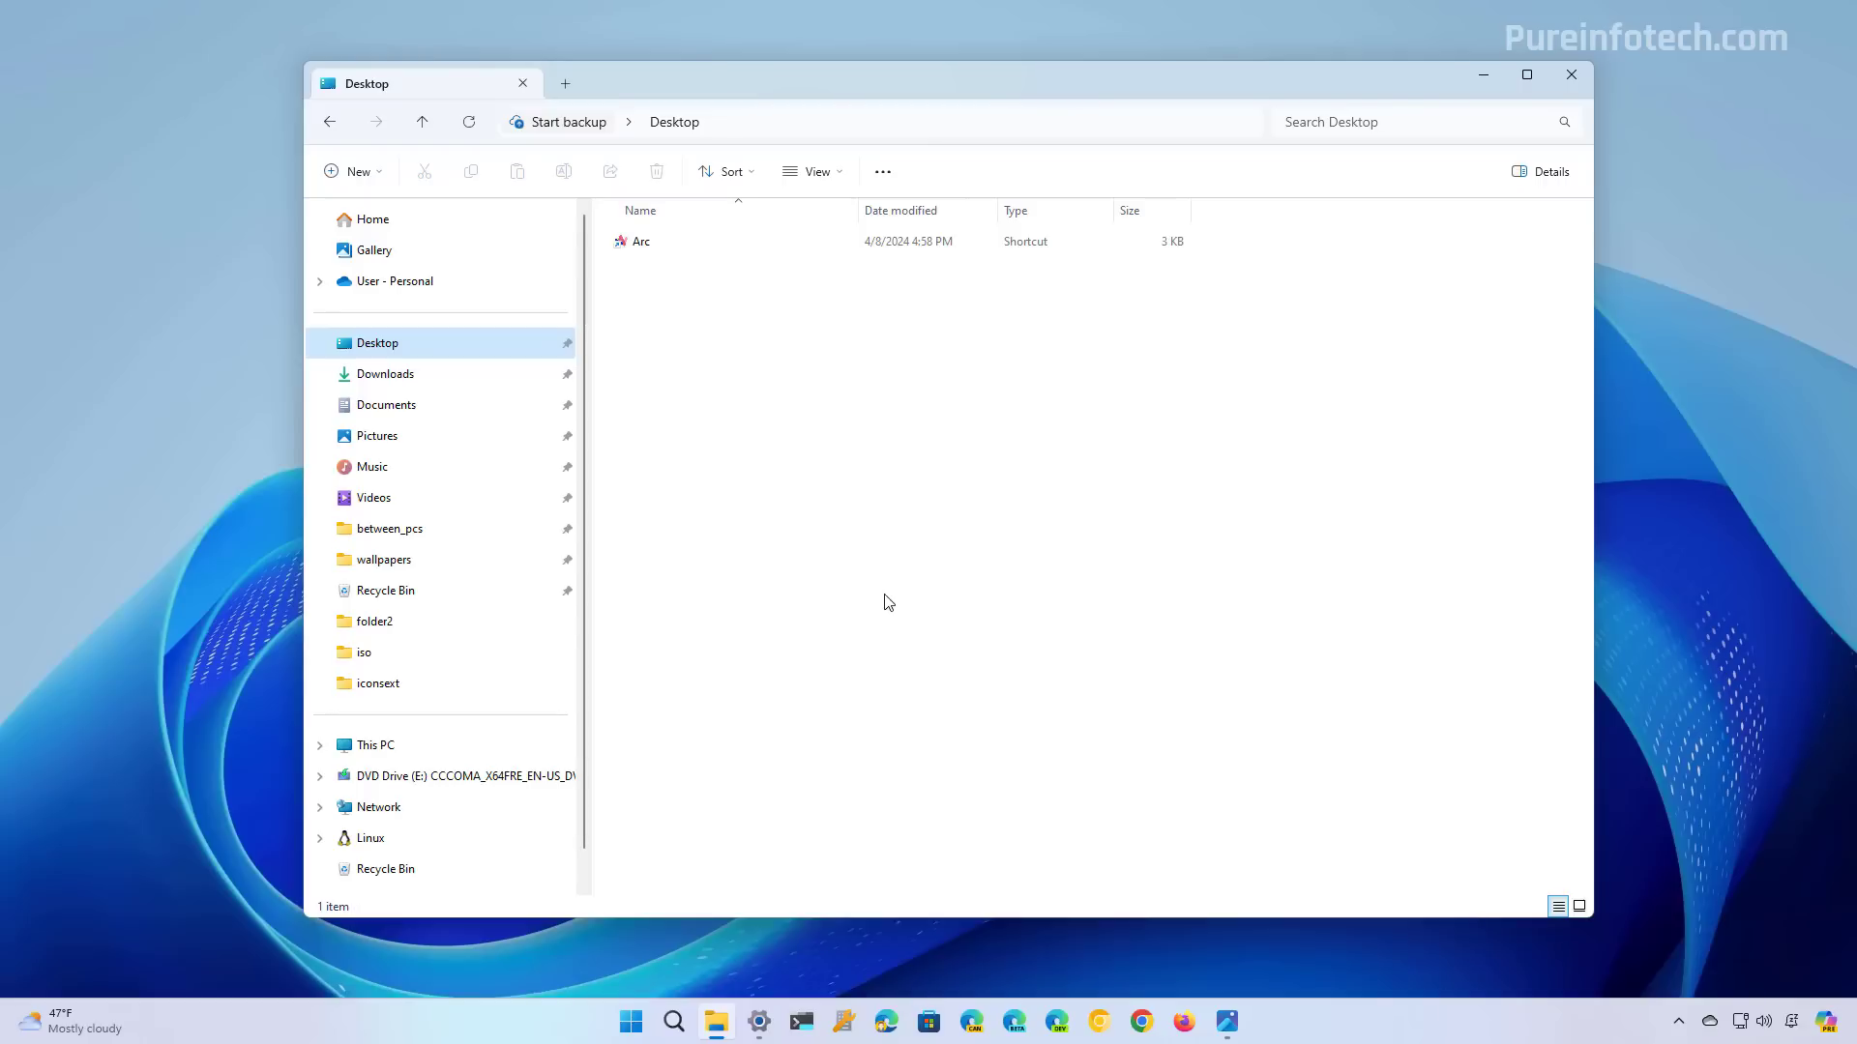
mouse_move(580, 136)
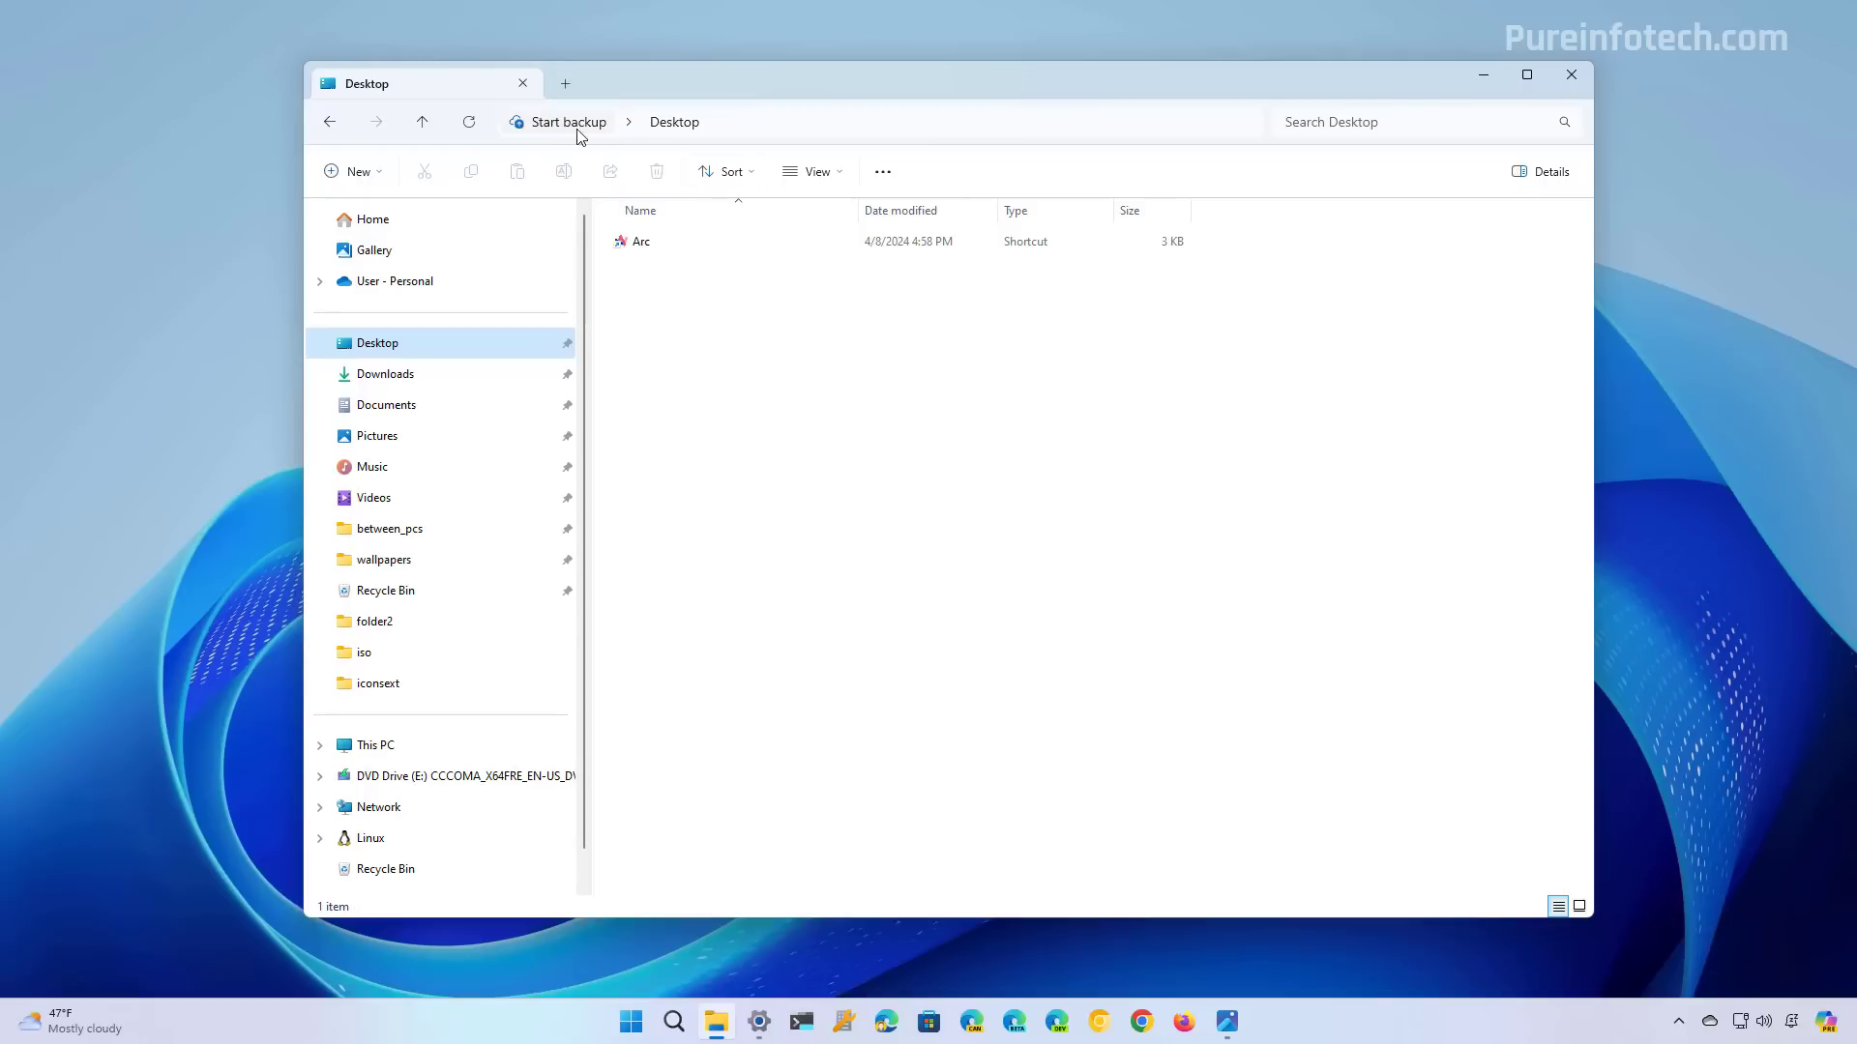
mouse_move(565, 127)
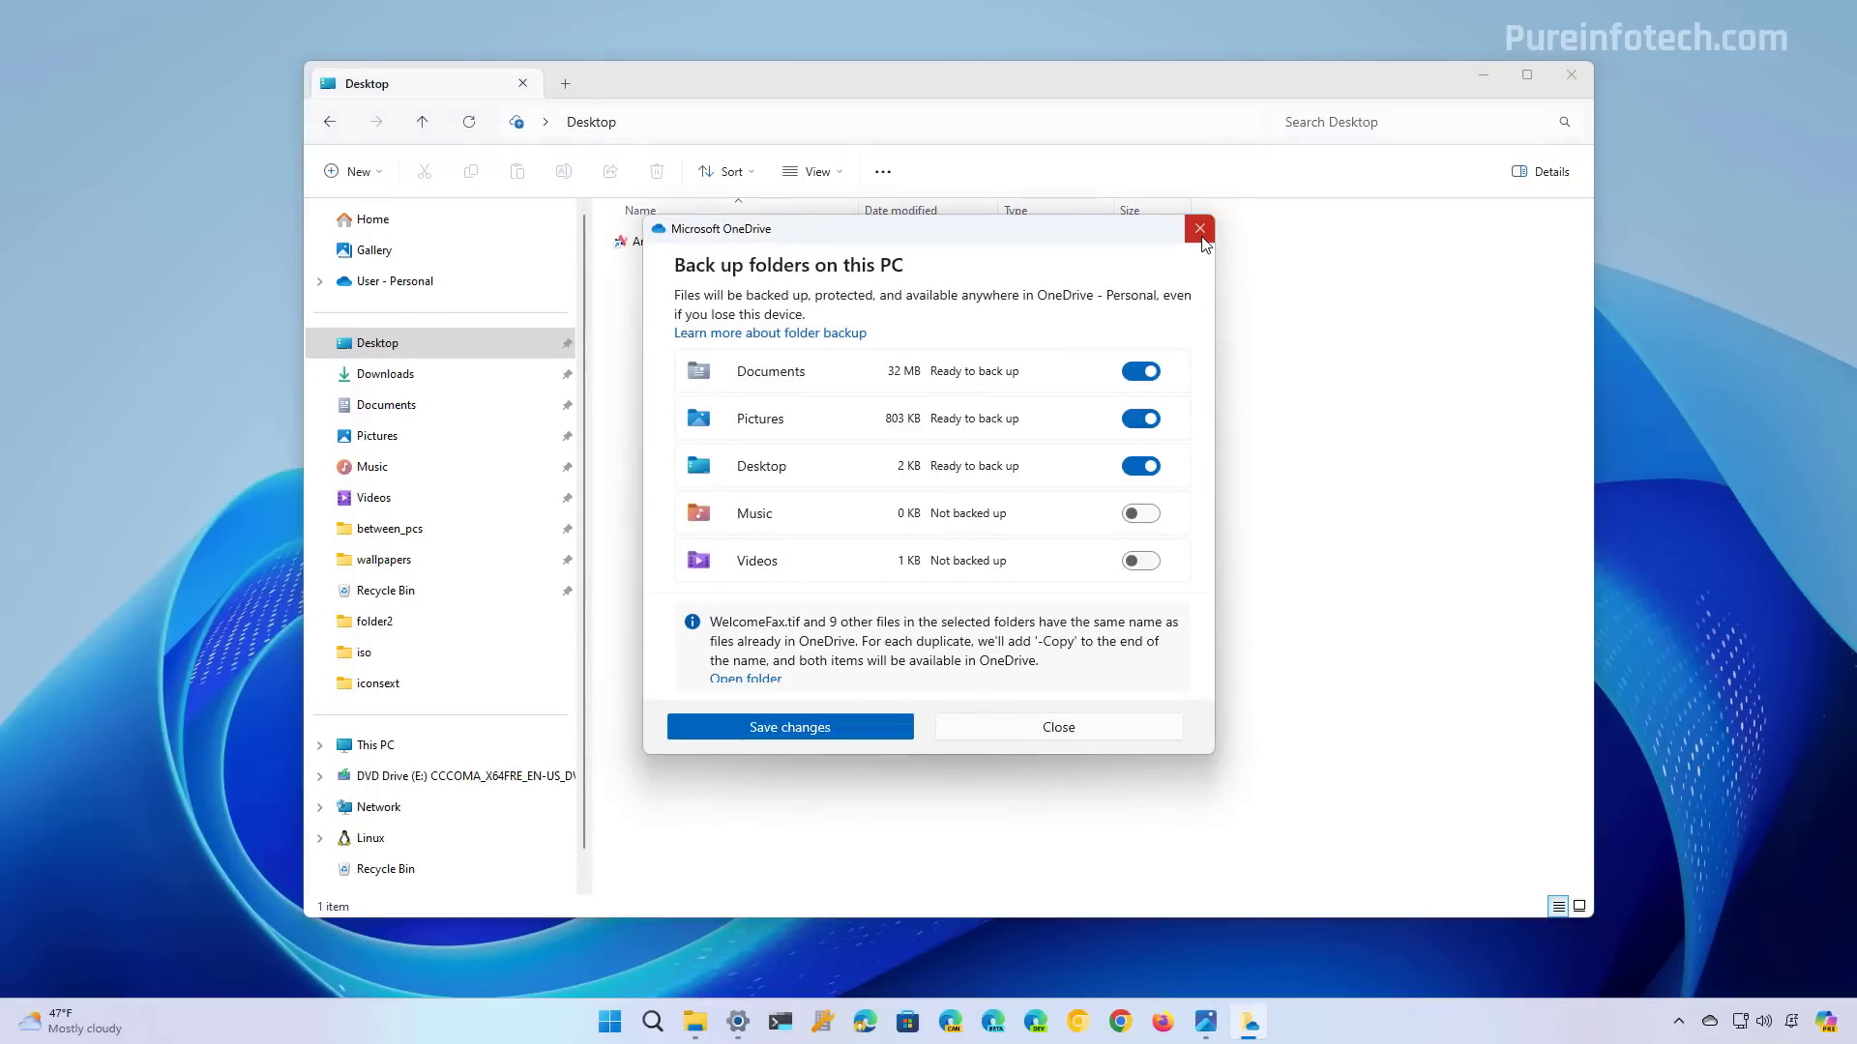
click(1197, 229)
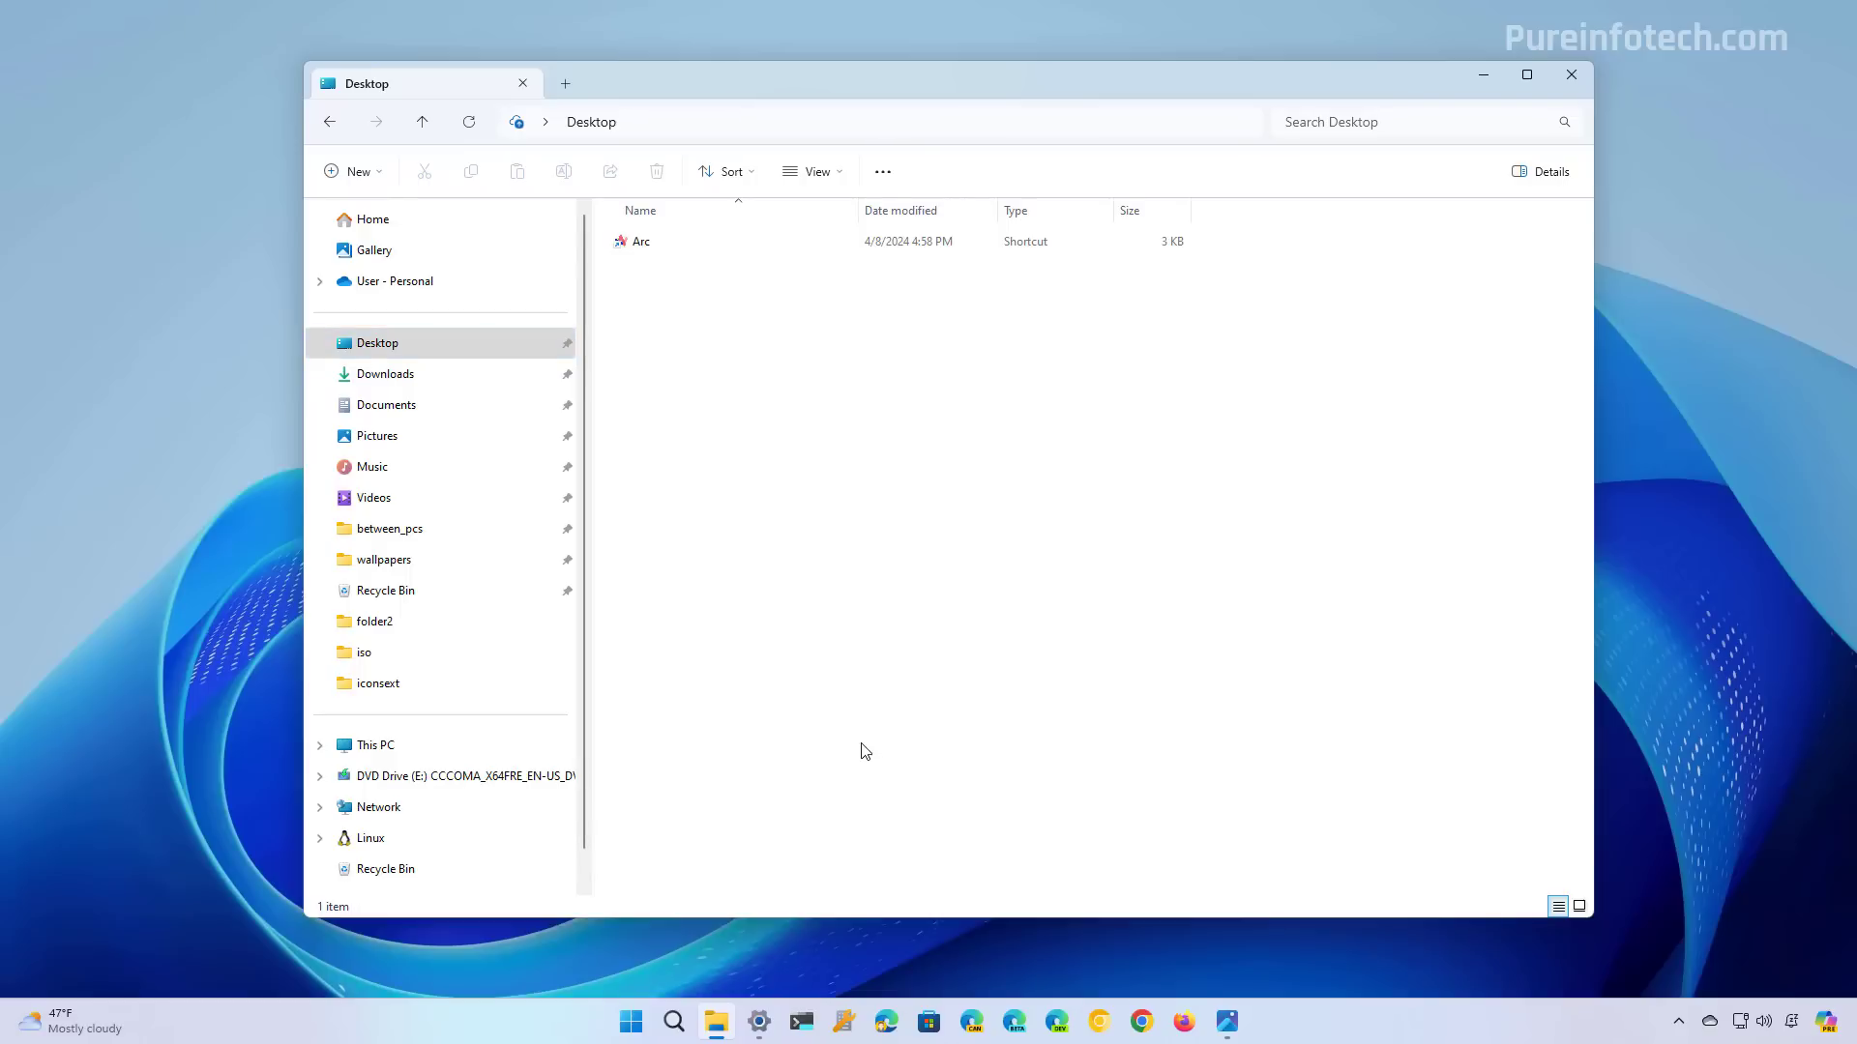
click(1034, 1021)
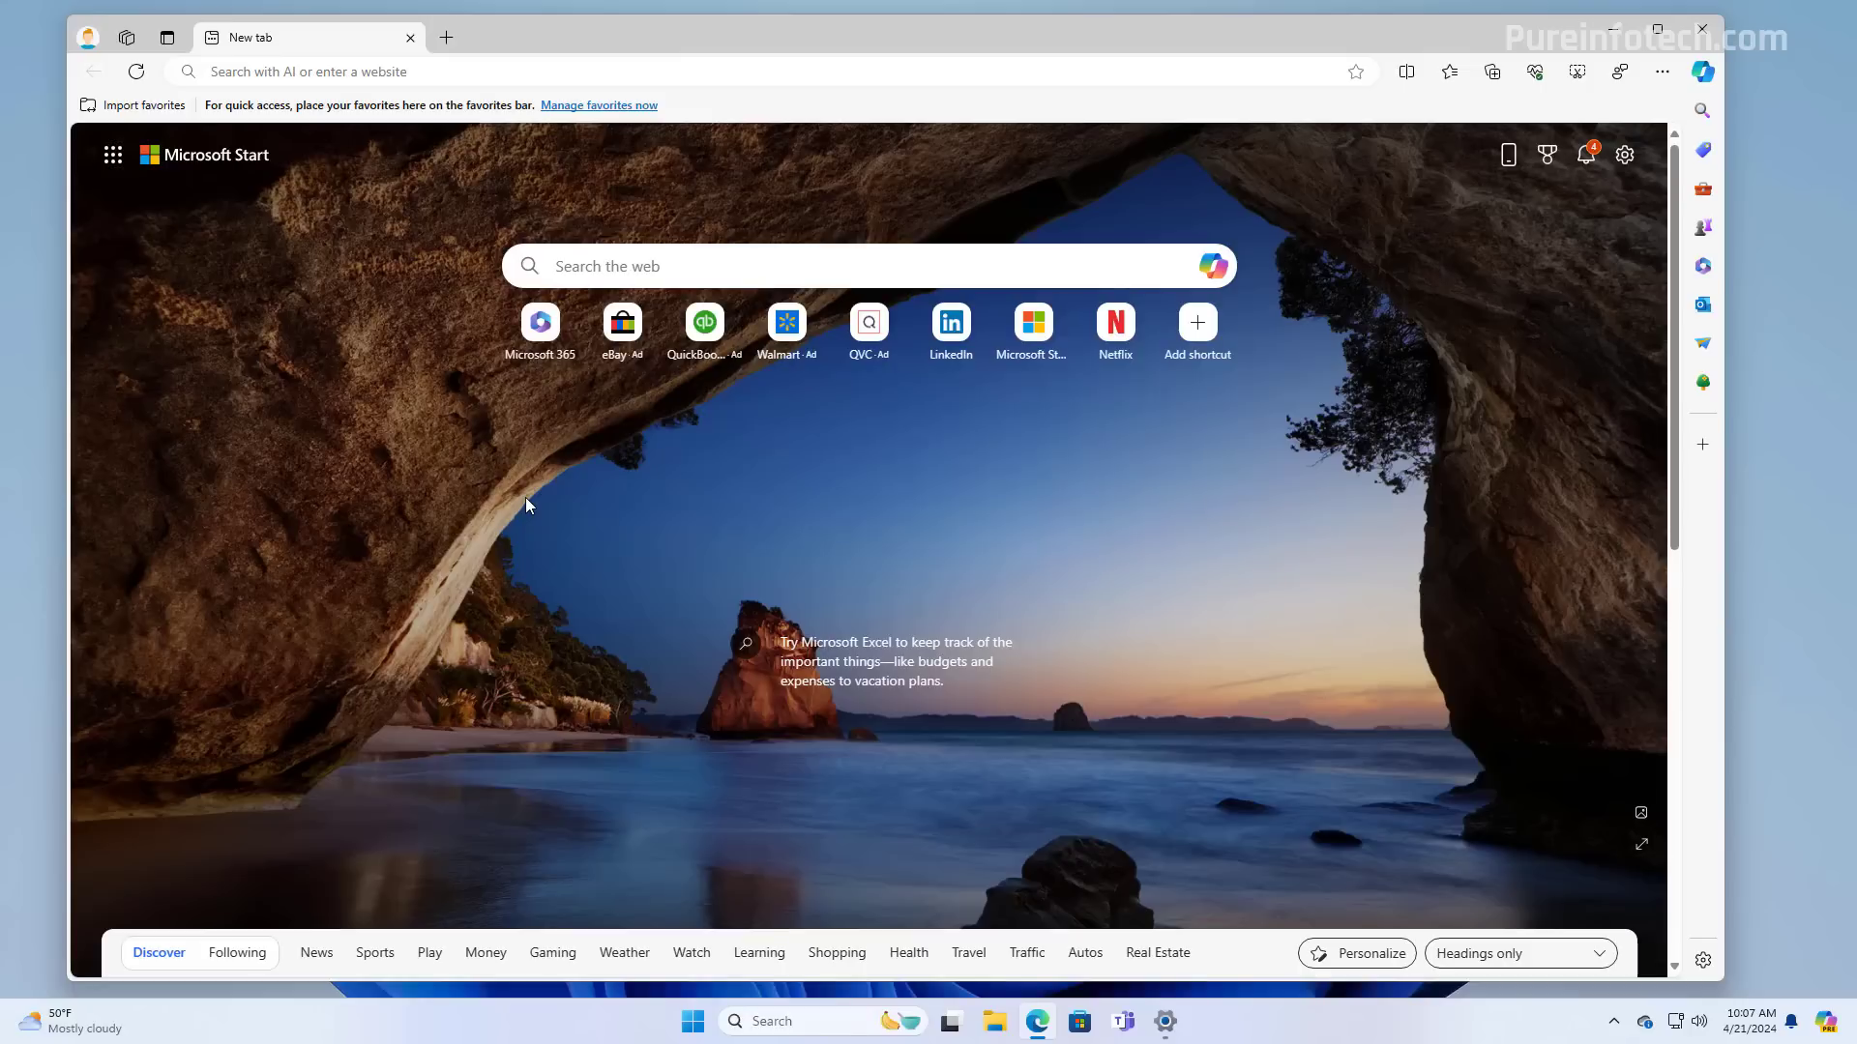
mouse_move(1434, 729)
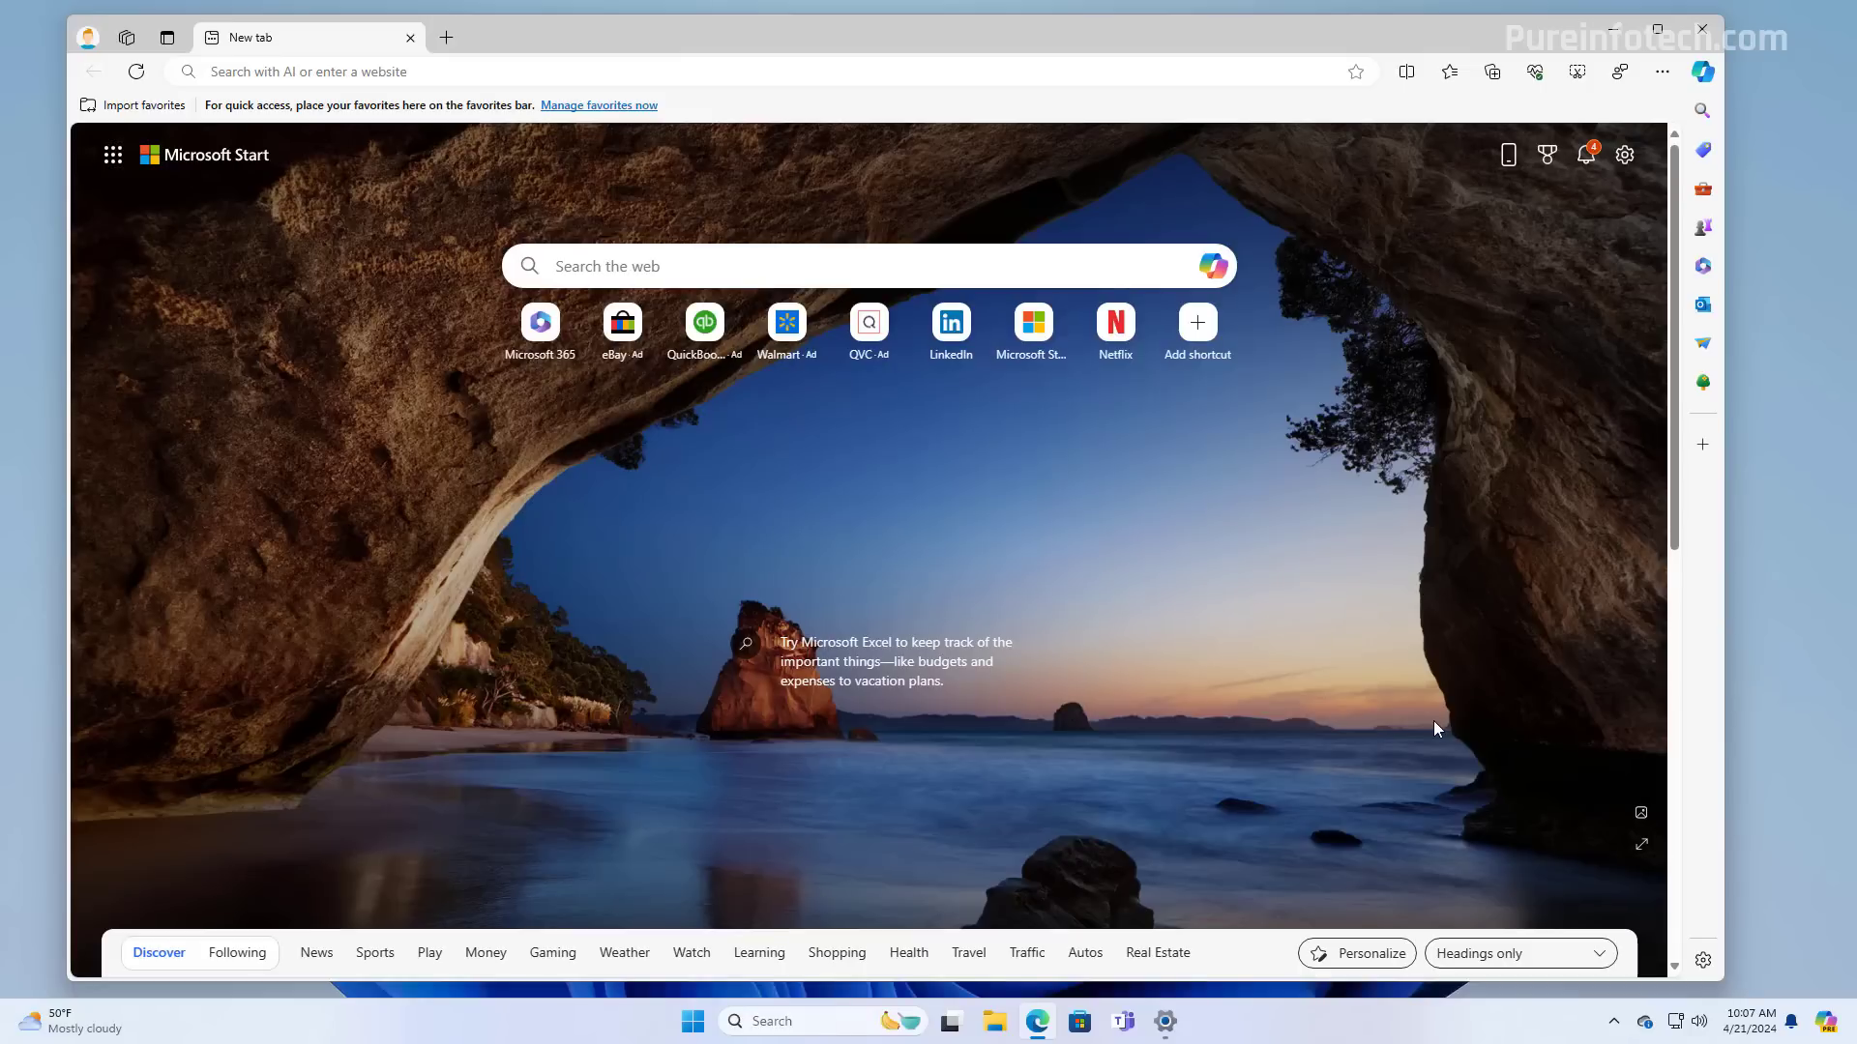
mouse_move(1652, 702)
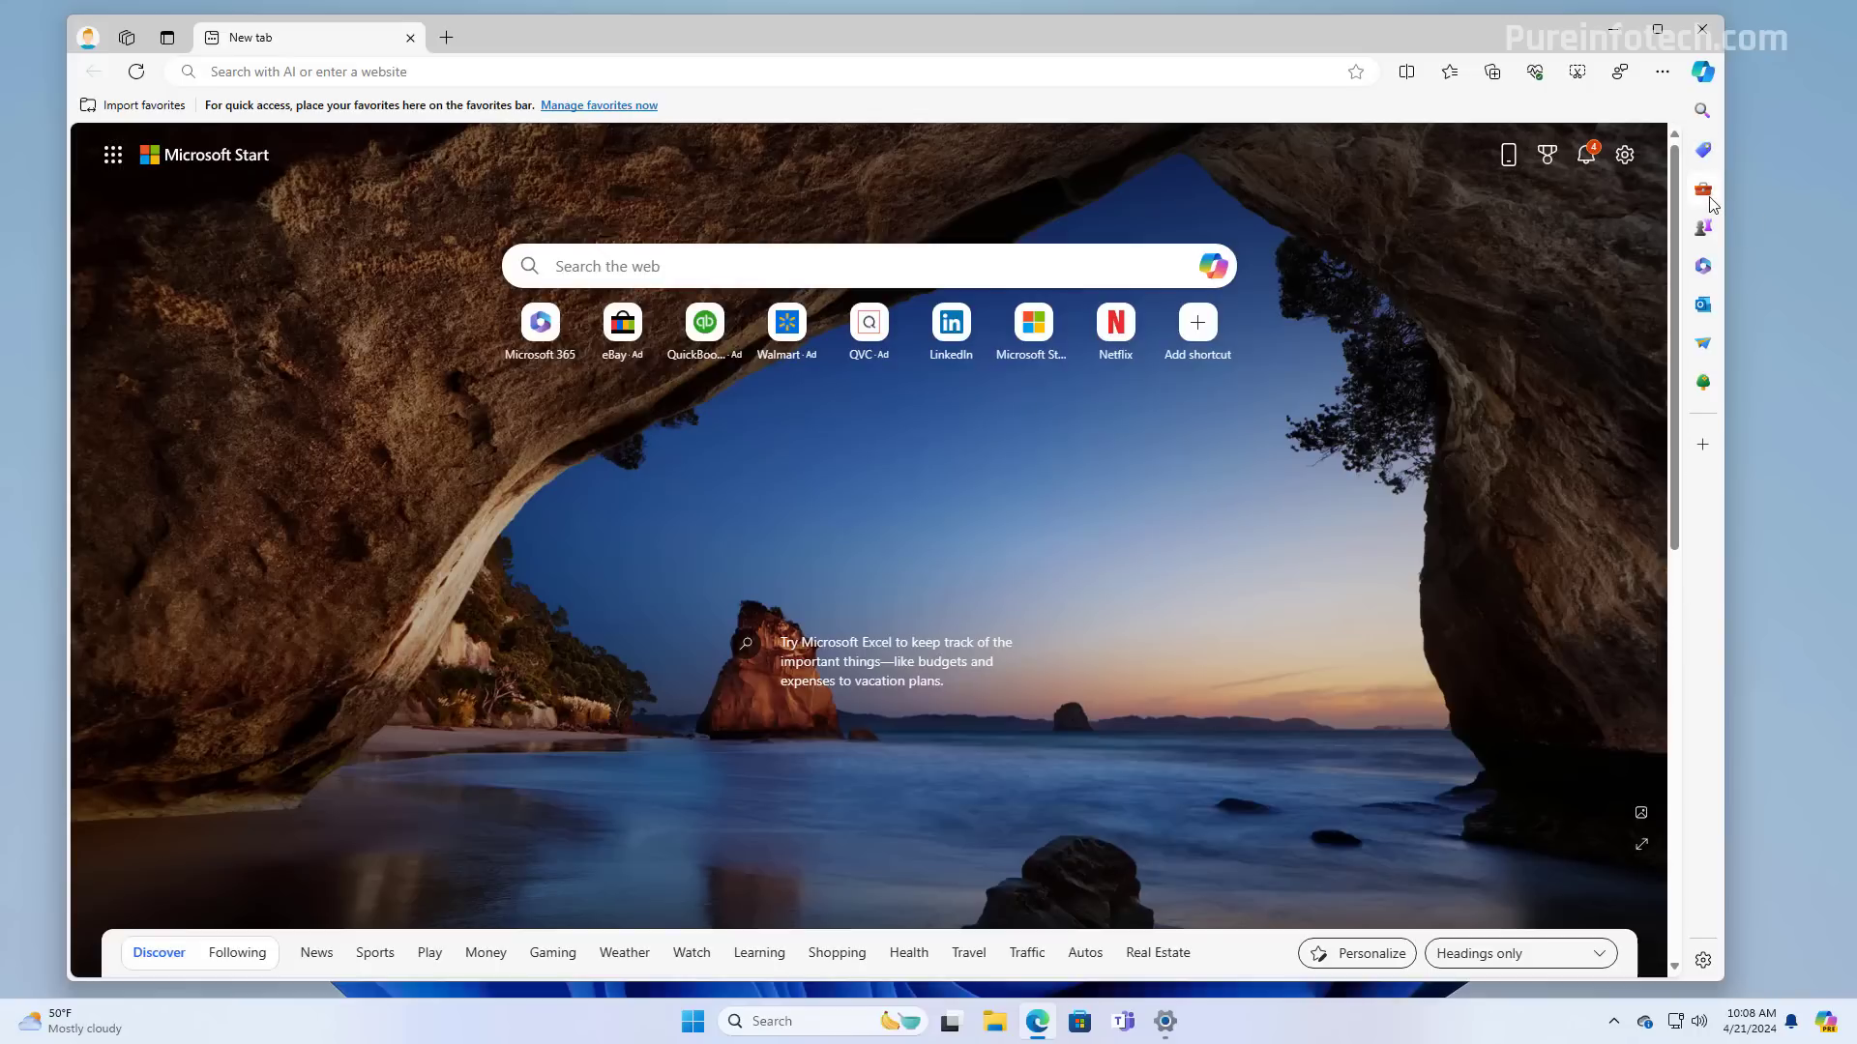
click(1703, 189)
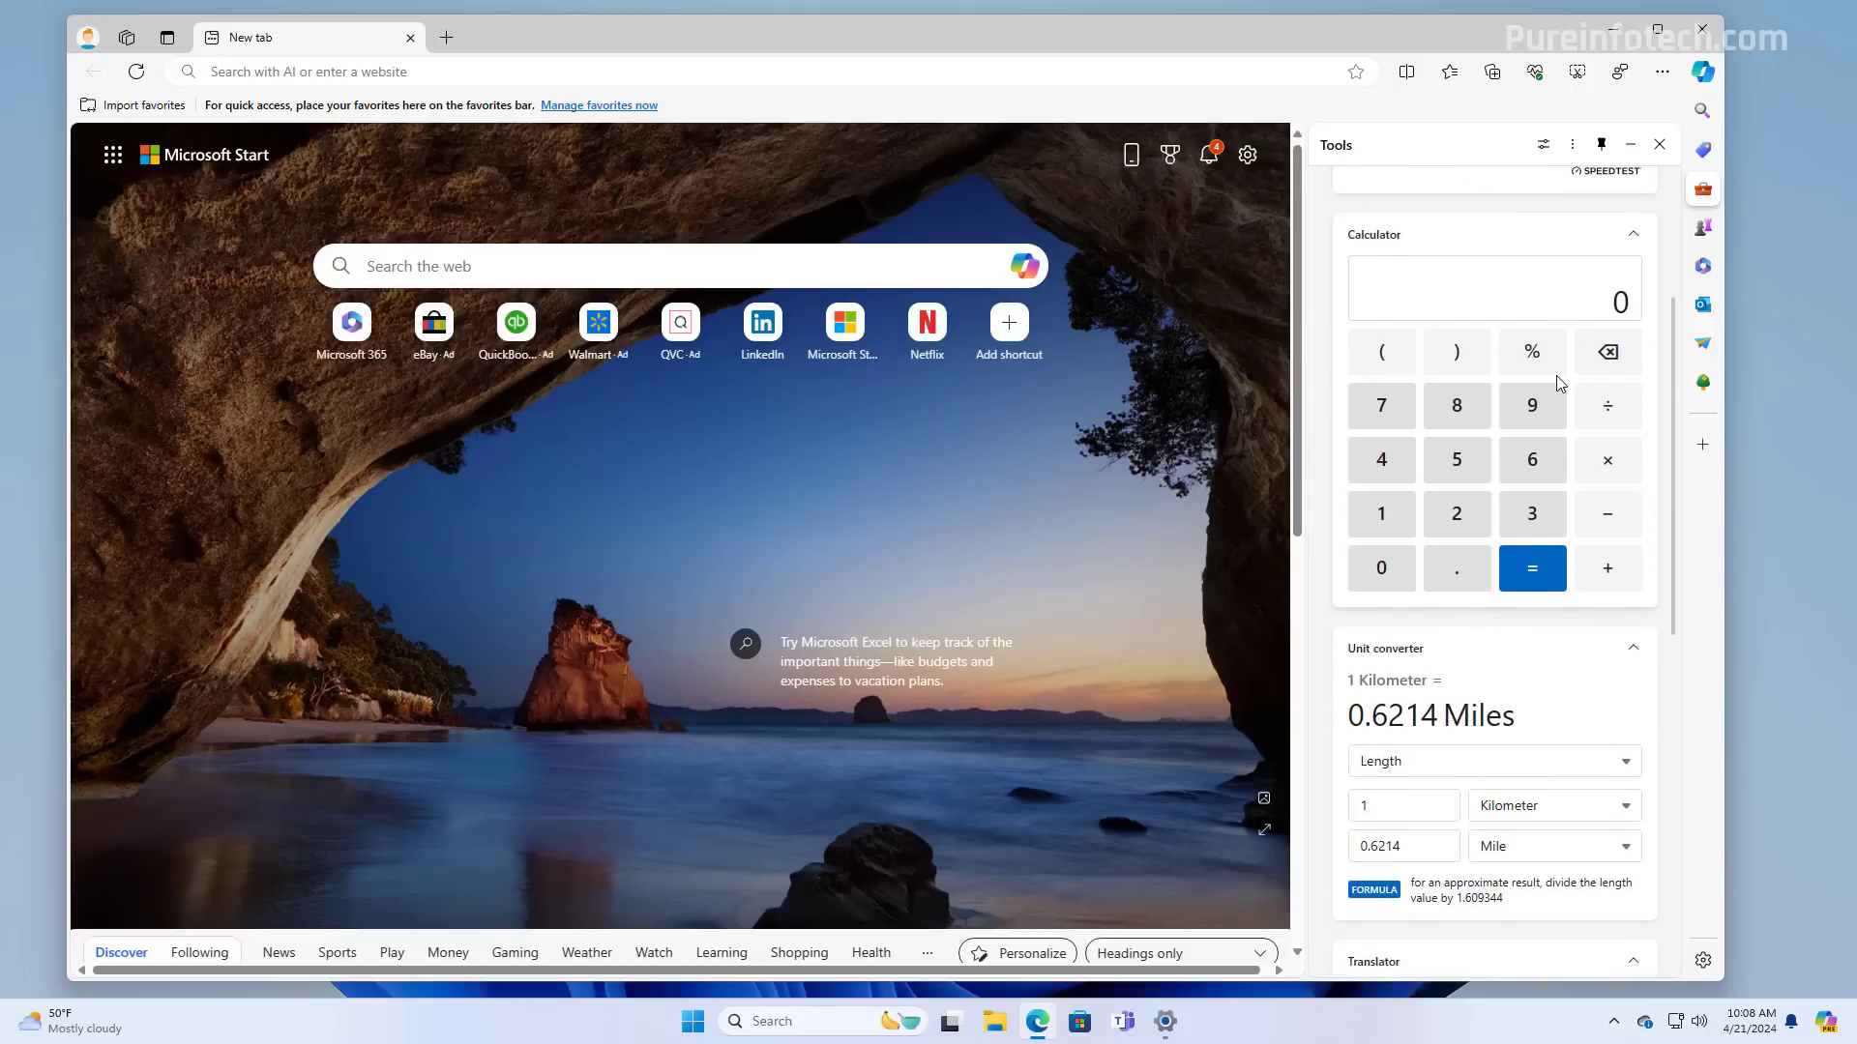
click(1702, 227)
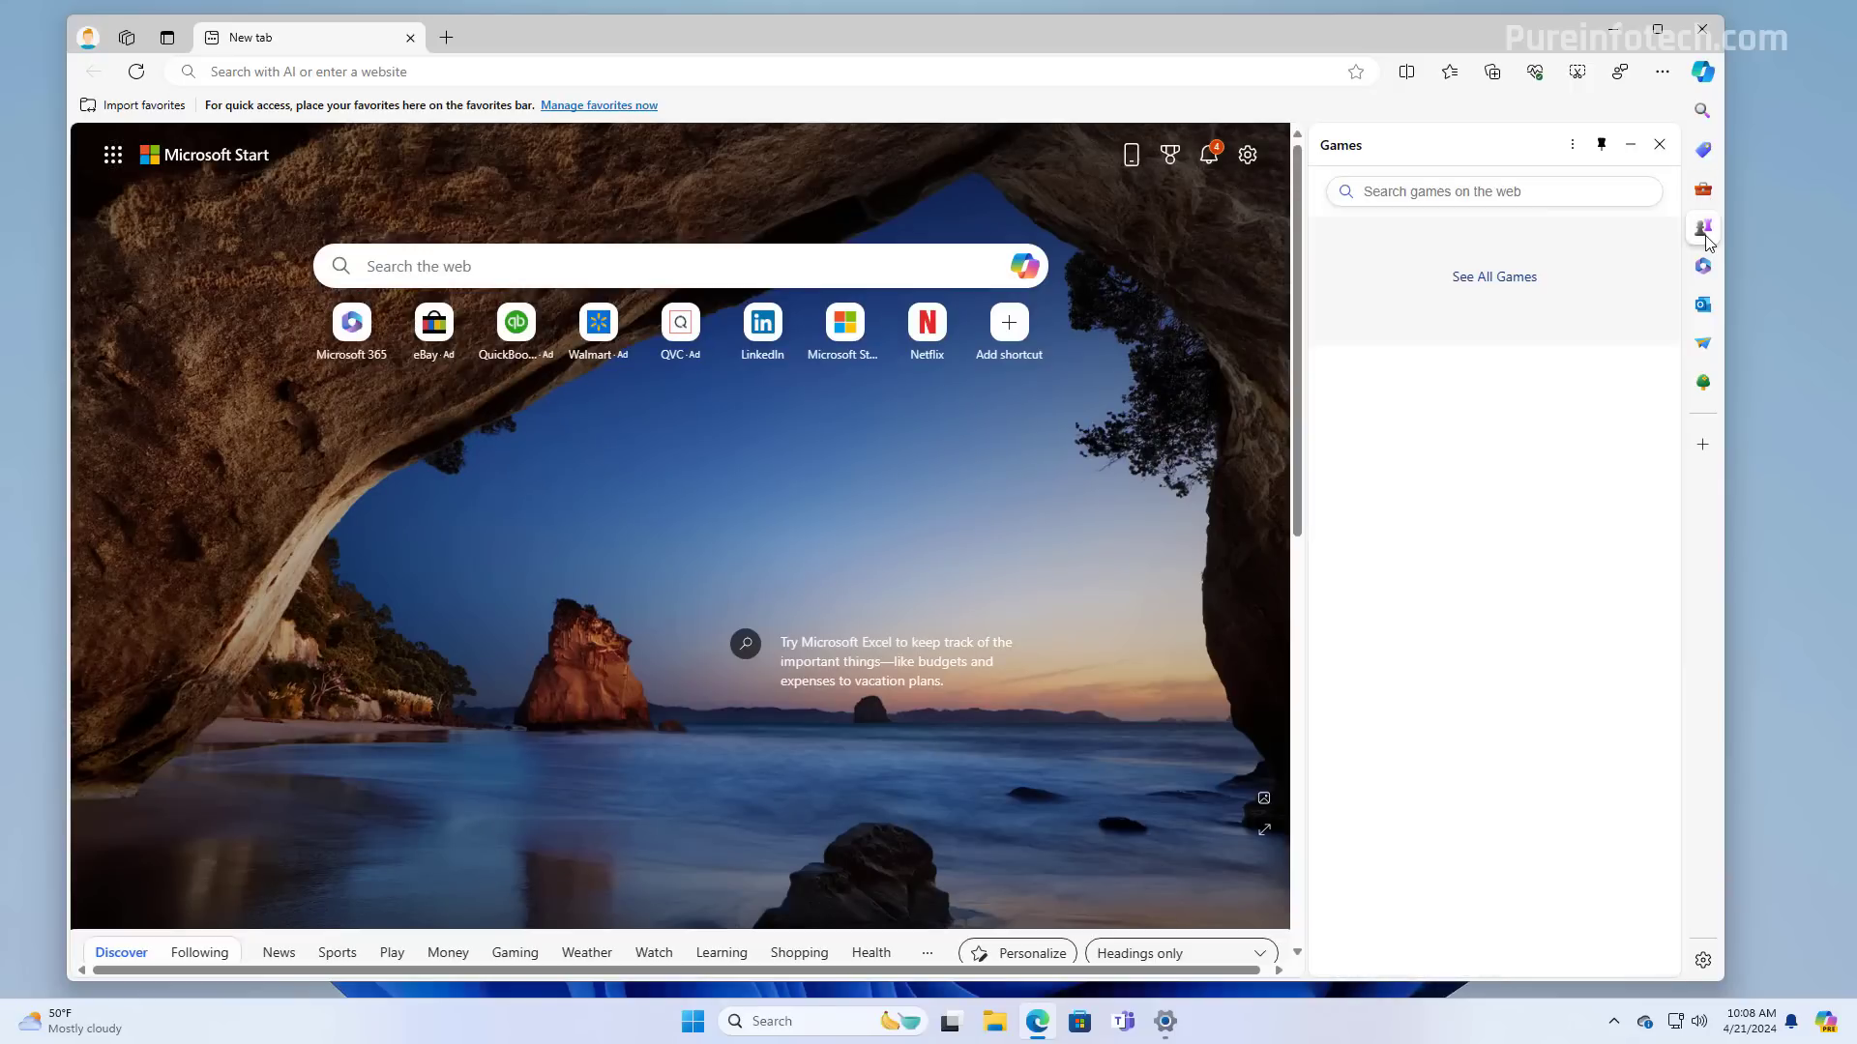
click(1703, 265)
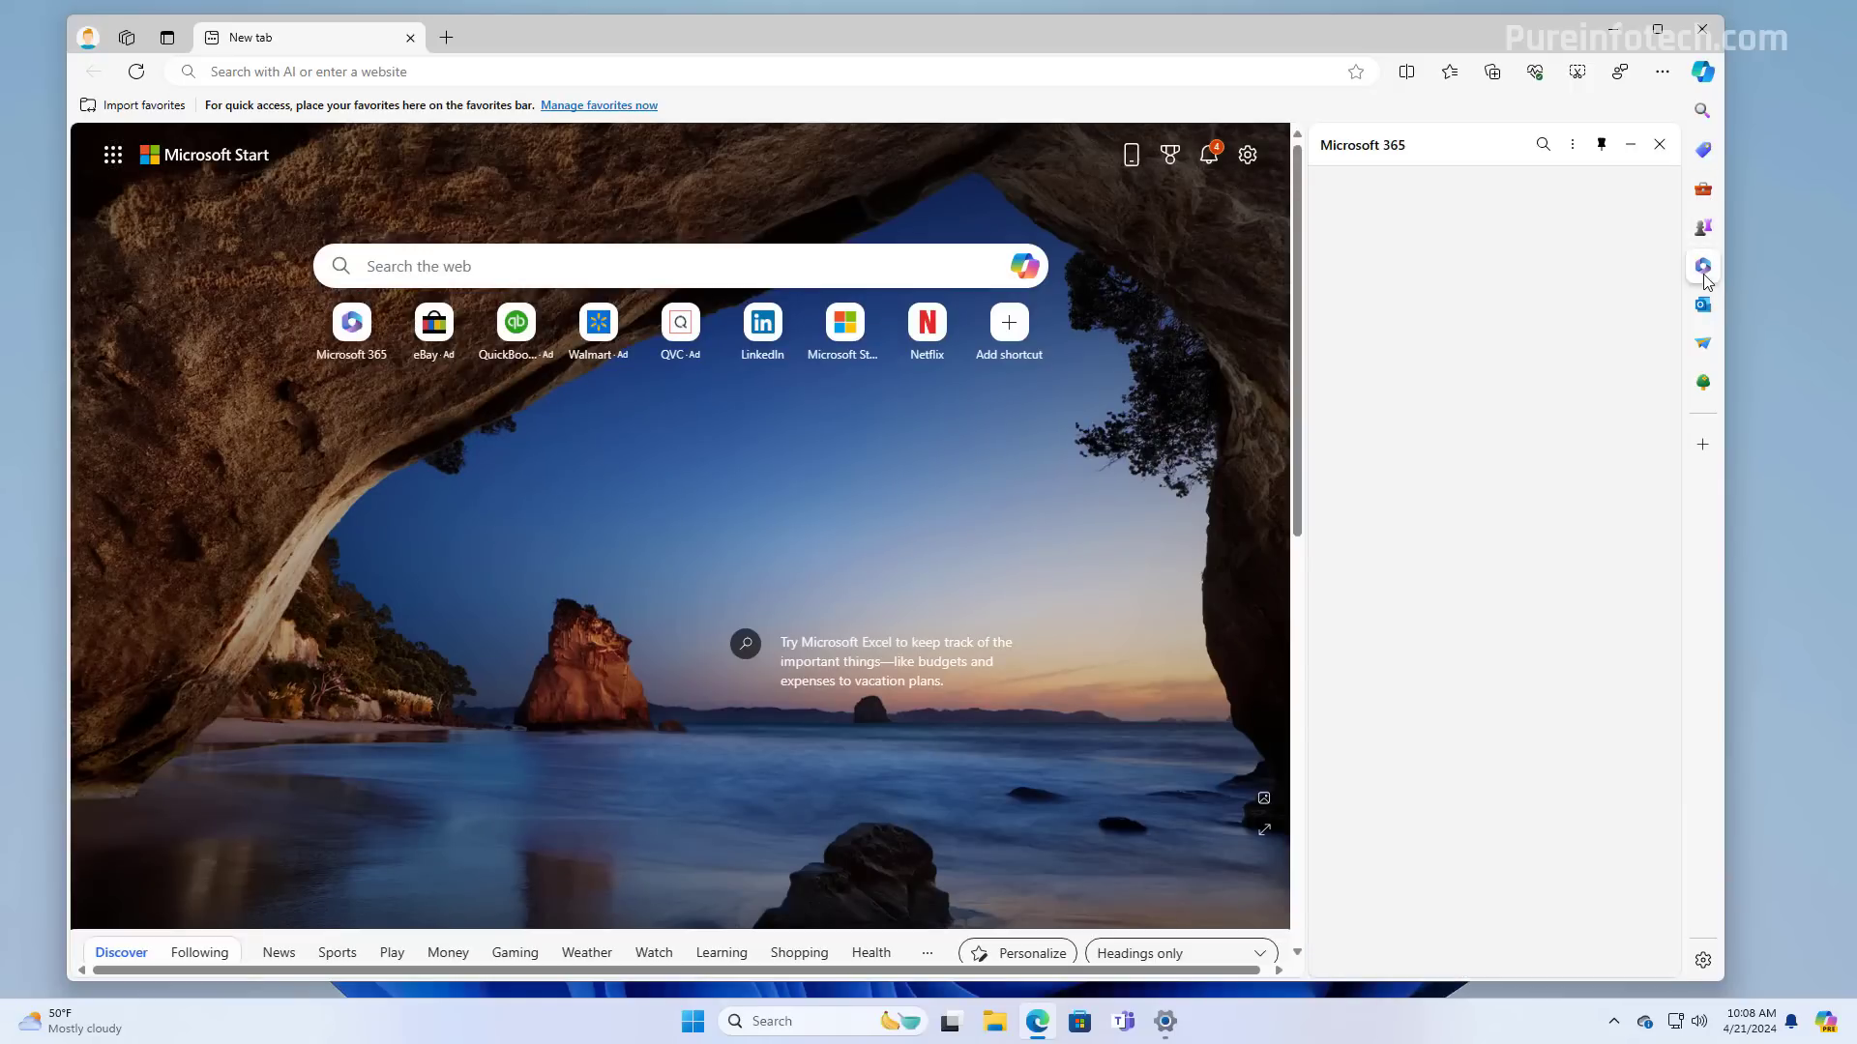
click(1702, 265)
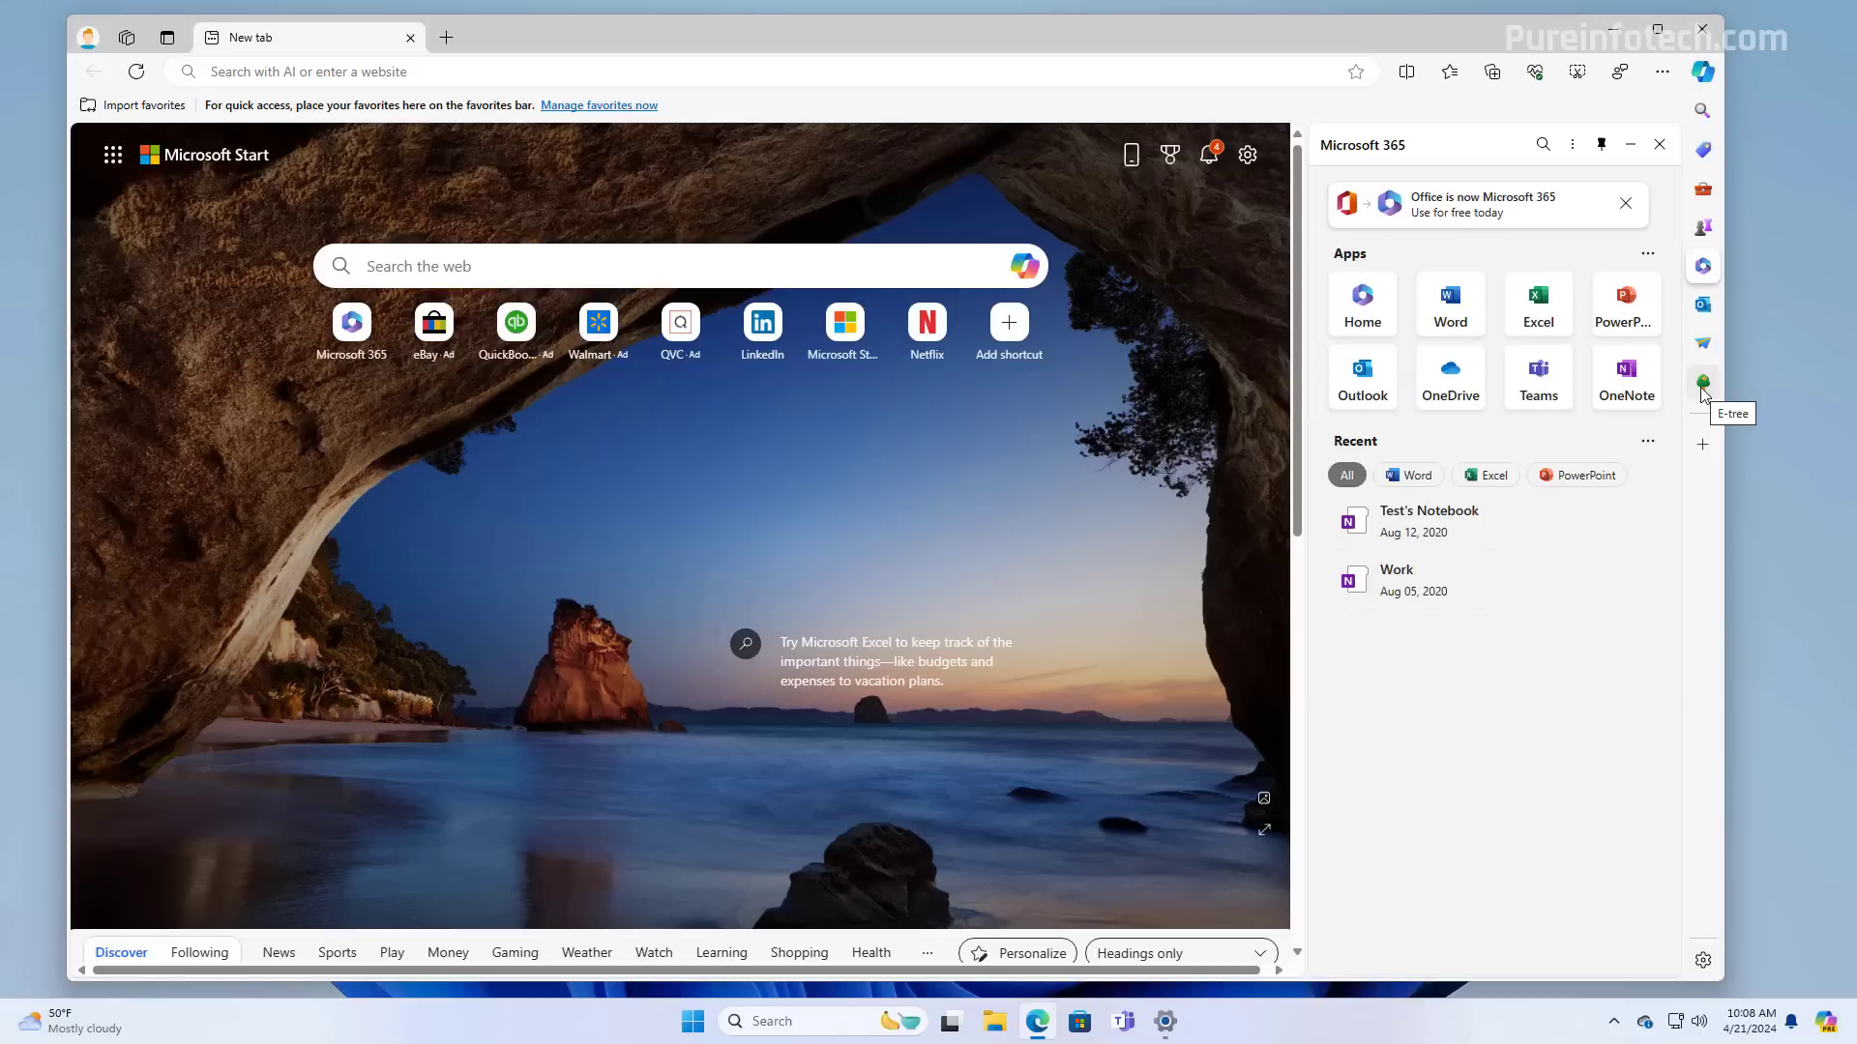
mouse_move(1582, 664)
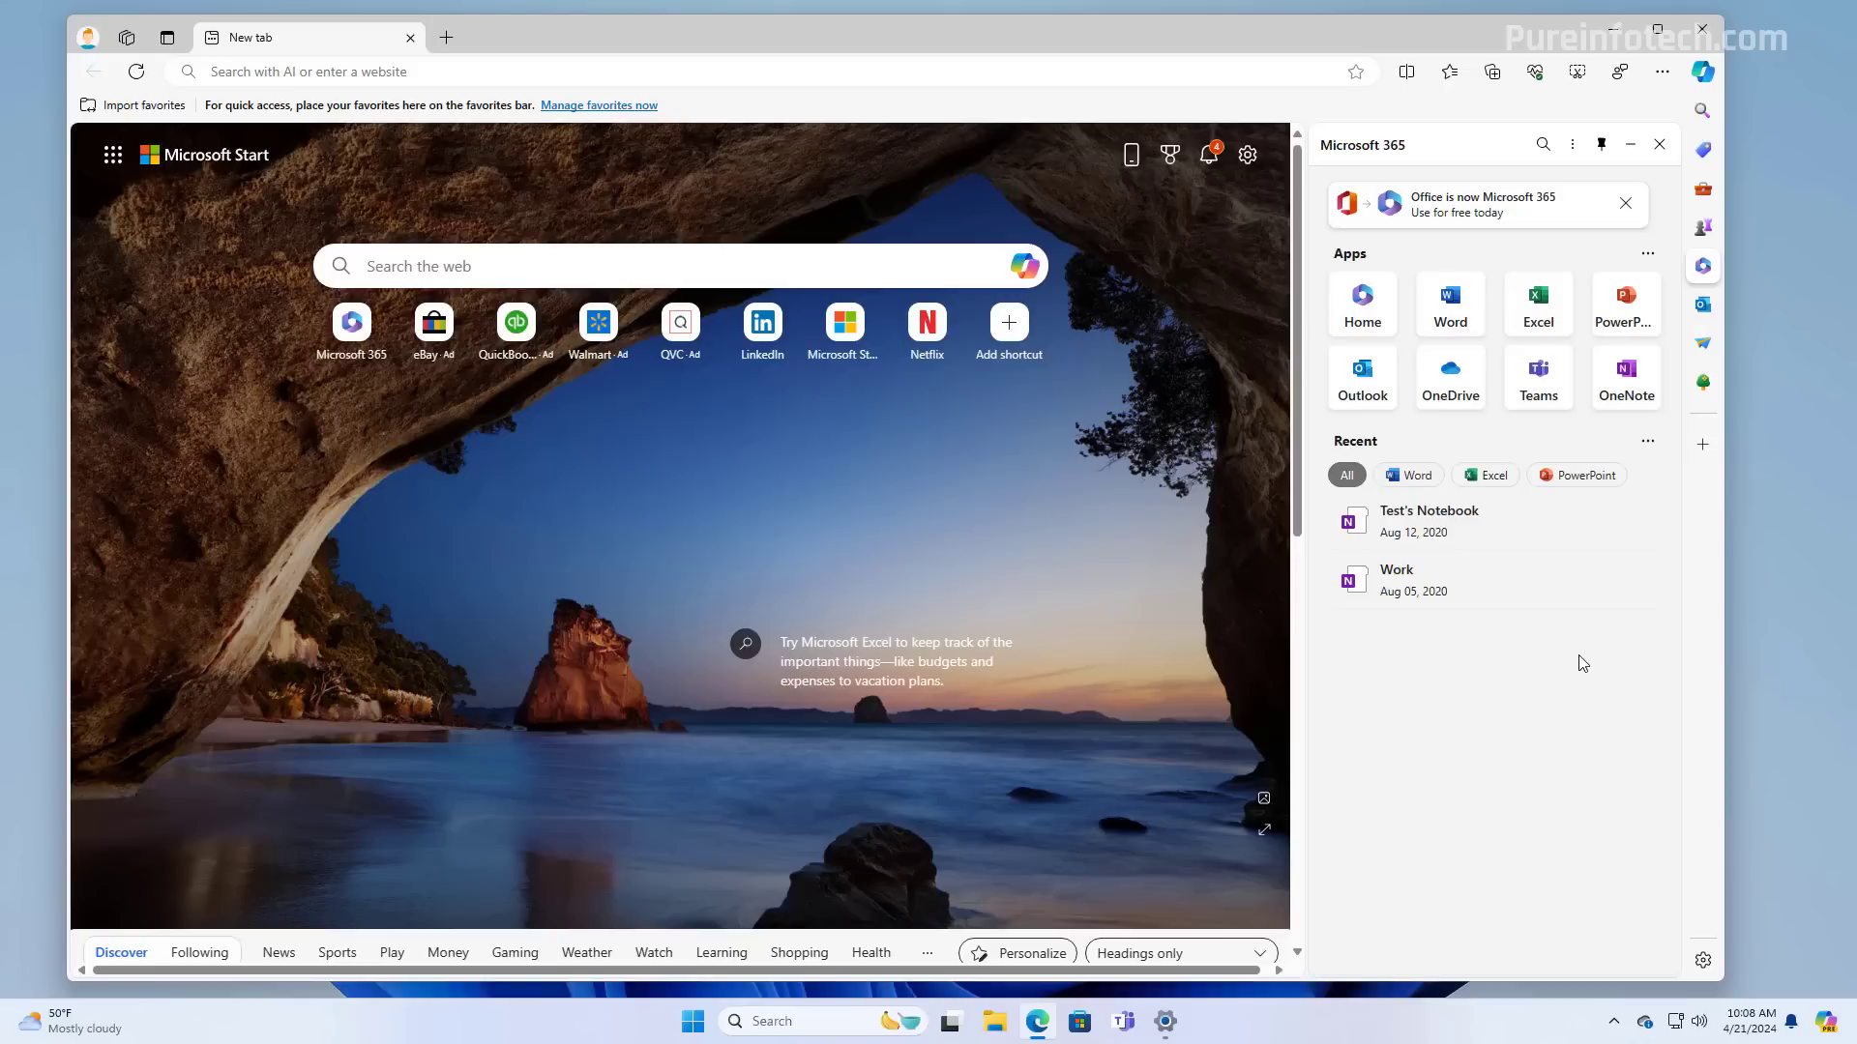
click(1660, 143)
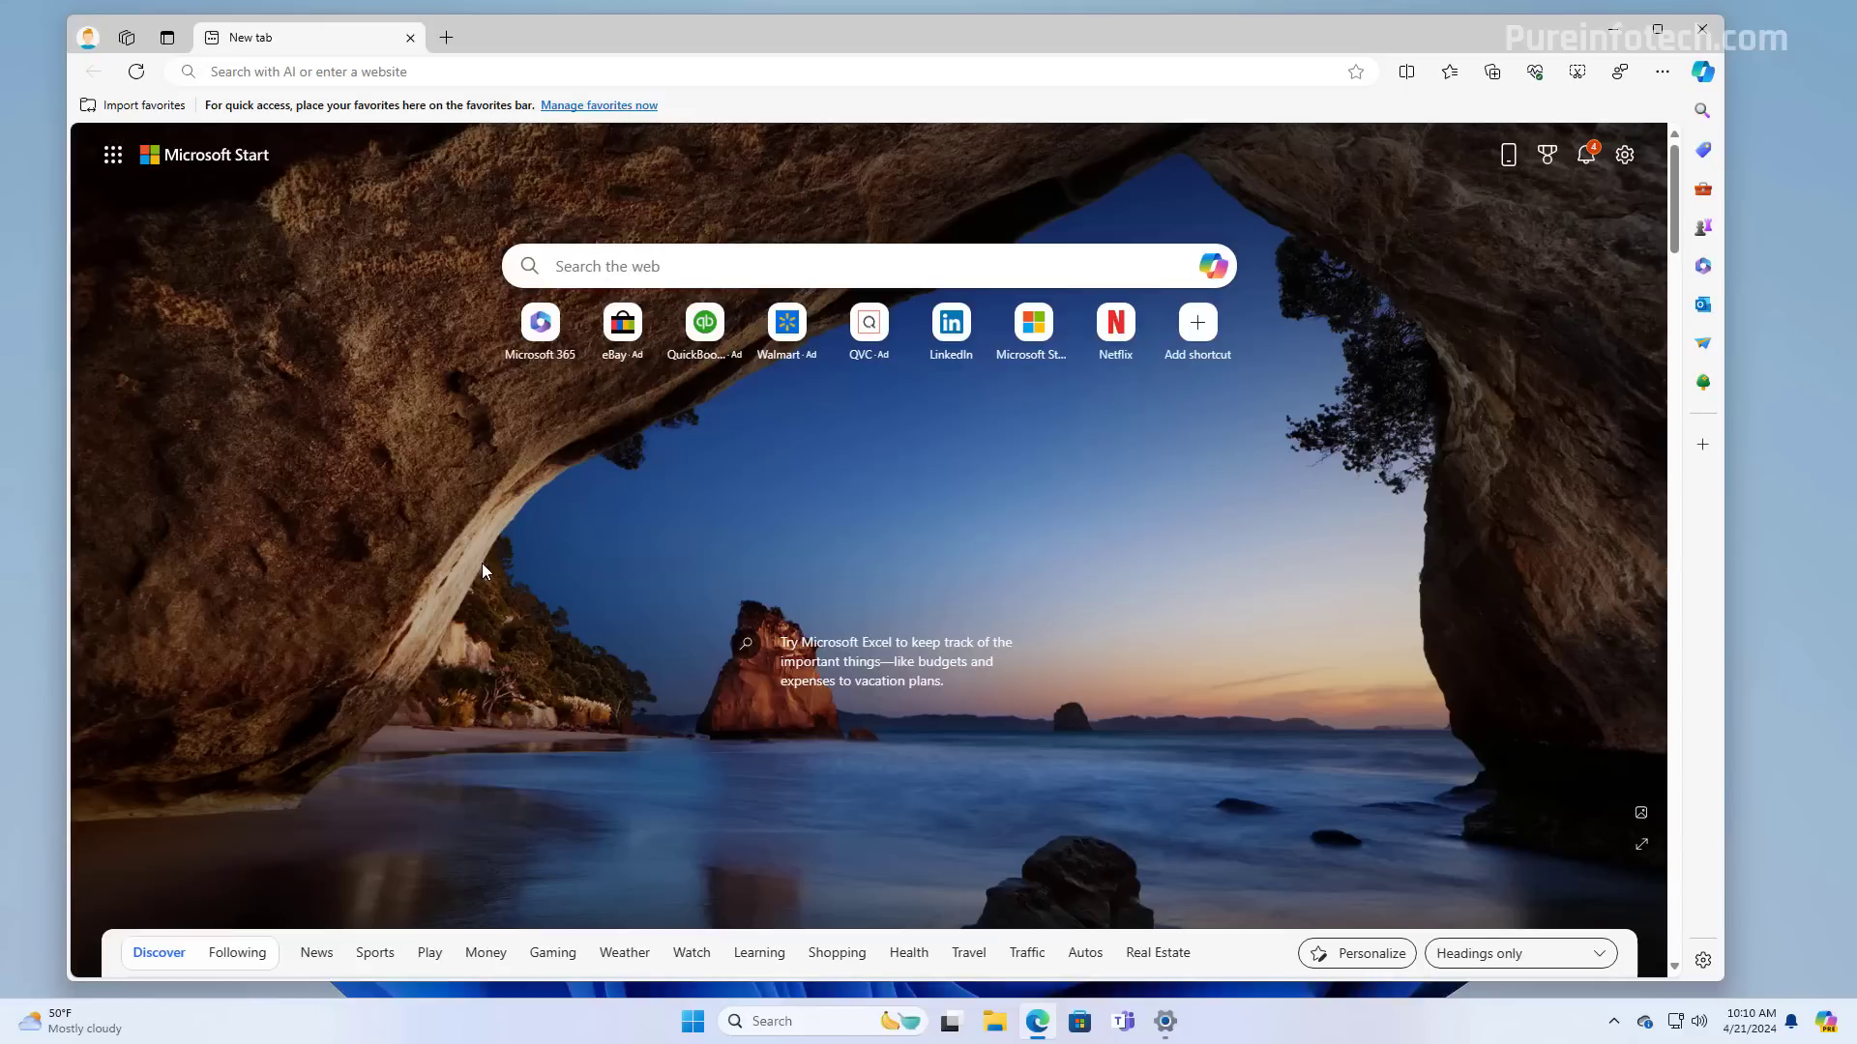
scroll(down, 3)
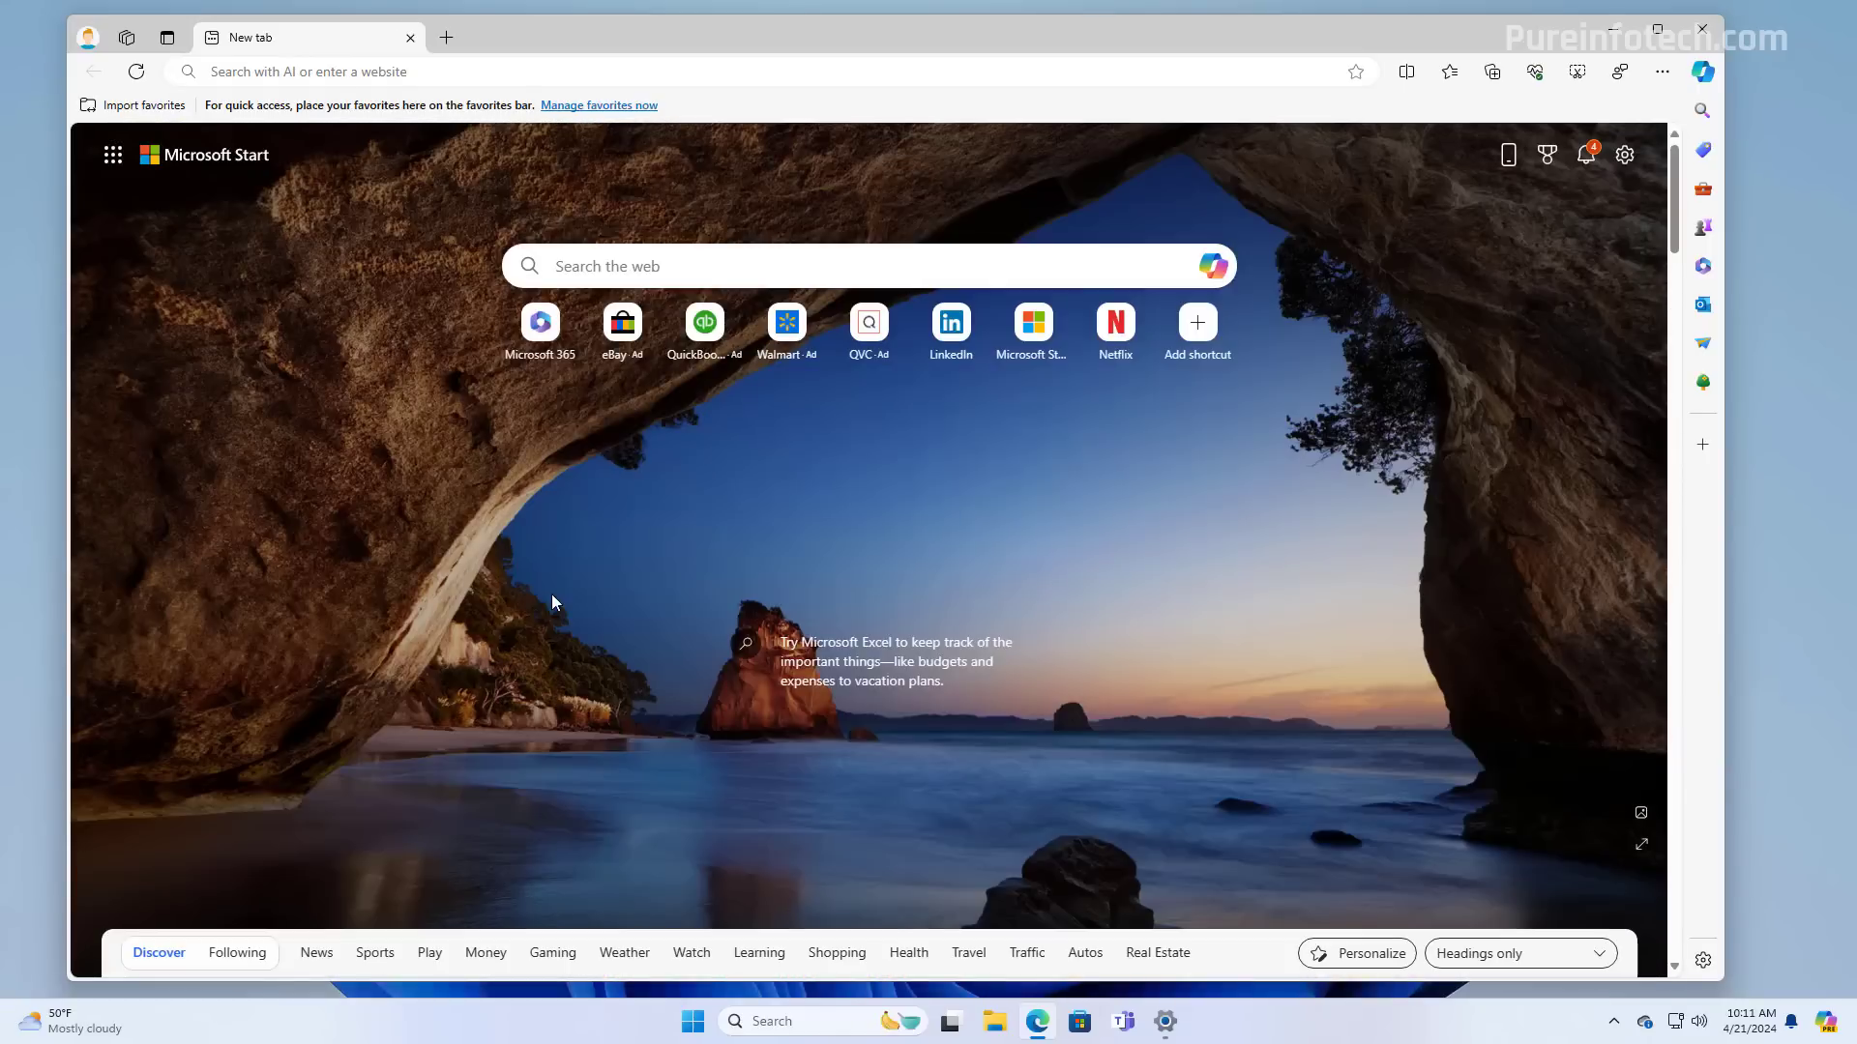
mouse_move(572, 481)
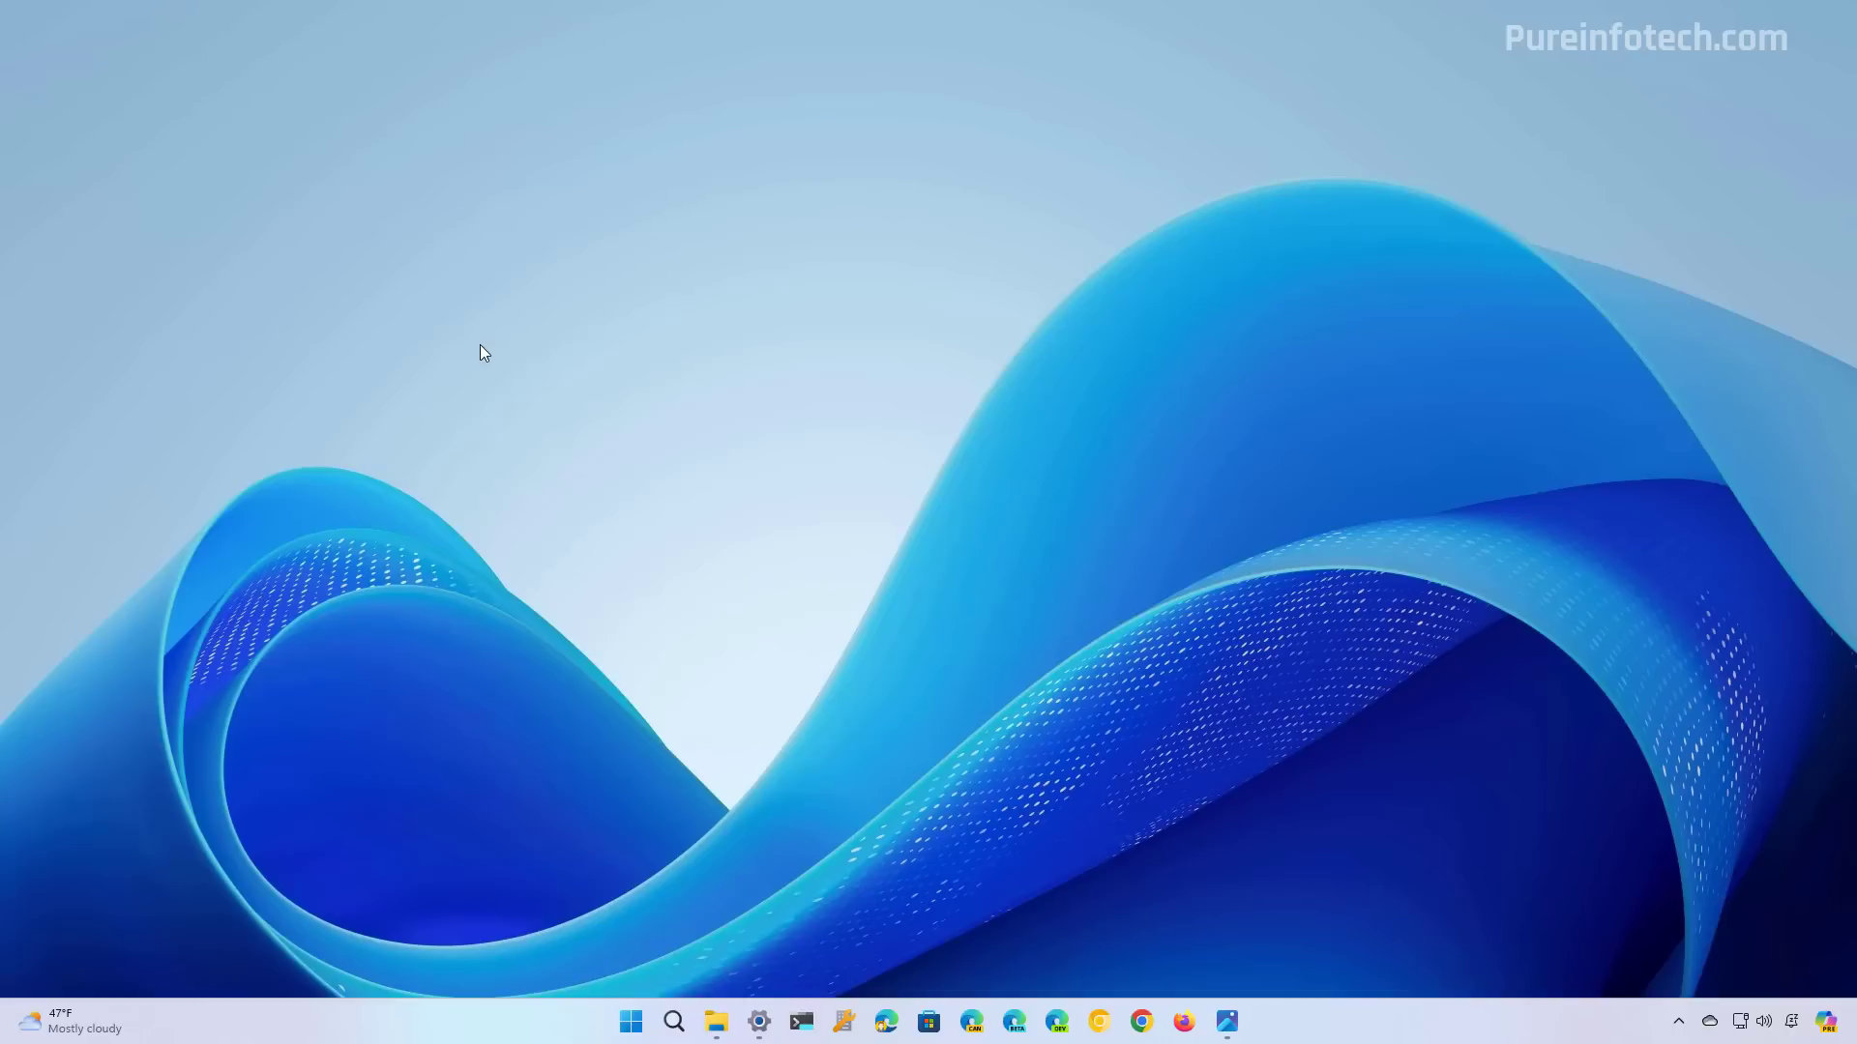
mouse_move(529, 527)
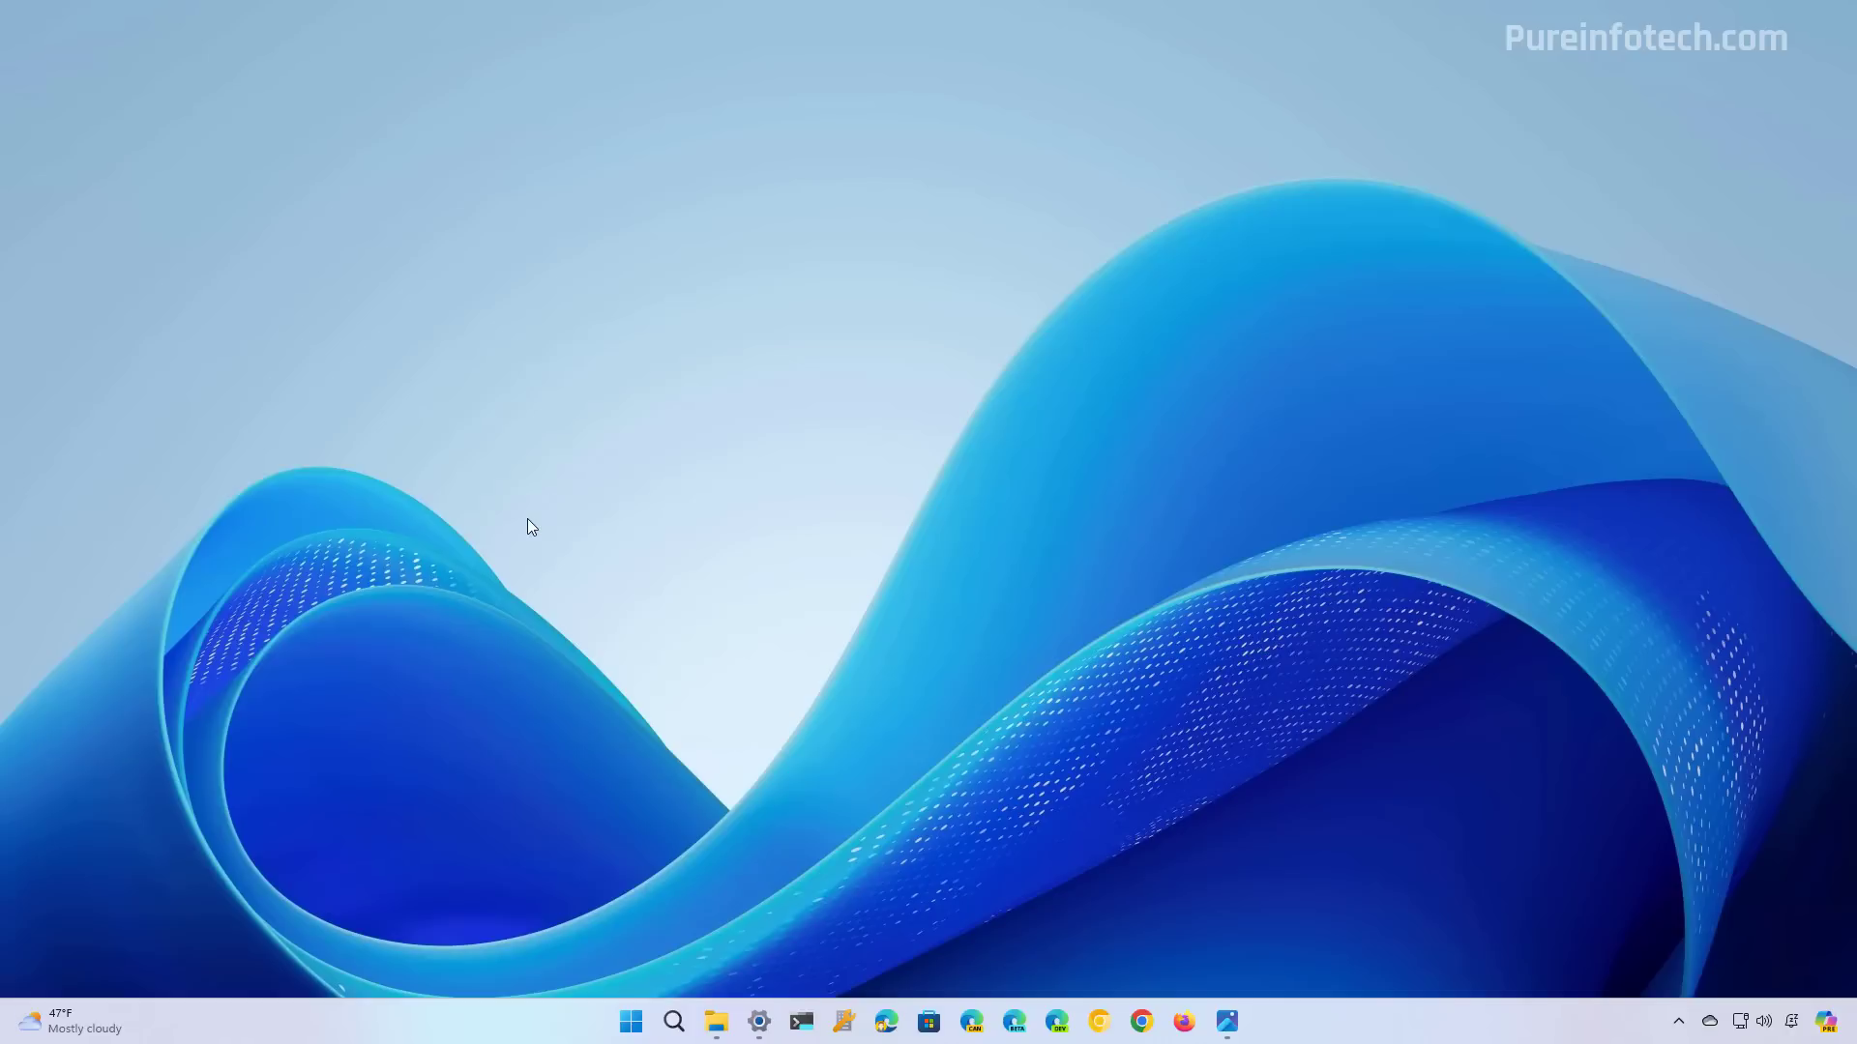
mouse_move(487, 511)
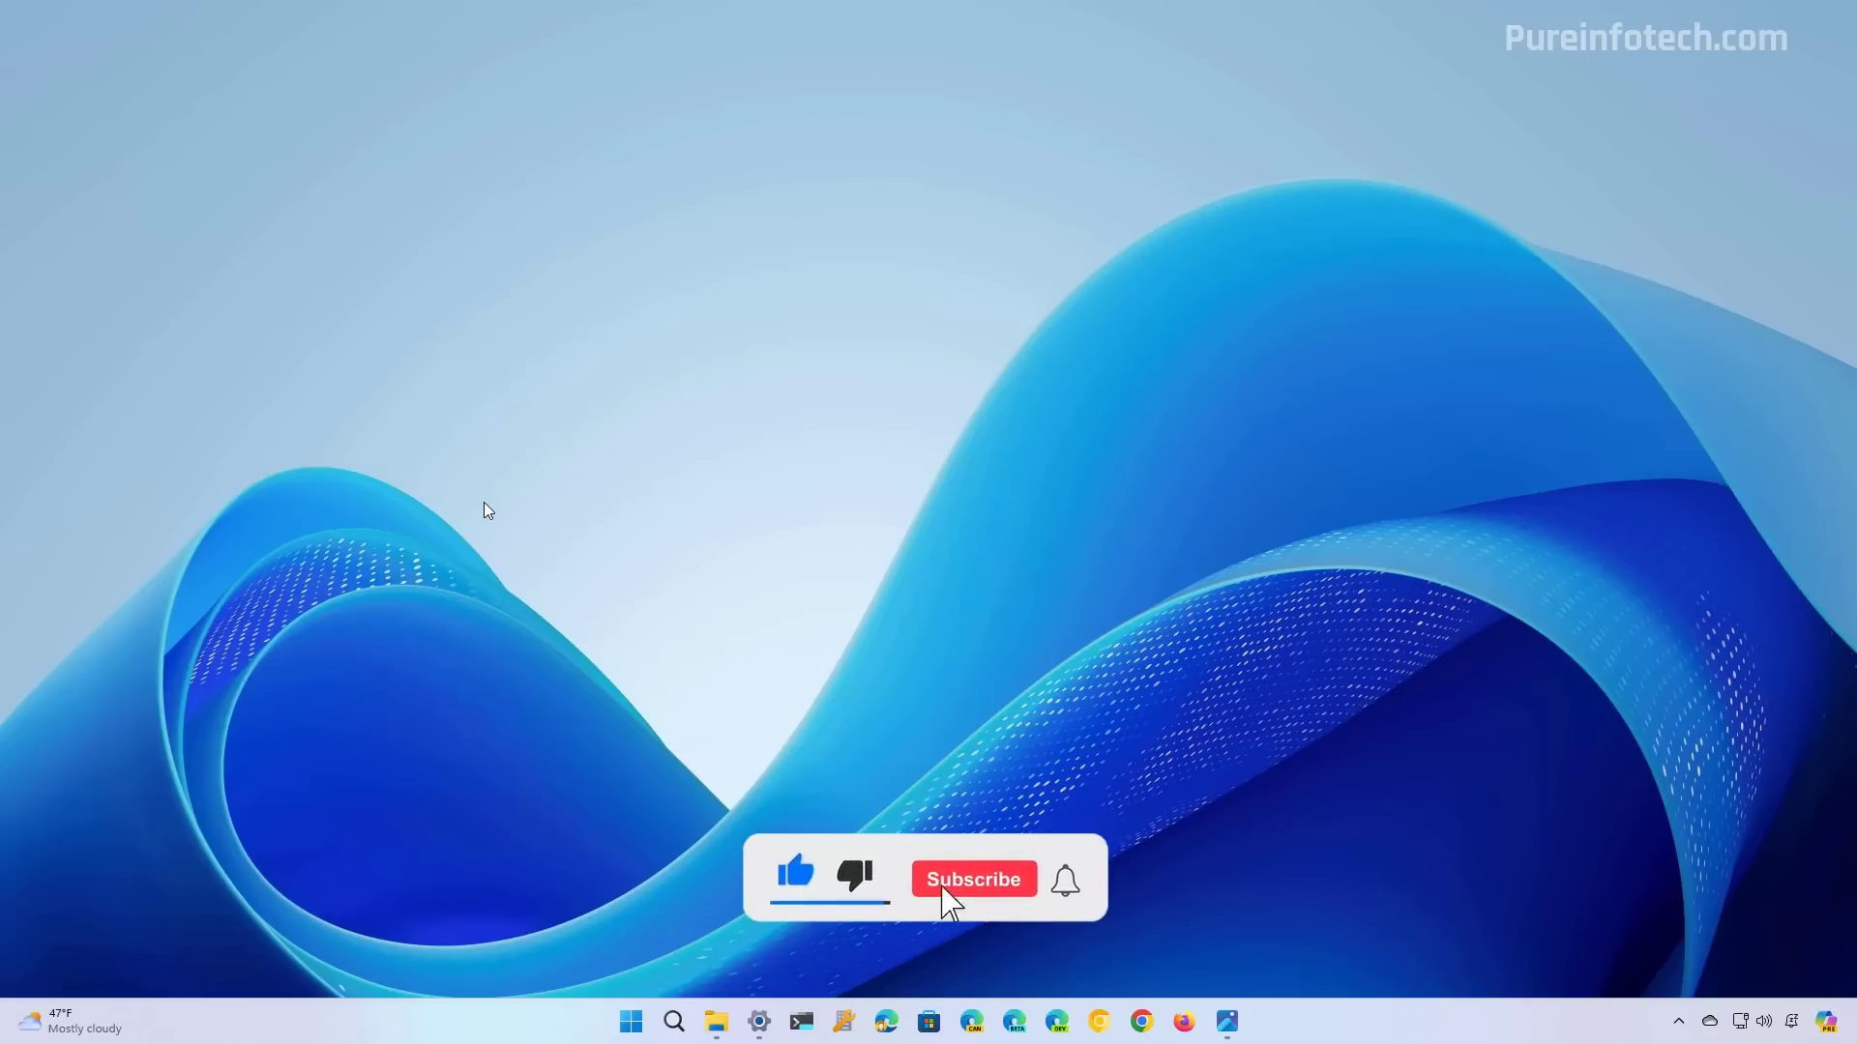
click(974, 879)
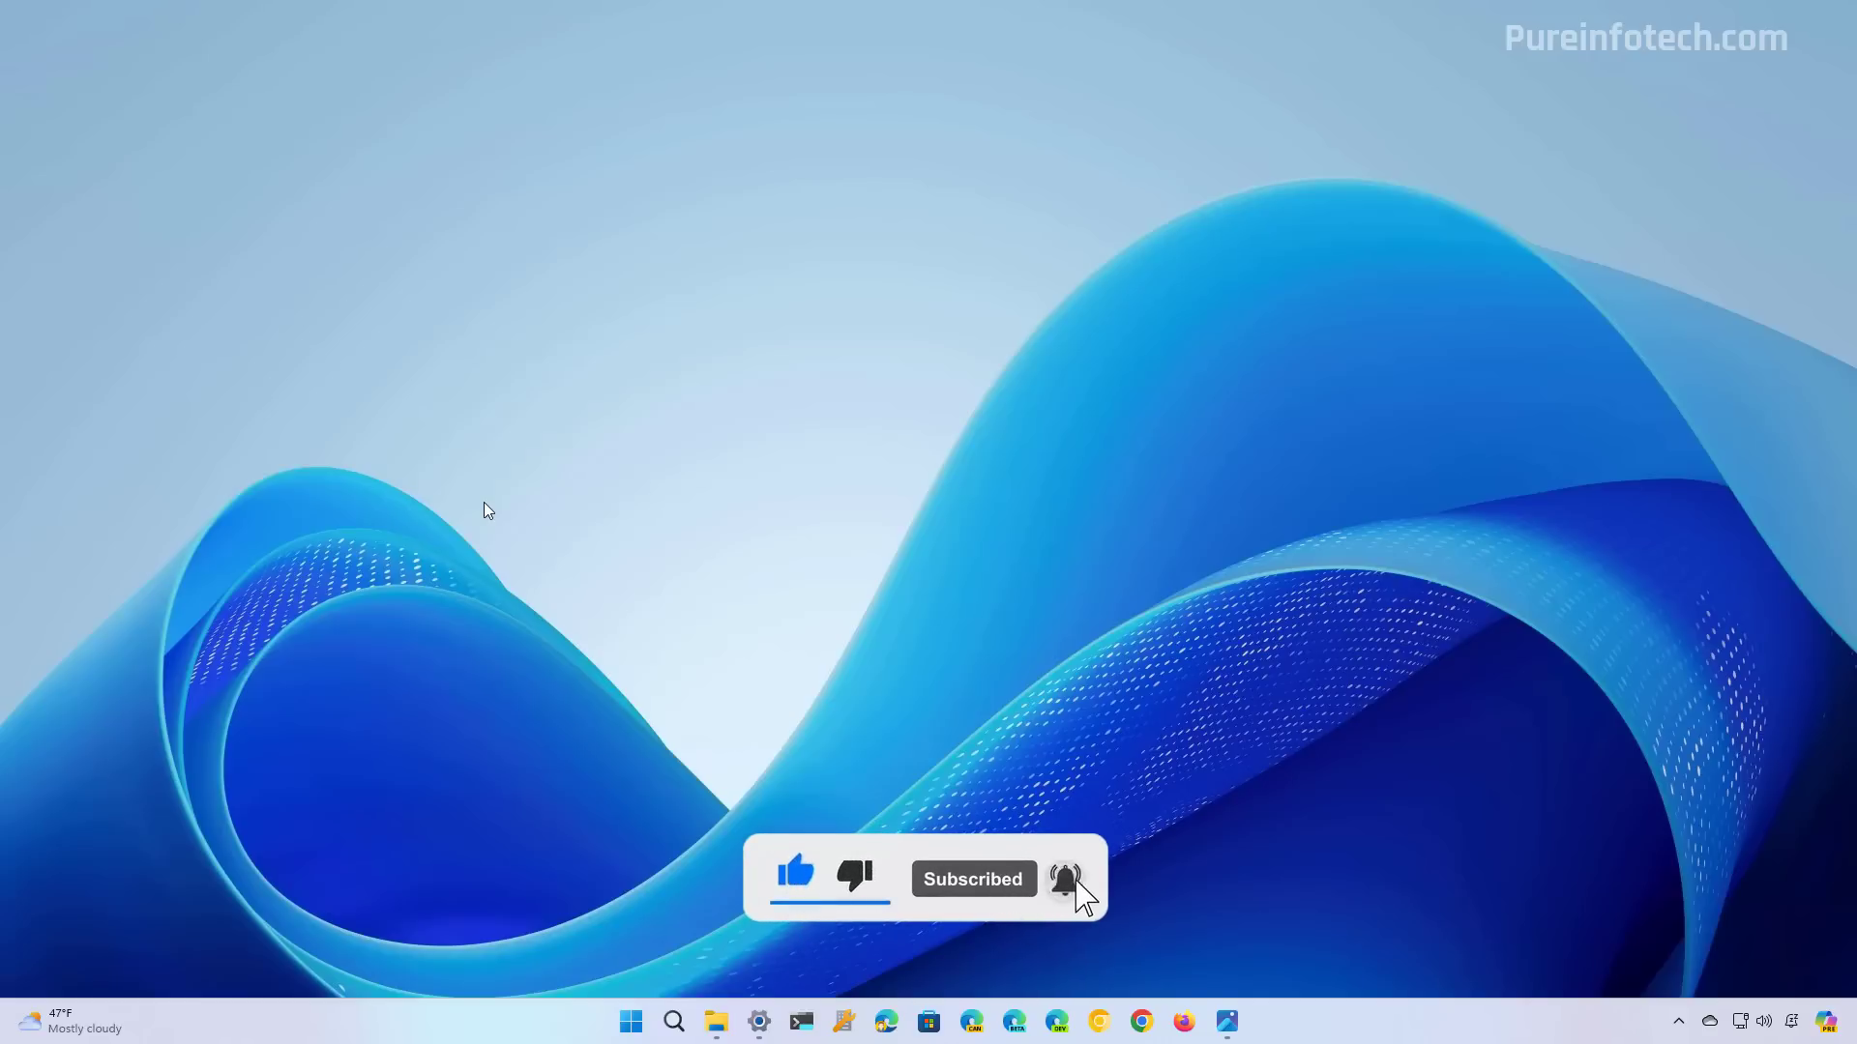